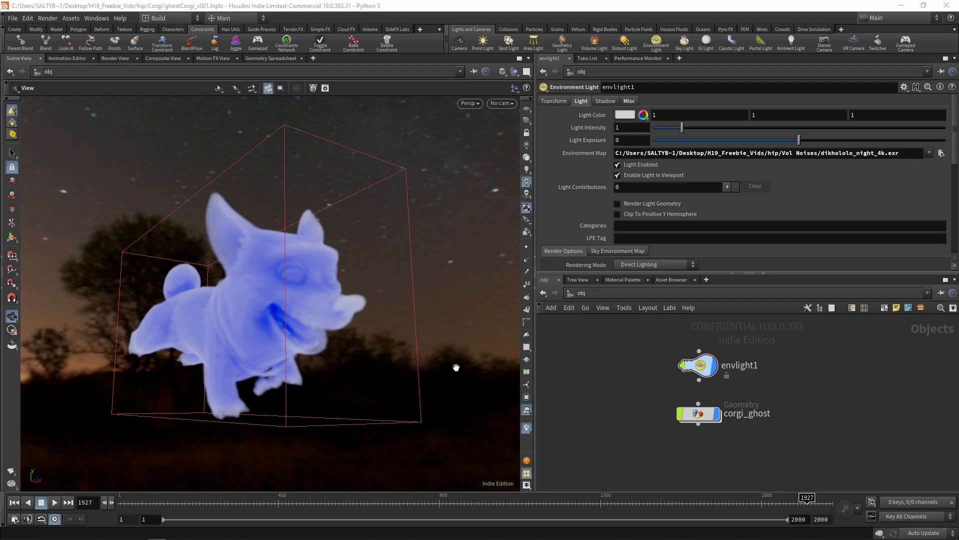
Dive into corgi_ghost and inspect the volumenoisefog4, volumenoisesdf1 and volumenoisevector2 nodes in turn.
{"action": "double_click", "coordinate": [697, 413]}
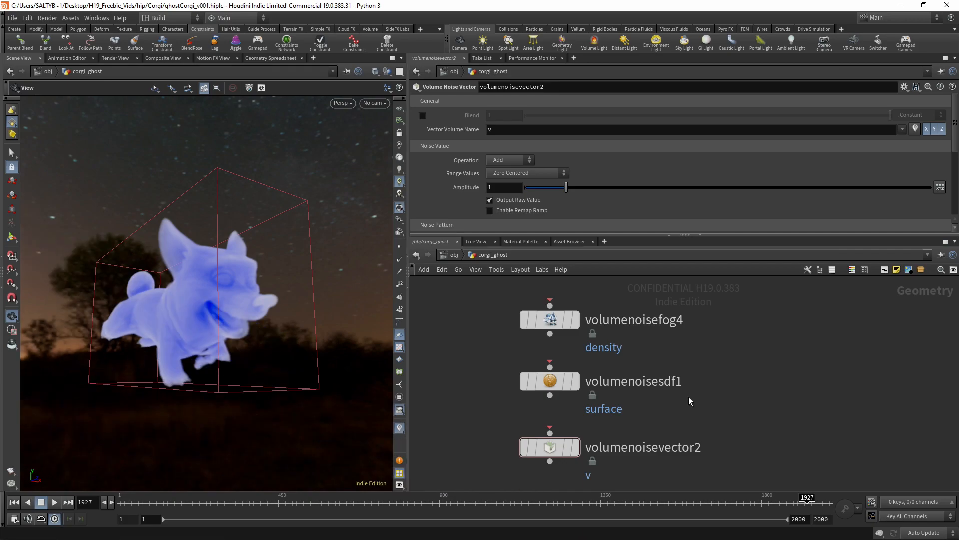
{"action": "left_click", "coordinate": [549, 320]}
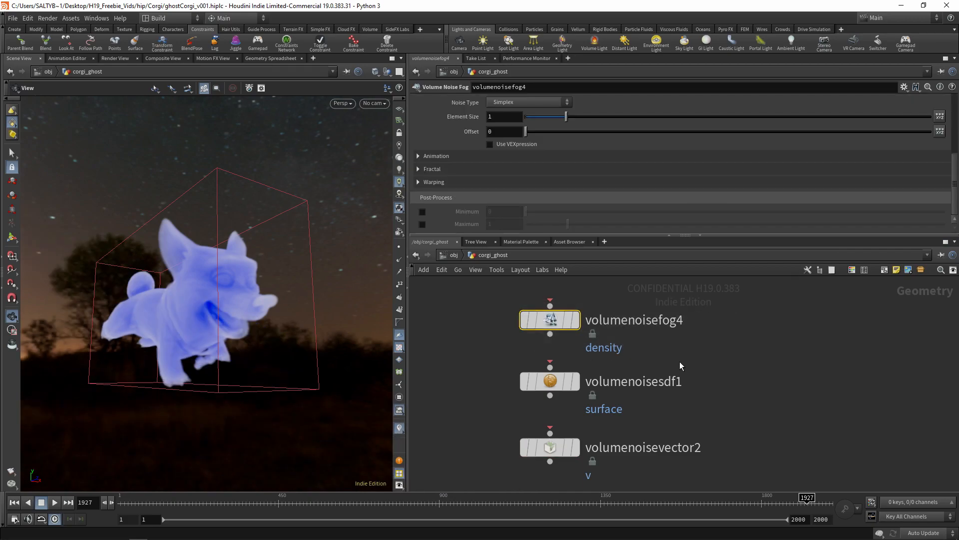
{"action": "left_click", "coordinate": [548, 381]}
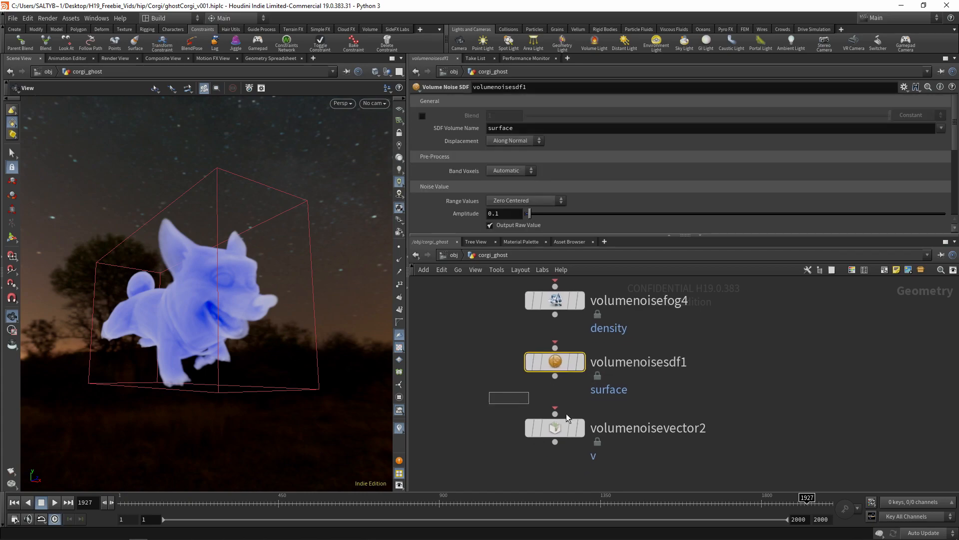
{"action": "left_click", "coordinate": [555, 427]}
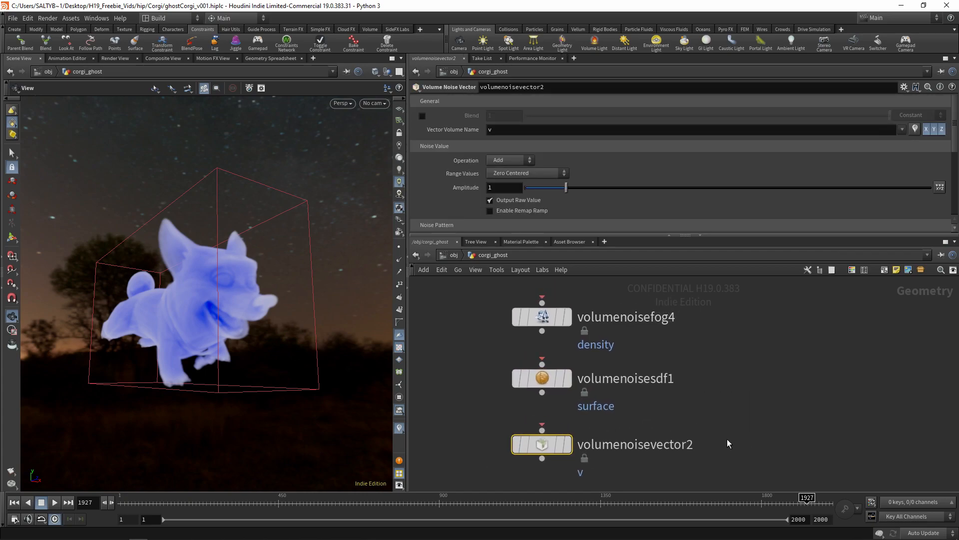
{"action": "mouse_move", "coordinate": [609, 299]}
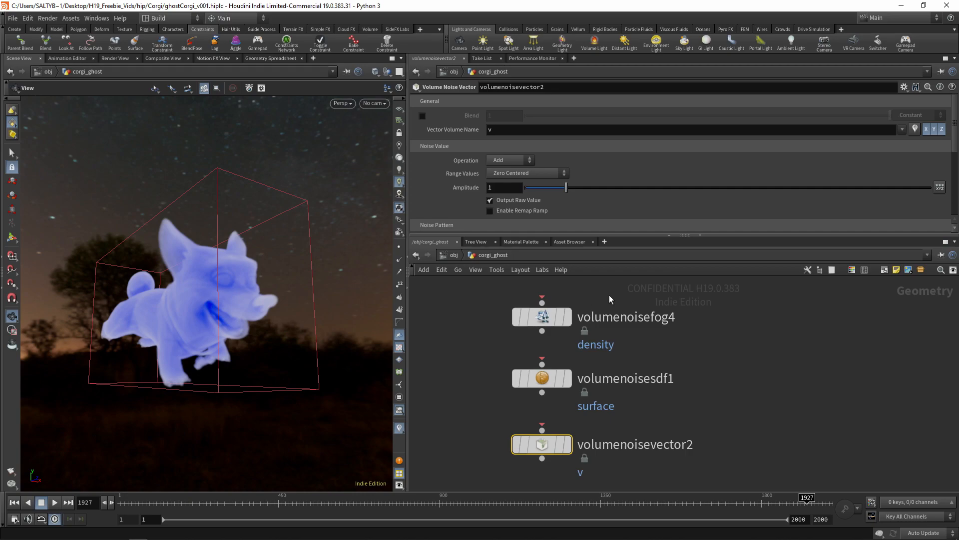
{"action": "mouse_move", "coordinate": [622, 403]}
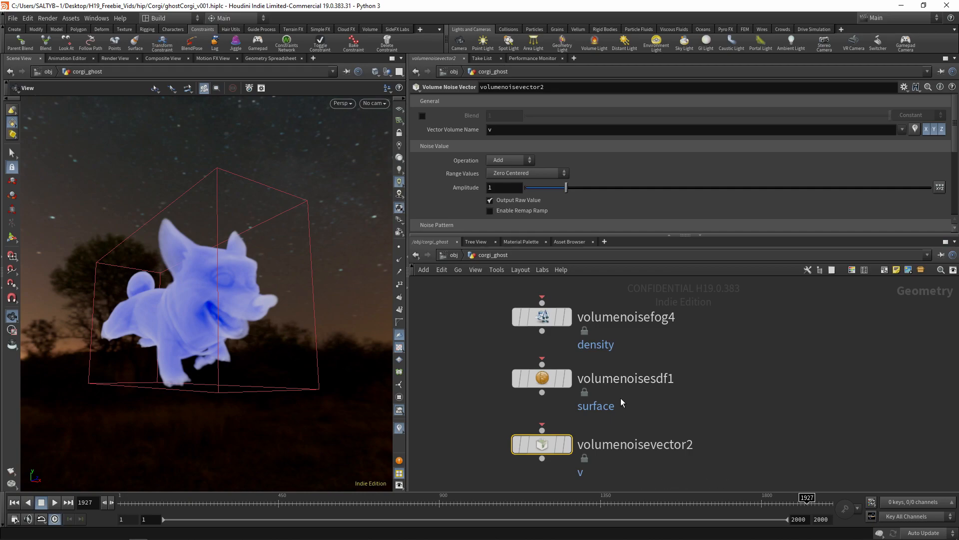
{"action": "mouse_move", "coordinate": [632, 390]}
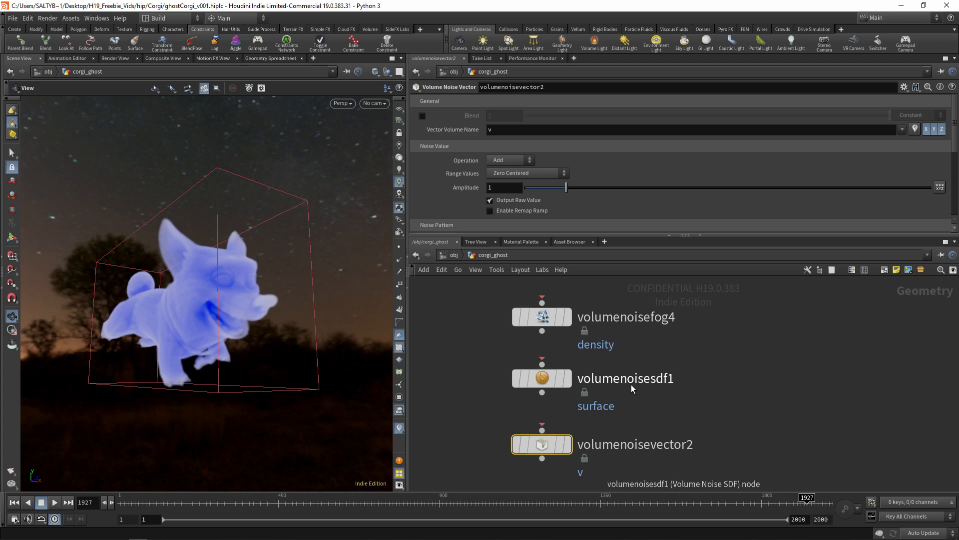
{"action": "mouse_move", "coordinate": [522, 351]}
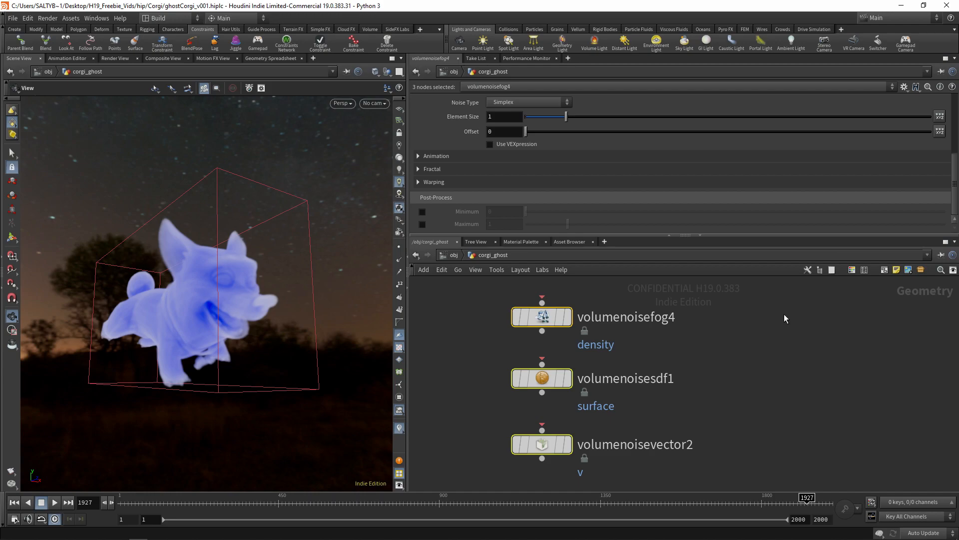
{"action": "mouse_move", "coordinate": [760, 323]}
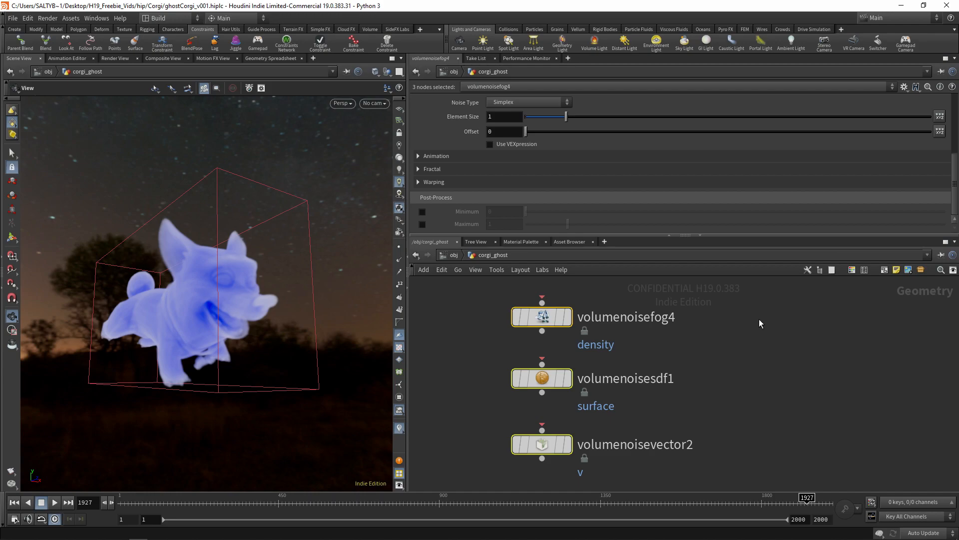
{"action": "mouse_move", "coordinate": [483, 371]}
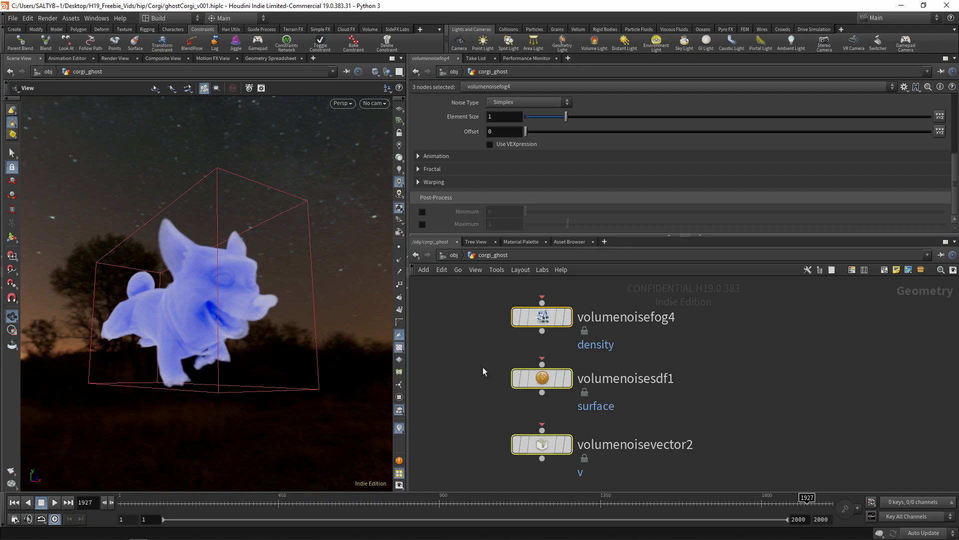
{"action": "mouse_move", "coordinate": [461, 347]}
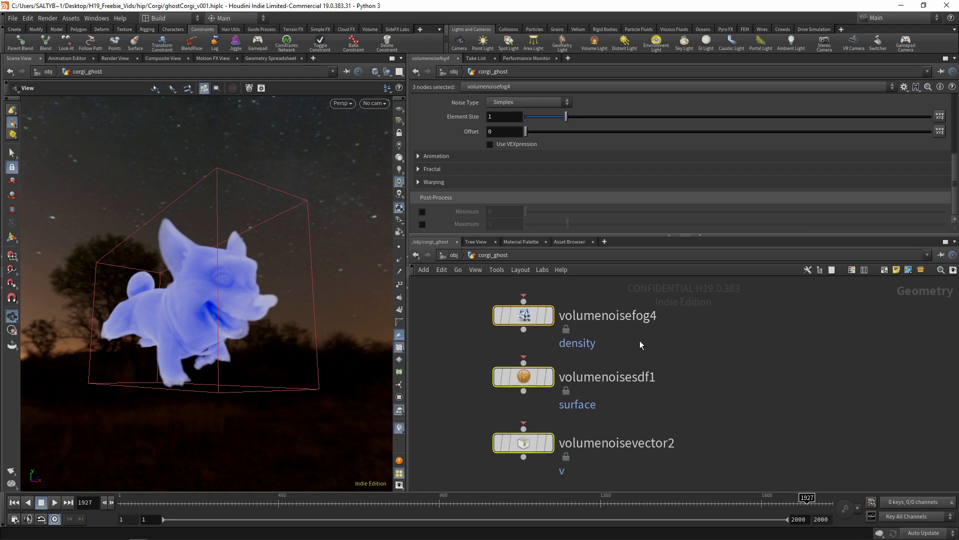
Review the fog and vector noise nodes' parameters again.
{"action": "left_click", "coordinate": [523, 315]}
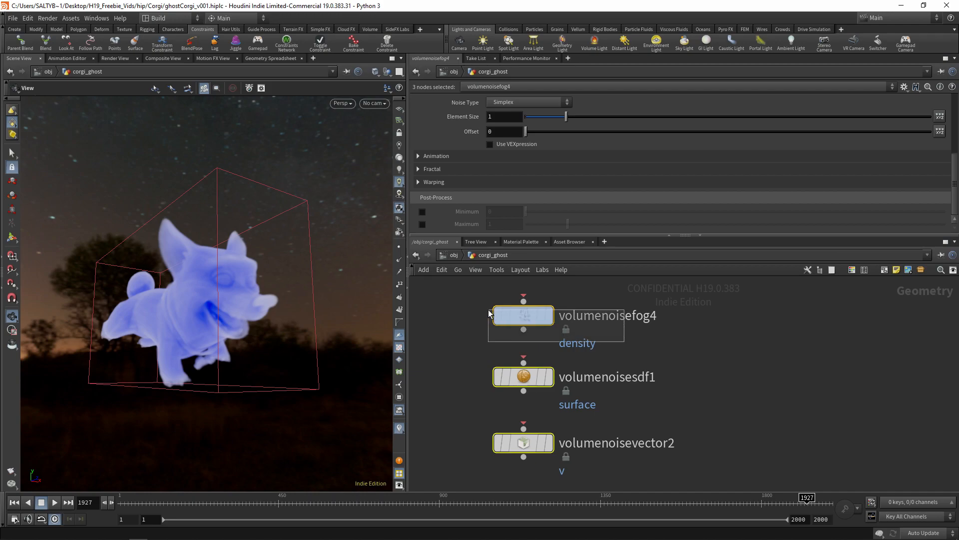
{"action": "left_click", "coordinate": [523, 315]}
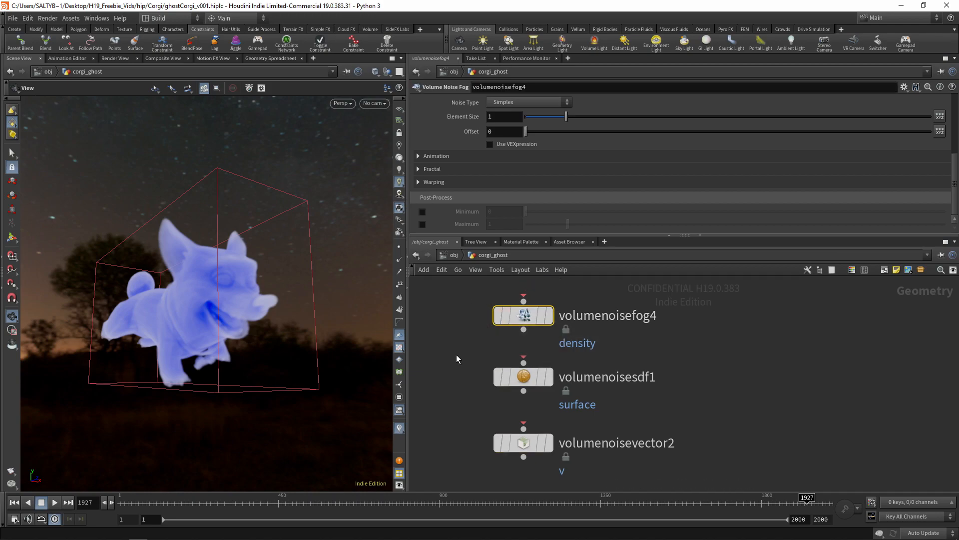
{"action": "left_click", "coordinate": [523, 442]}
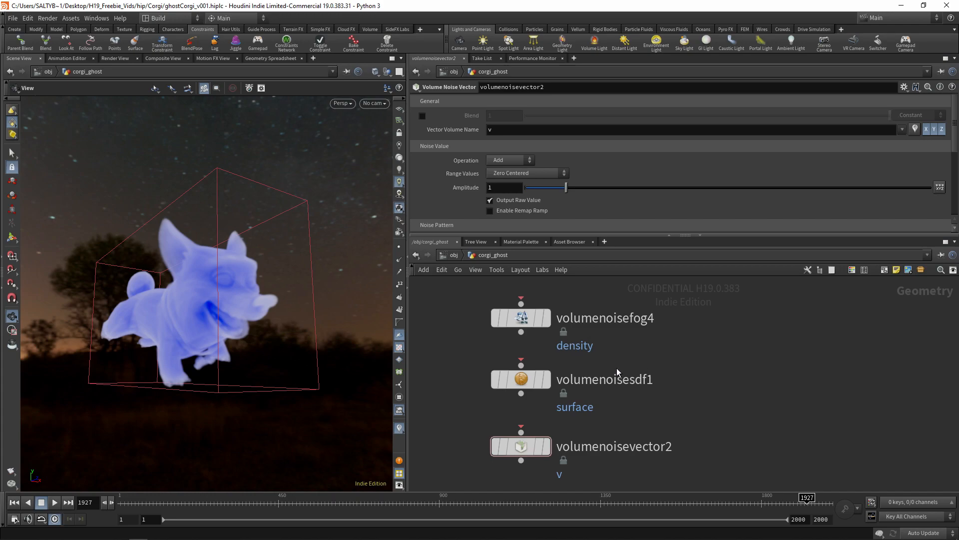
{"action": "mouse_move", "coordinate": [647, 299]}
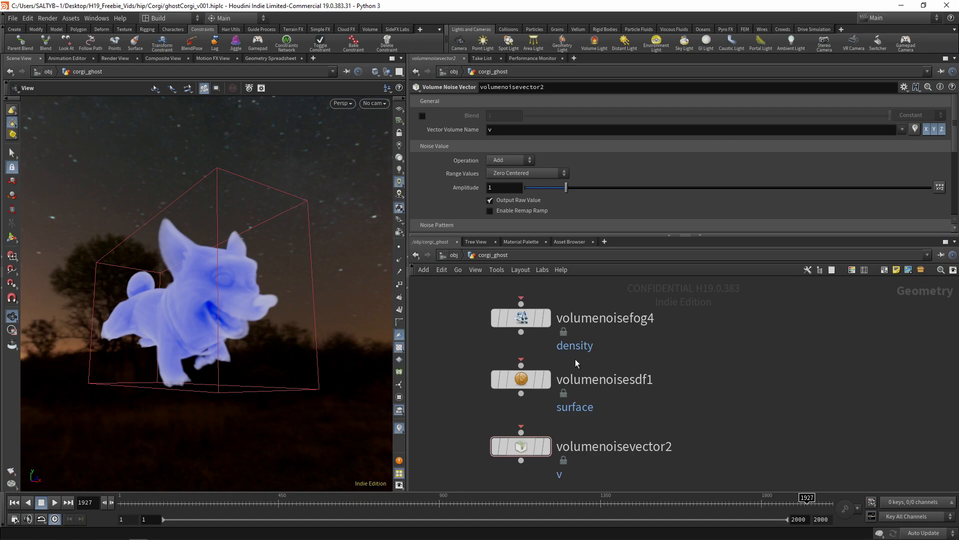
{"action": "mouse_move", "coordinate": [565, 370]}
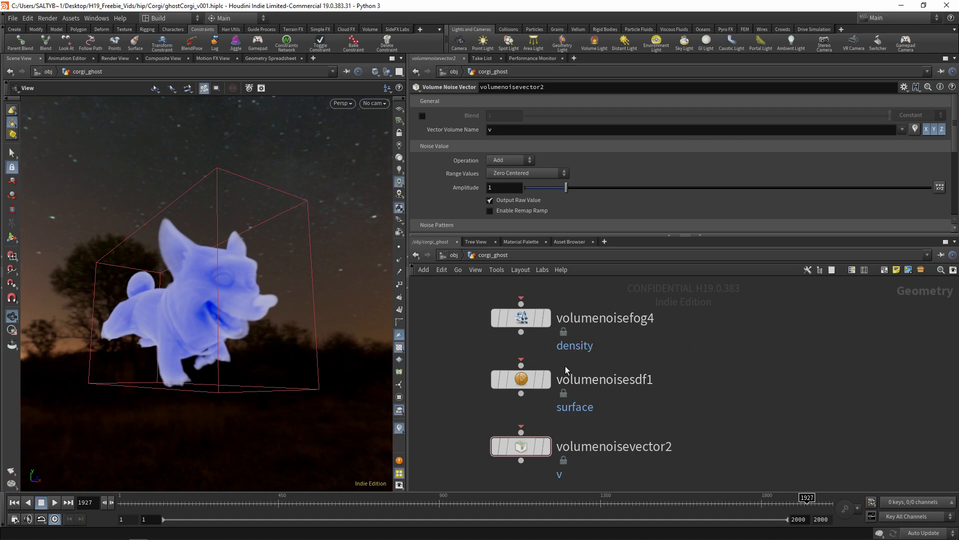
{"action": "mouse_move", "coordinate": [578, 373]}
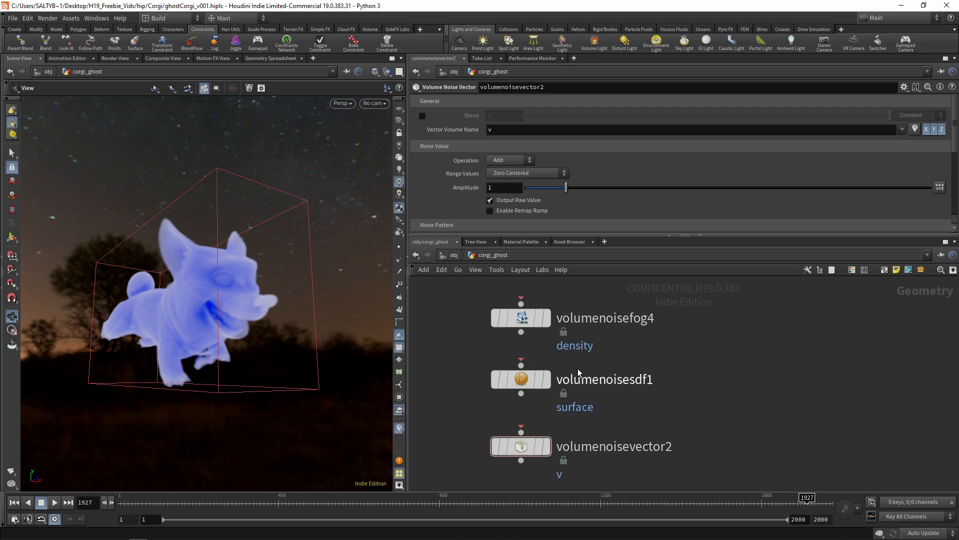
Dive inside volumenoisesdf1 to view its unified noise VEX Builder network.
{"action": "double_click", "coordinate": [521, 378]}
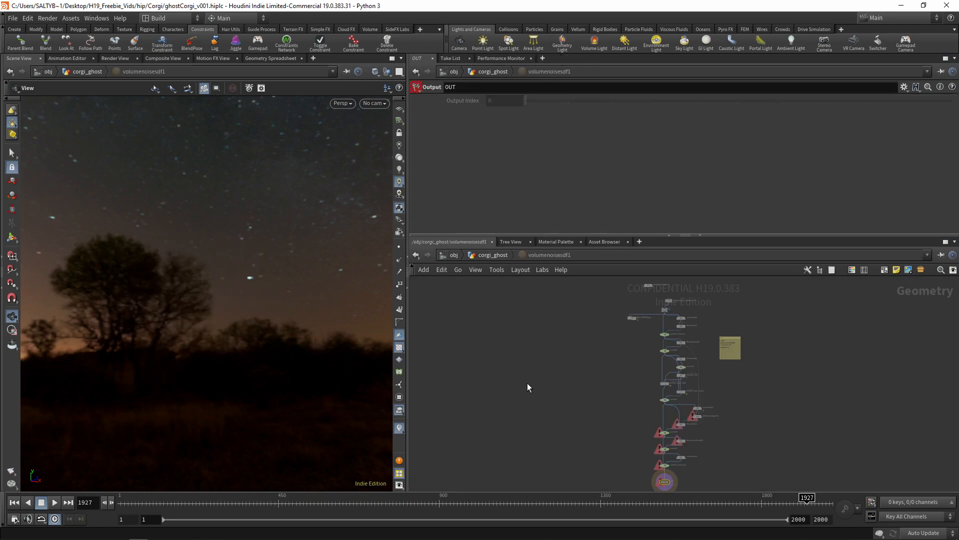
{"action": "scroll", "scroll_direction": "up", "scroll_amount": 3}
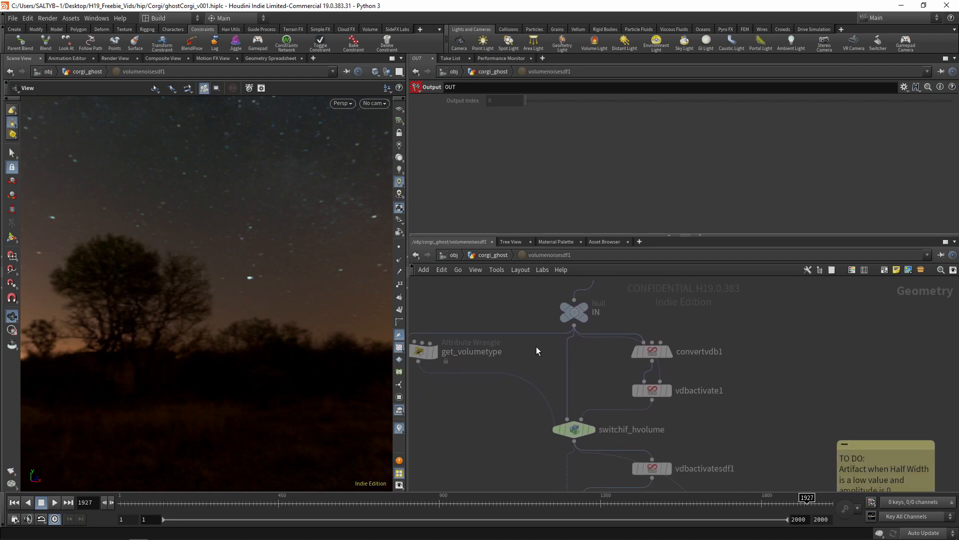
{"action": "scroll", "scroll_direction": "down", "scroll_amount": 3}
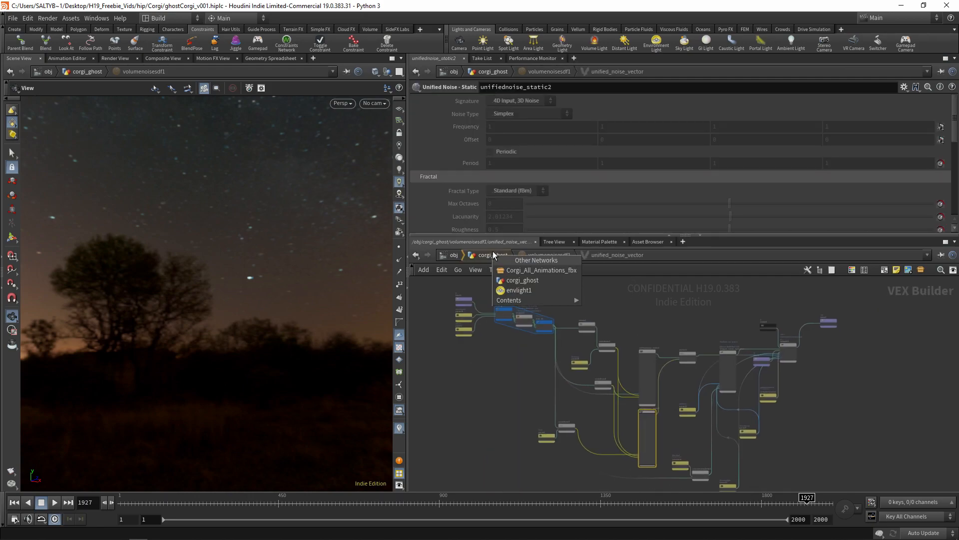
Return to corgi_ghost and show volumenoisefog4's fractal settings: 3 octaves, roughness 0.5.
{"action": "left_click", "coordinate": [521, 280]}
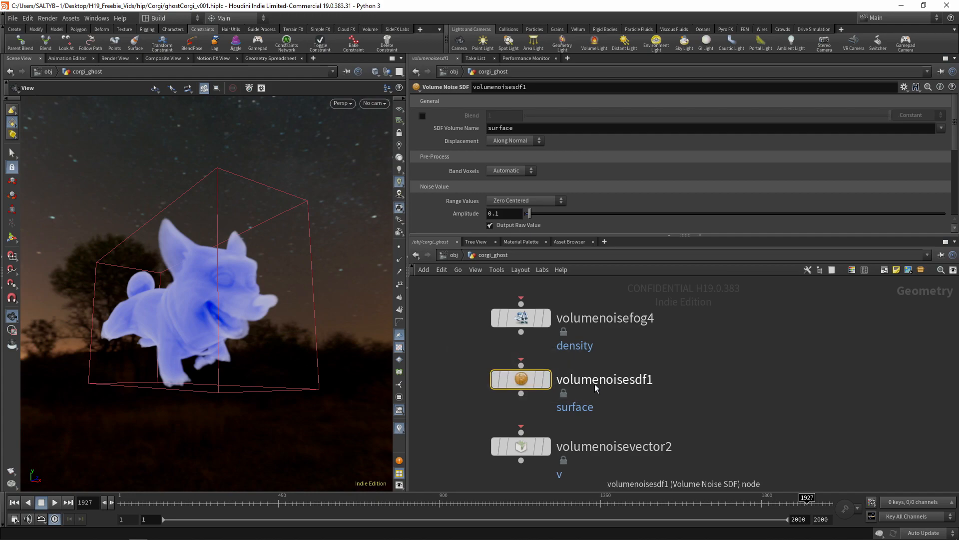
{"action": "mouse_move", "coordinate": [558, 383]}
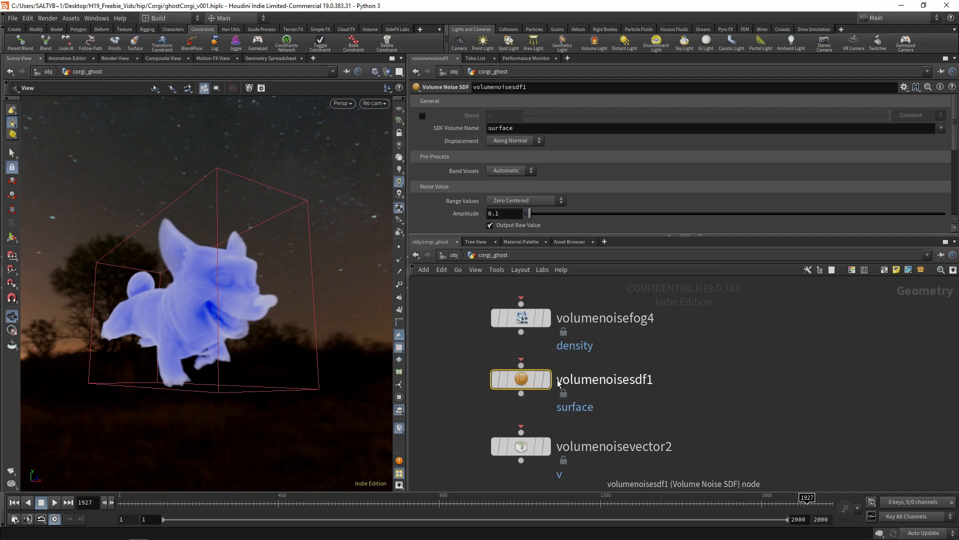
{"action": "left_click", "coordinate": [520, 318]}
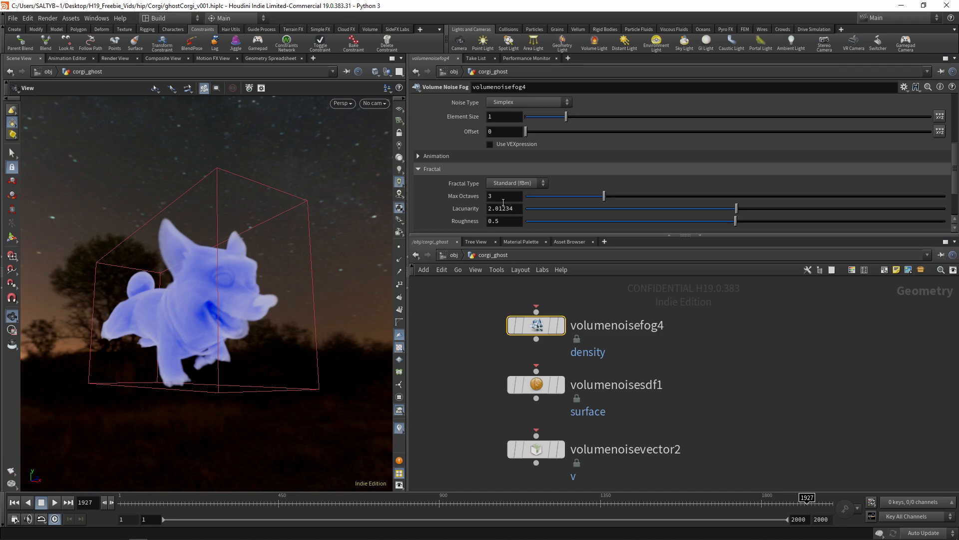
{"action": "mouse_move", "coordinate": [505, 194]}
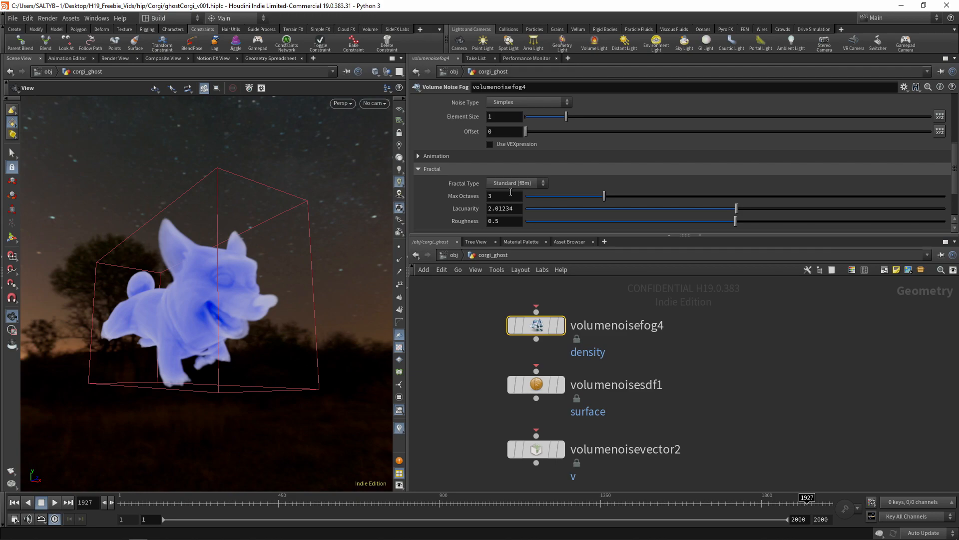
{"action": "mouse_move", "coordinate": [504, 195]}
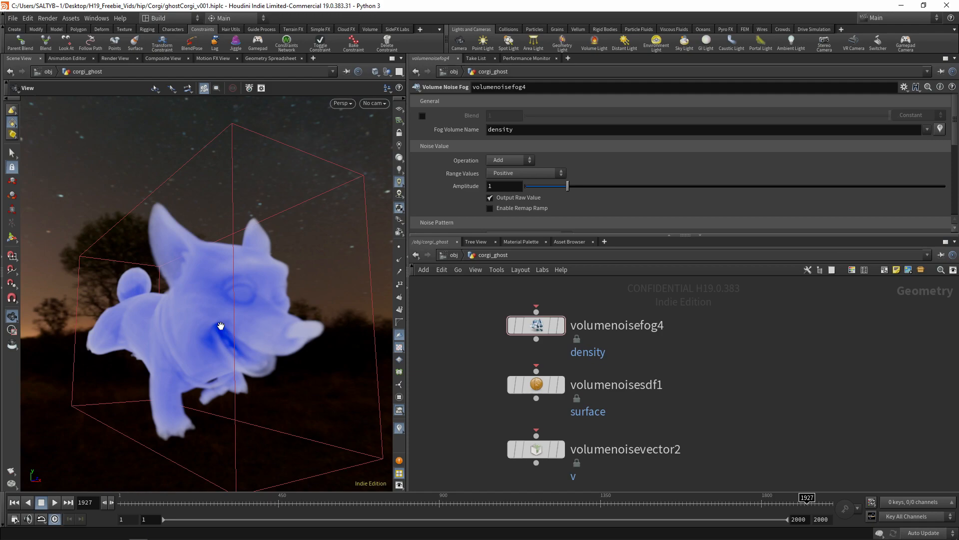
{"action": "mouse_move", "coordinate": [222, 302]}
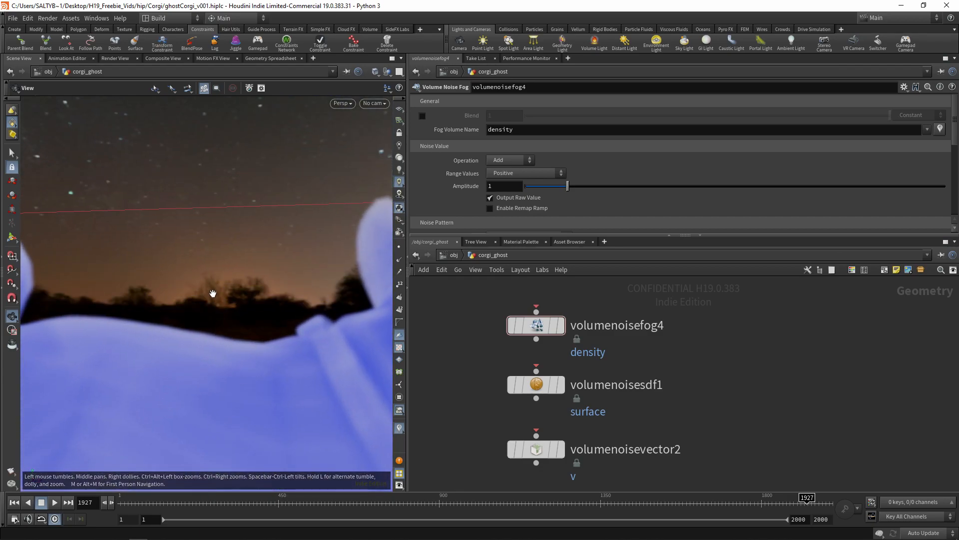
{"action": "mouse_move", "coordinate": [262, 336]}
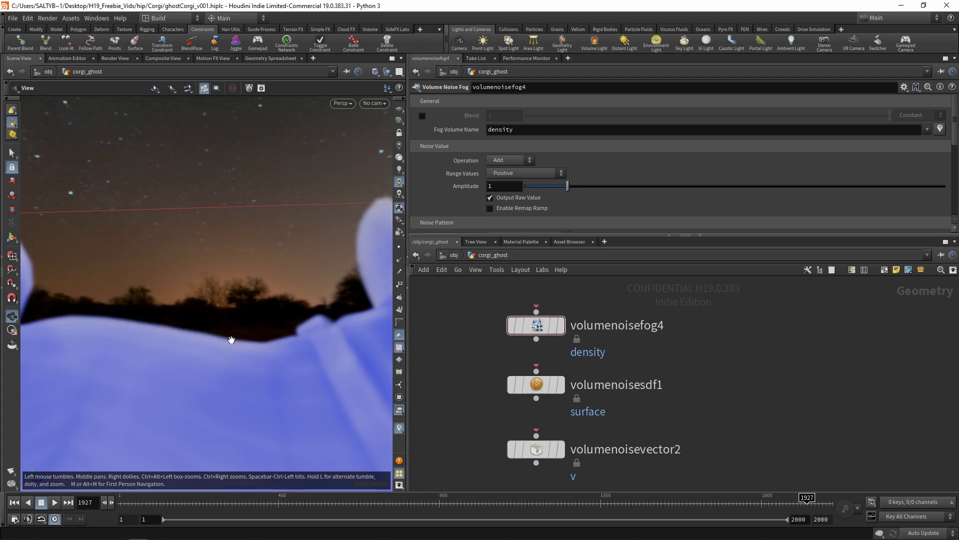
{"action": "mouse_move", "coordinate": [197, 280]}
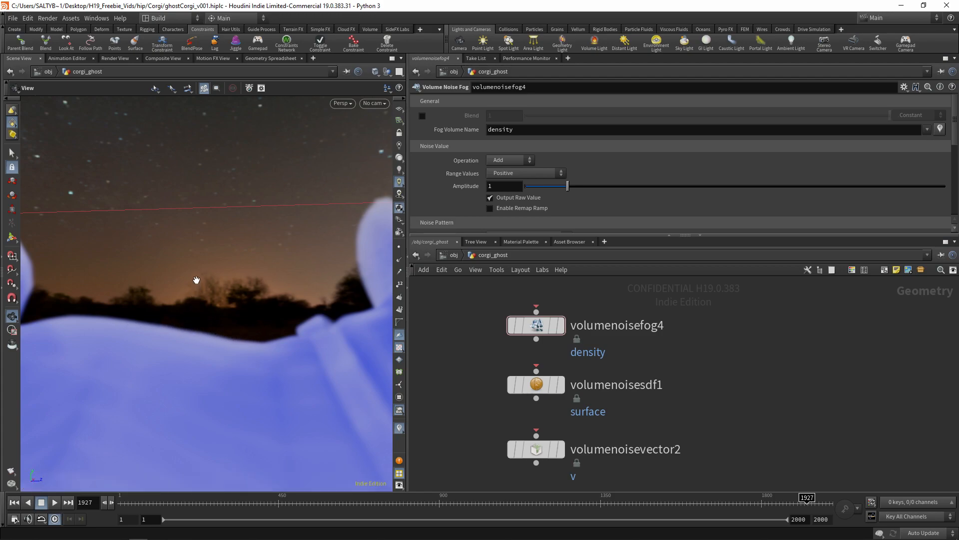
{"action": "mouse_move", "coordinate": [187, 249]}
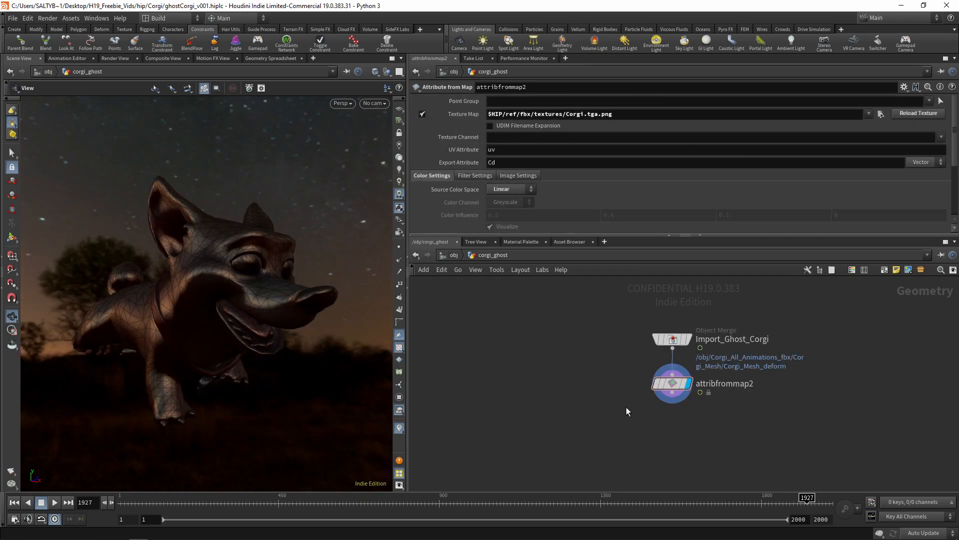
Add a VDB from Polygons node under attribfrommap2 making an SDF named corgi, voxel size 0.05.
{"action": "key", "text": "Tab"}
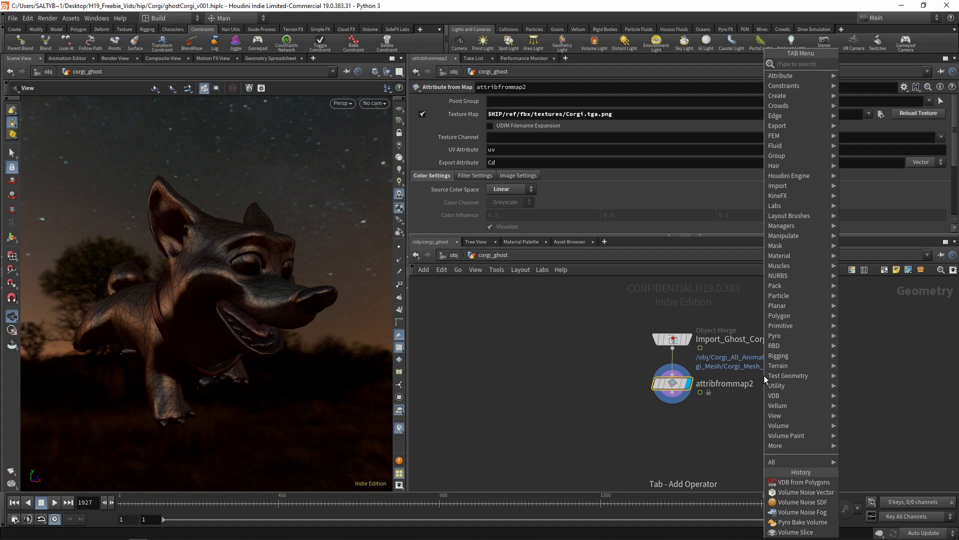
{"action": "type", "text": "vdb from po"}
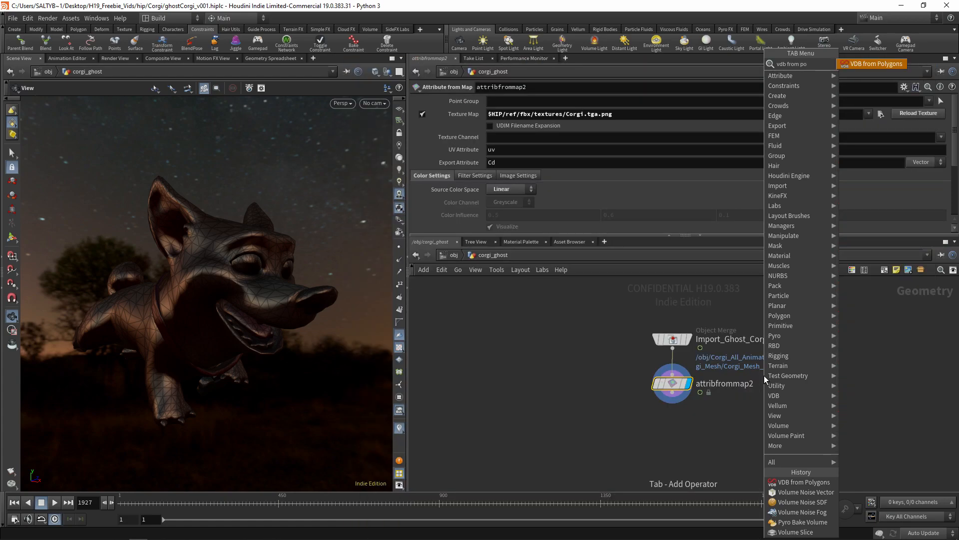
{"action": "left_click", "coordinate": [793, 482]}
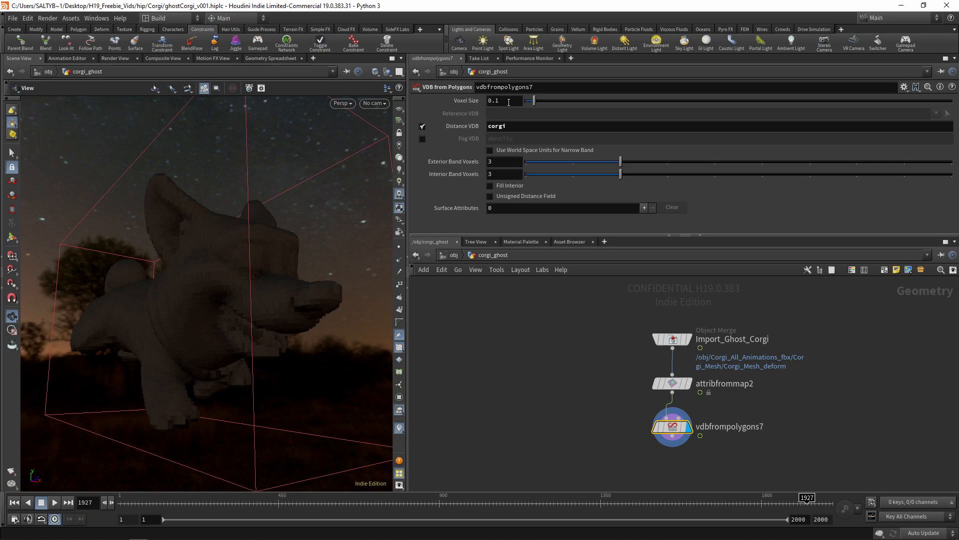
{"action": "triple_click", "coordinate": [500, 99]}
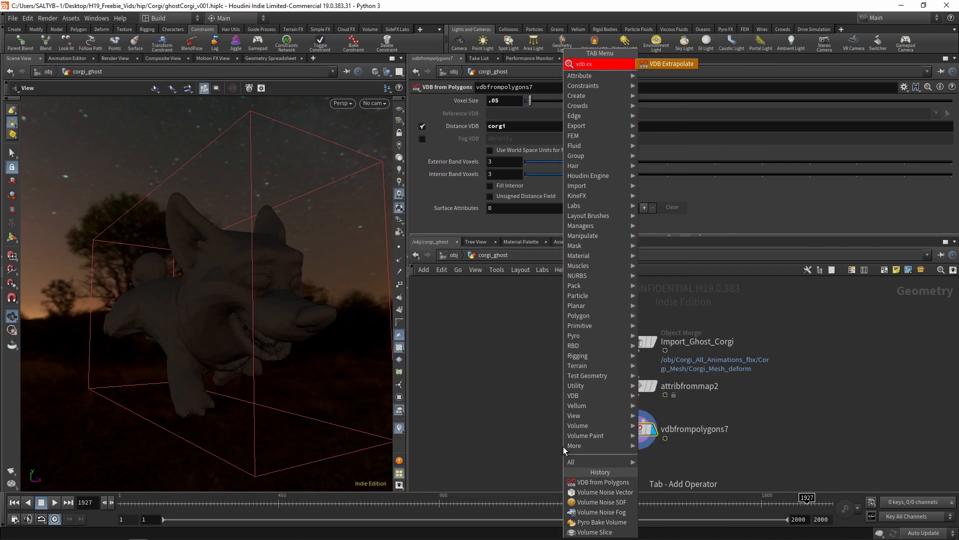
Add a VDB Extrapolate node set to Renormalize SDF with isovalue about 0.147.
{"action": "left_click", "coordinate": [669, 64]}
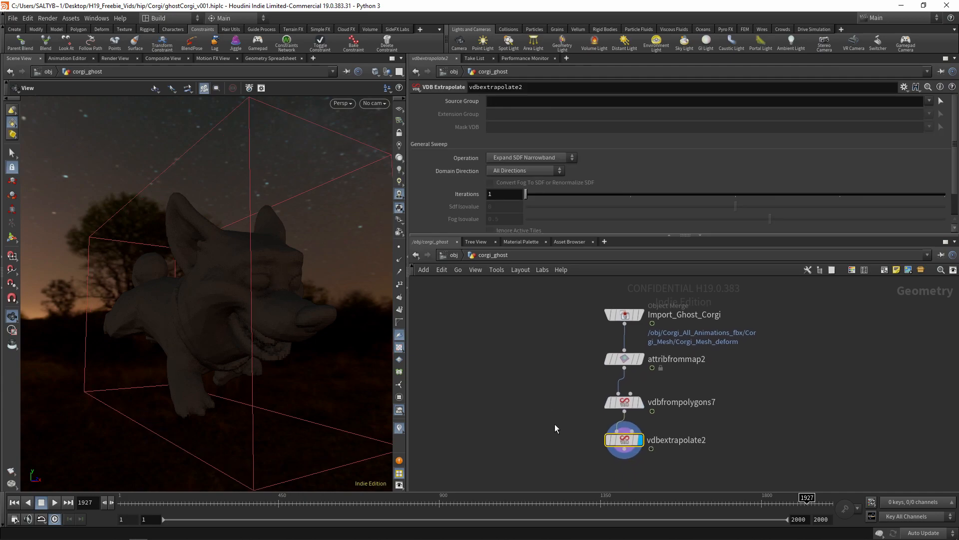
{"action": "mouse_move", "coordinate": [558, 452]}
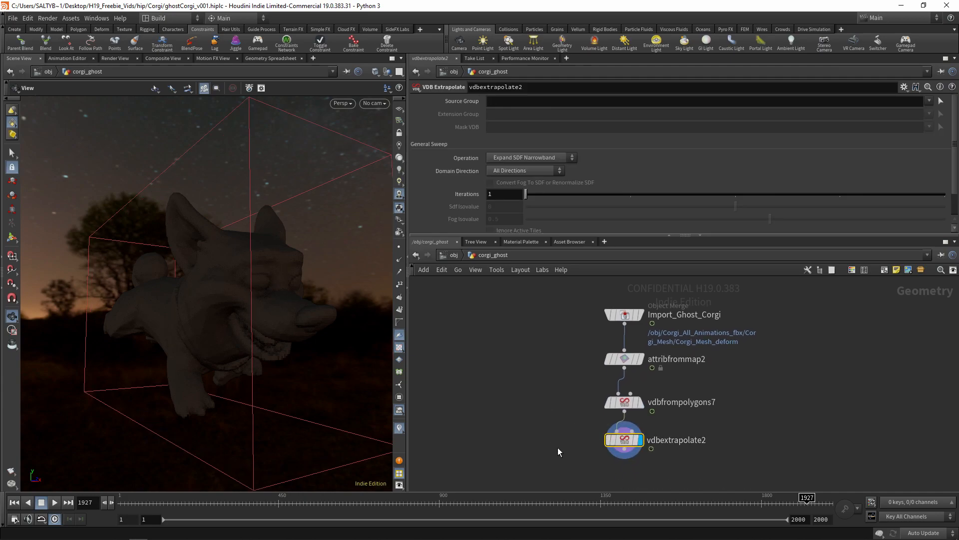
{"action": "scroll", "scroll_direction": "up", "scroll_amount": 3}
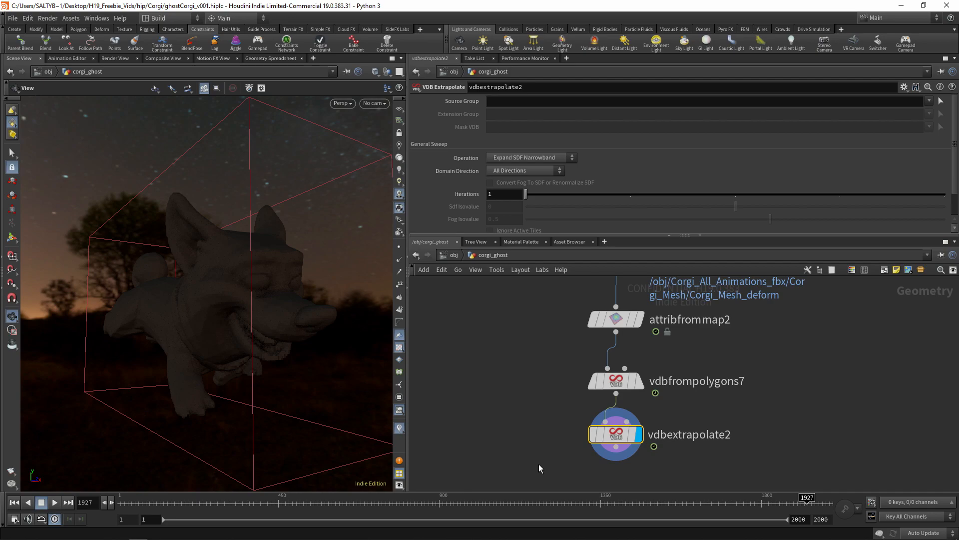
{"action": "mouse_move", "coordinate": [684, 422]}
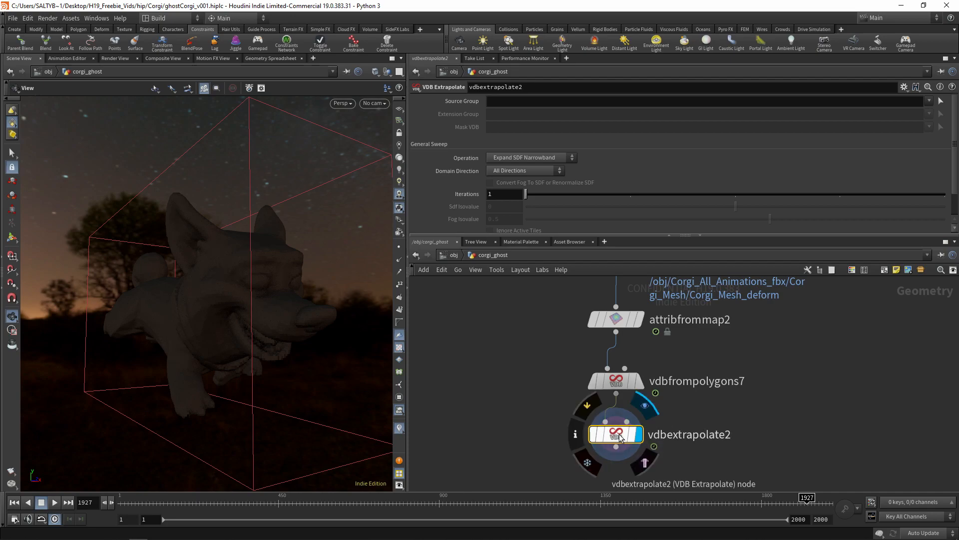
{"action": "left_click", "coordinate": [530, 157]}
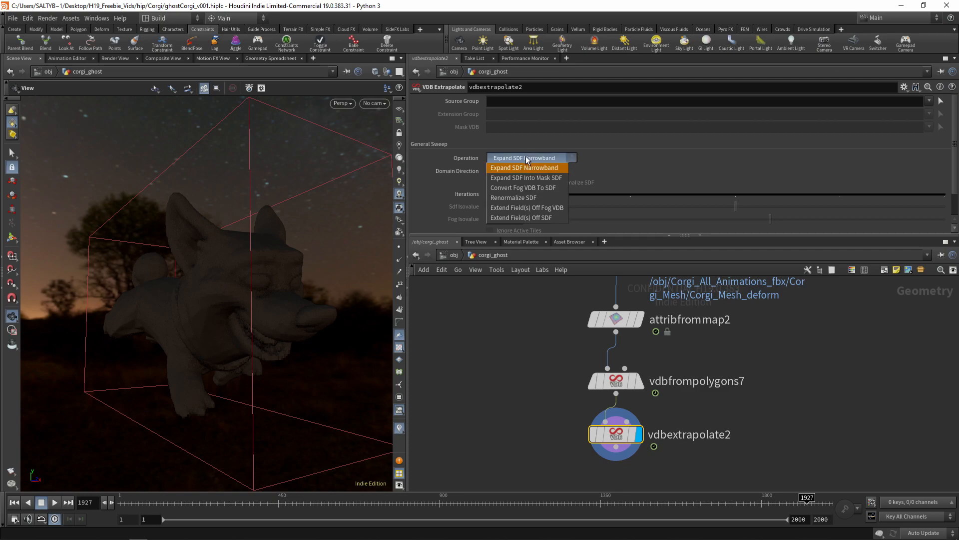
{"action": "left_click", "coordinate": [512, 197]}
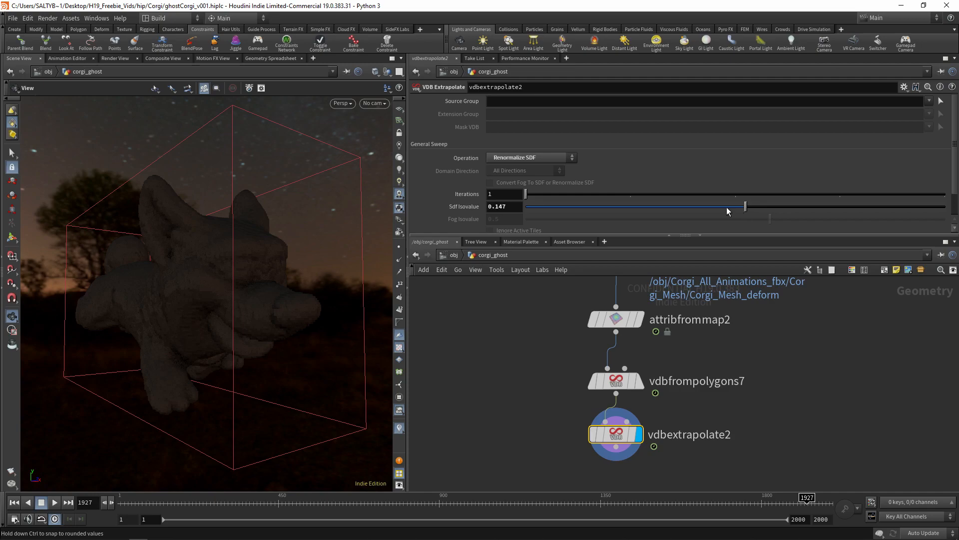
{"action": "left_click", "coordinate": [616, 380]}
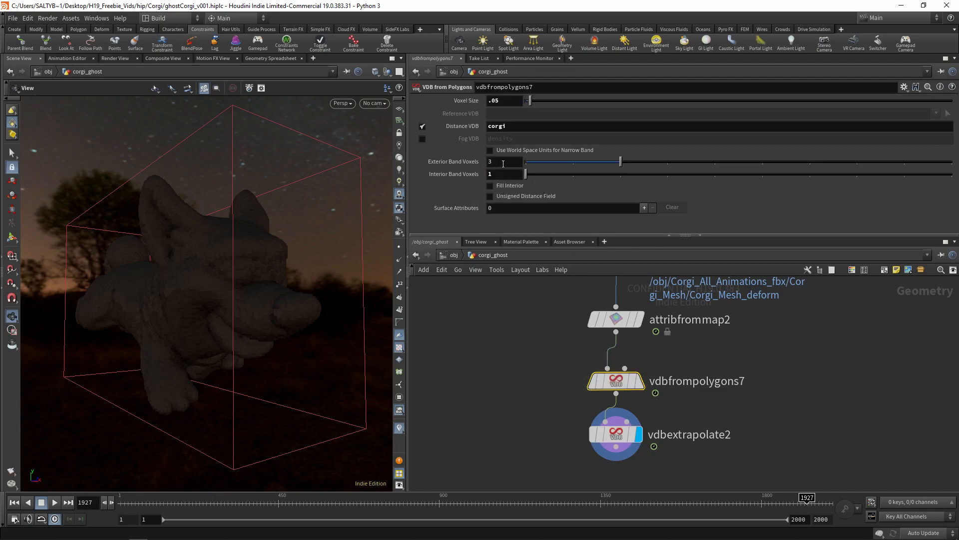
Set vdbfrompolygons7's exterior band to 5 voxels and raise the extrapolate isovalue to around 0.24.
{"action": "triple_click", "coordinate": [502, 162]}
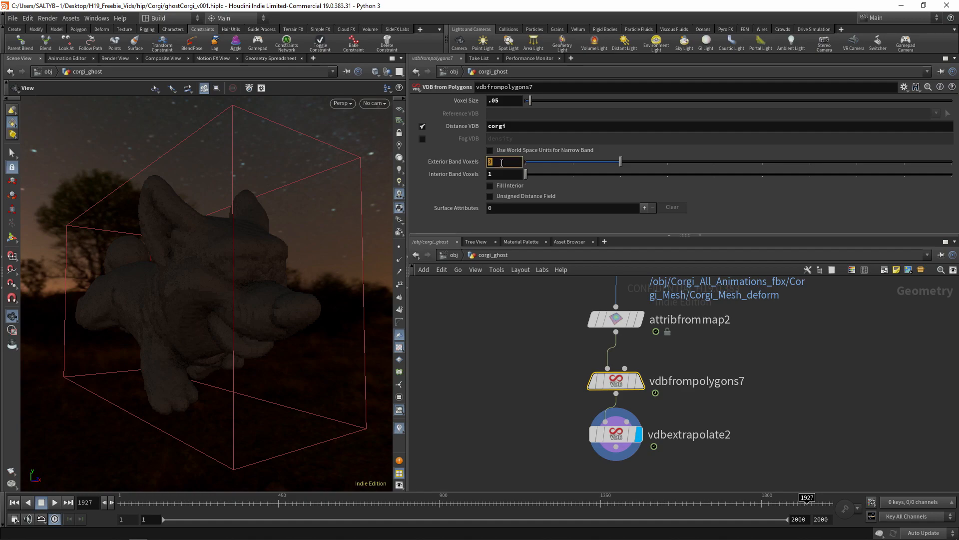
{"action": "type", "text": "5"}
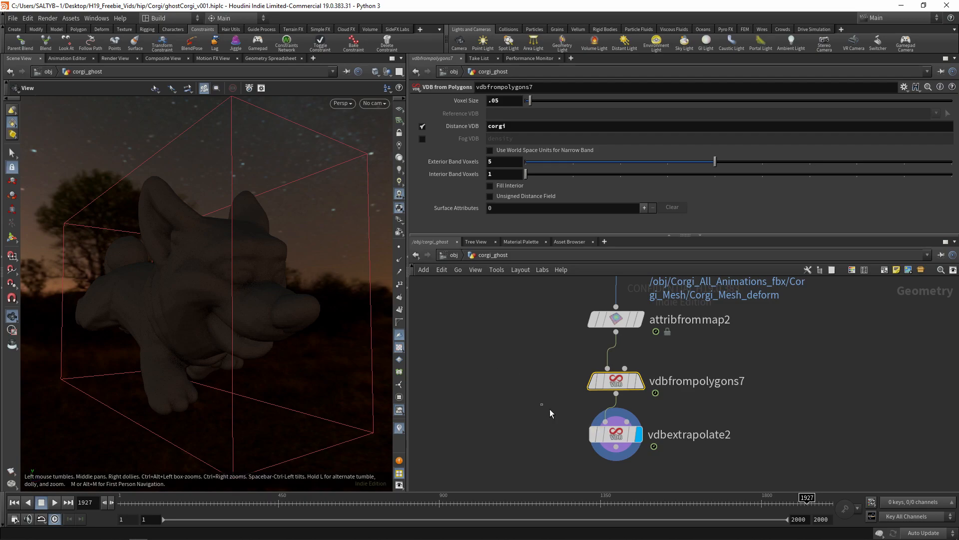
{"action": "left_click", "coordinate": [616, 434]}
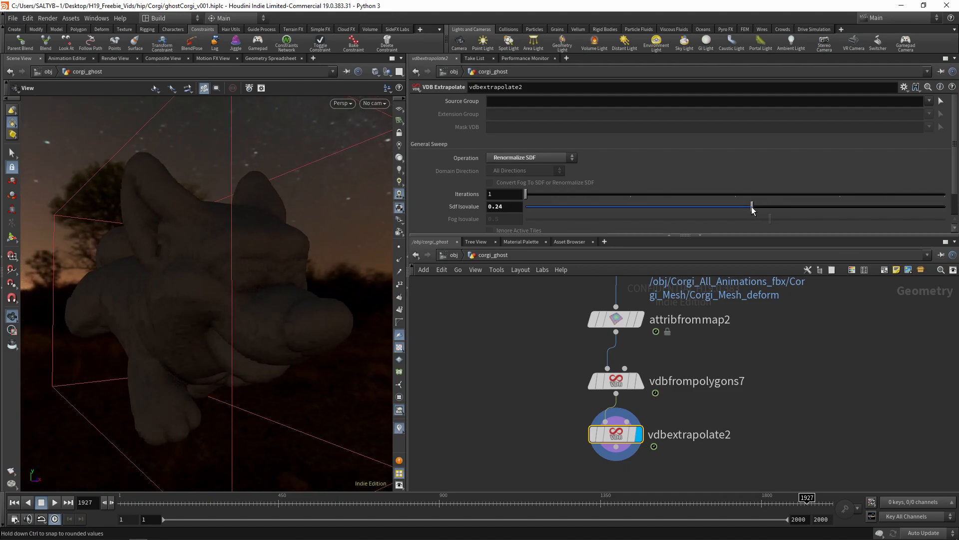
{"action": "left_click", "coordinate": [616, 380]}
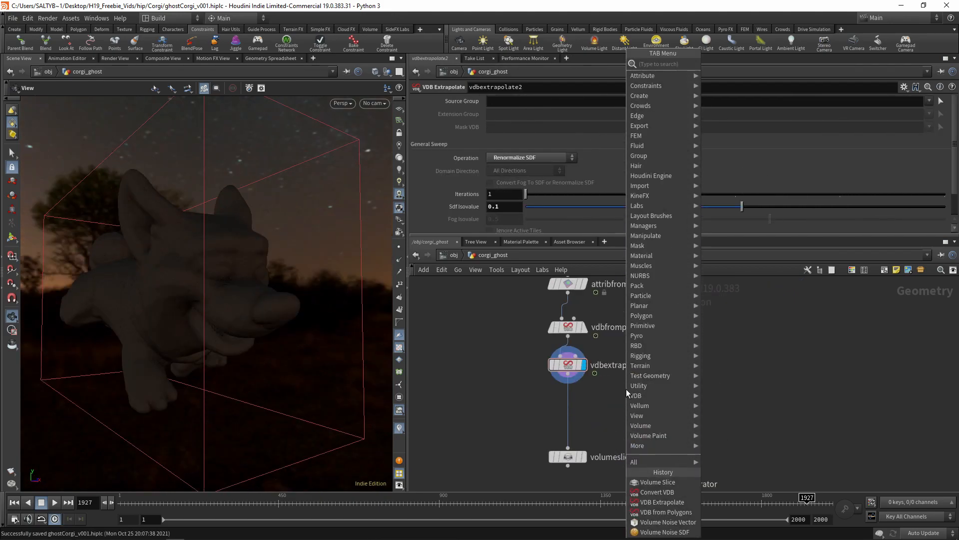
Add a Volume Noise SDF after vdbextrapolate2, trying Use Volume blend then reverting to Constant.
{"action": "type", "text": "sdf"}
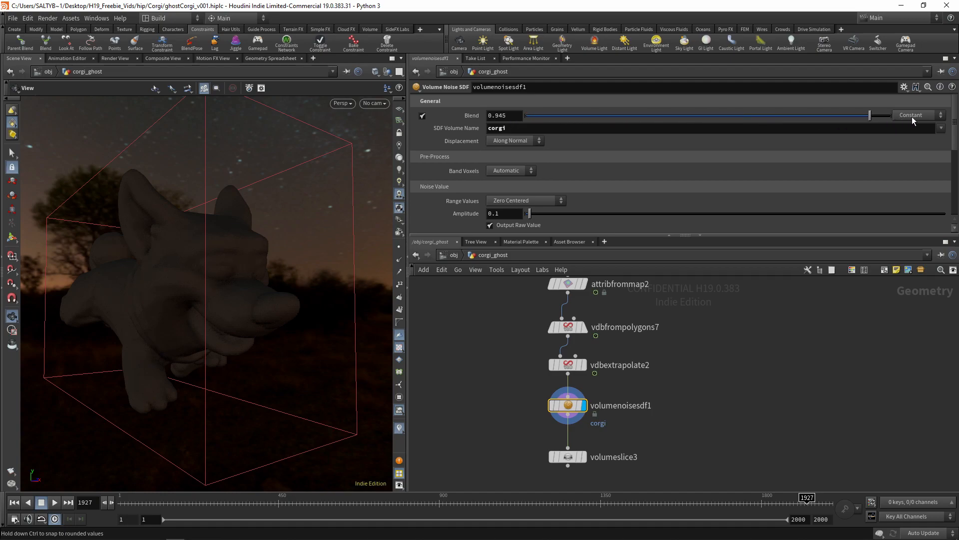
{"action": "left_click", "coordinate": [917, 115]}
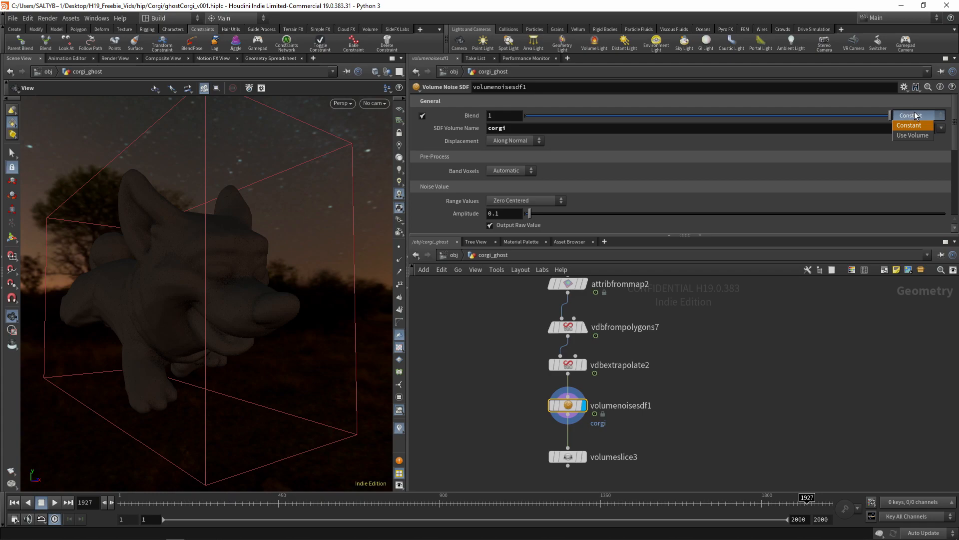
{"action": "left_click", "coordinate": [913, 135]}
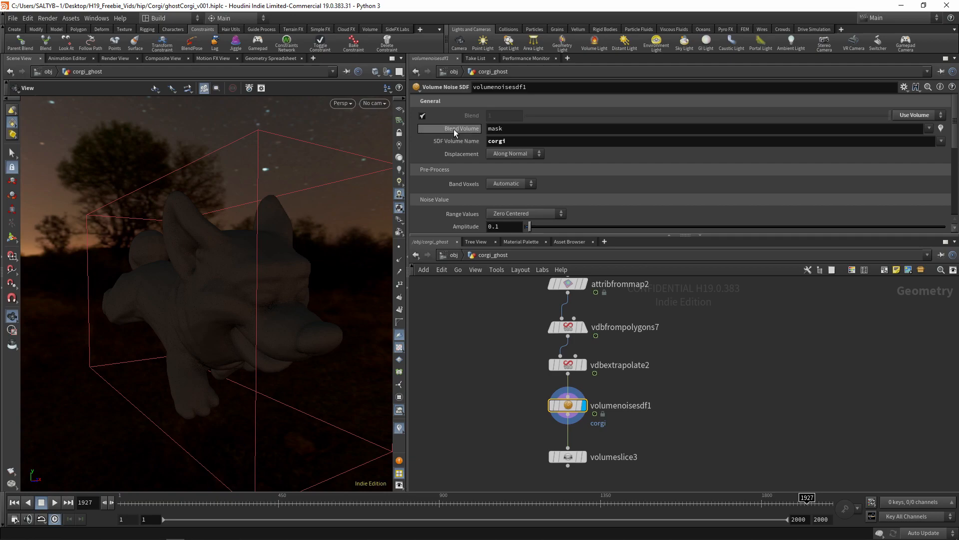
{"action": "mouse_move", "coordinate": [820, 120]}
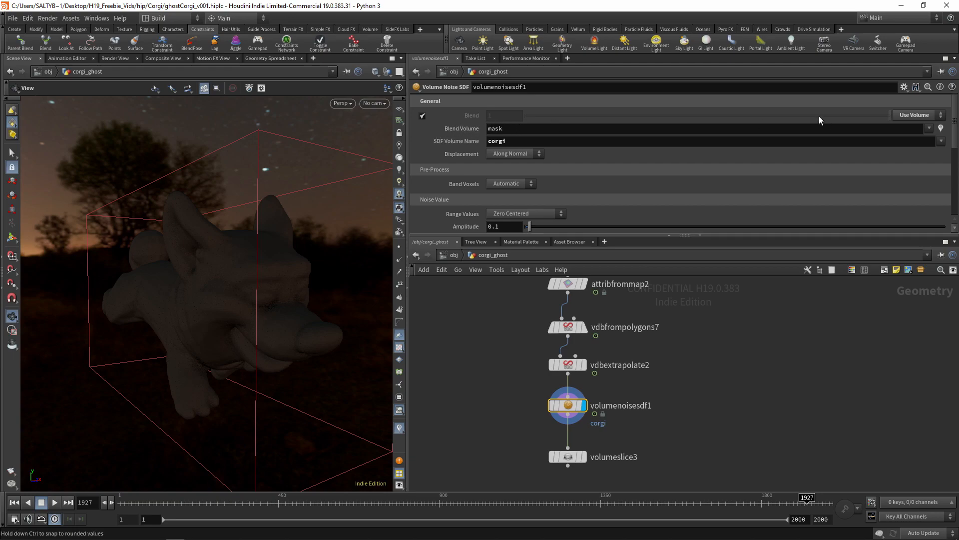
{"action": "left_click", "coordinate": [914, 115]}
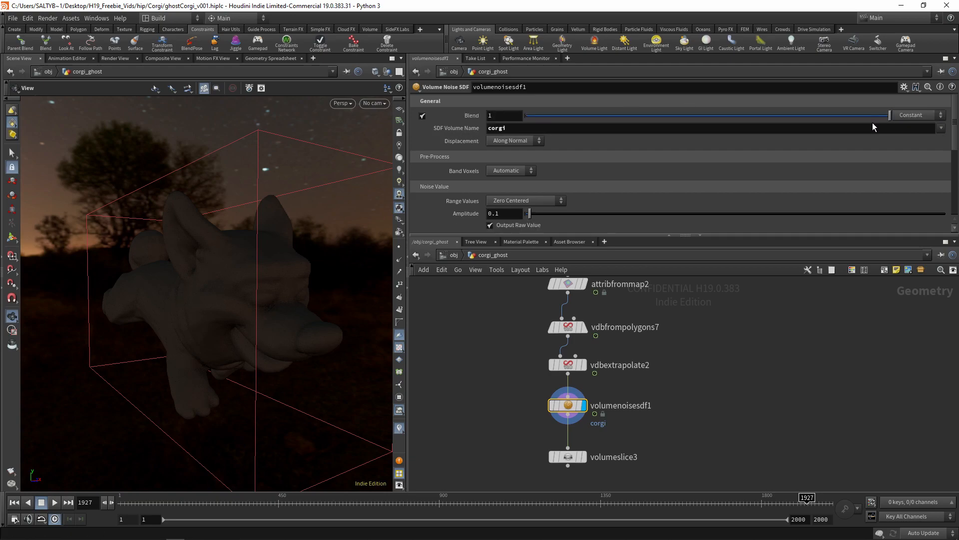
{"action": "scroll", "scroll_direction": "down", "scroll_amount": 3}
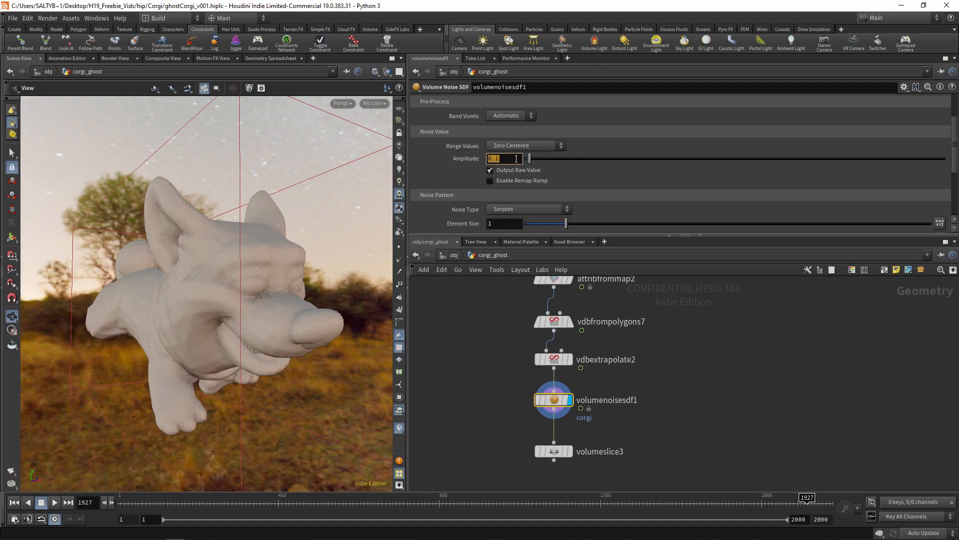
Set the noise amplitude to 0.35, which triggers a NaN error on volumenoisesdf1.
{"action": "type", "text": ".35"}
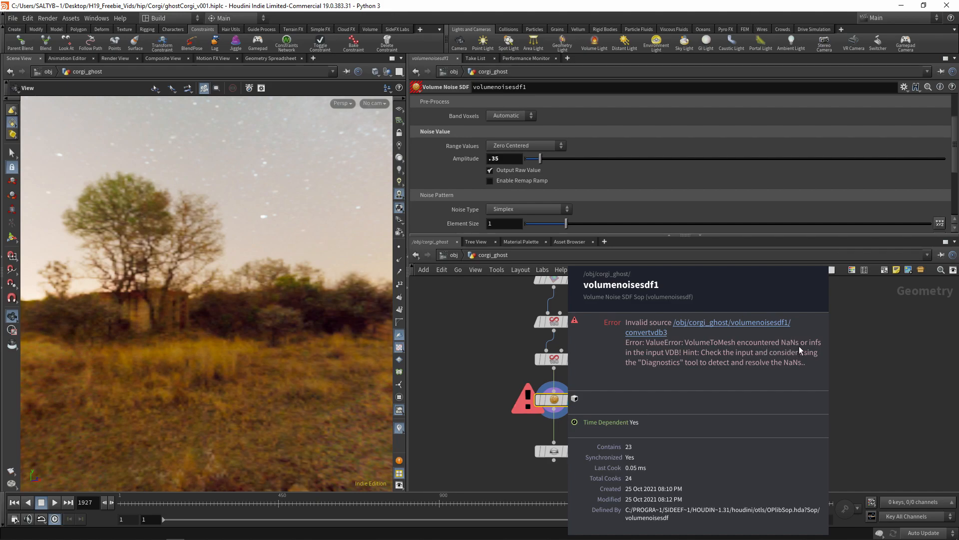
{"action": "mouse_move", "coordinate": [639, 361]}
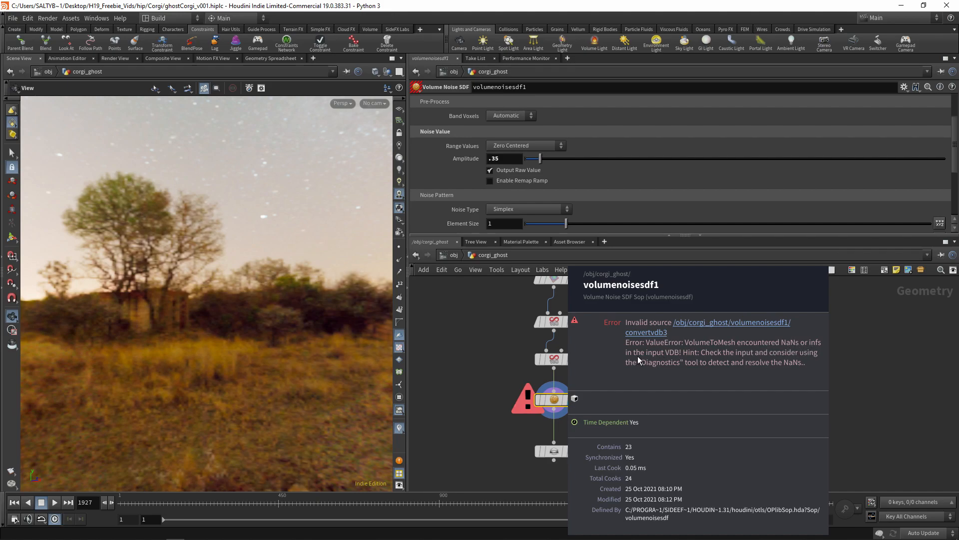
{"action": "mouse_move", "coordinate": [675, 362]}
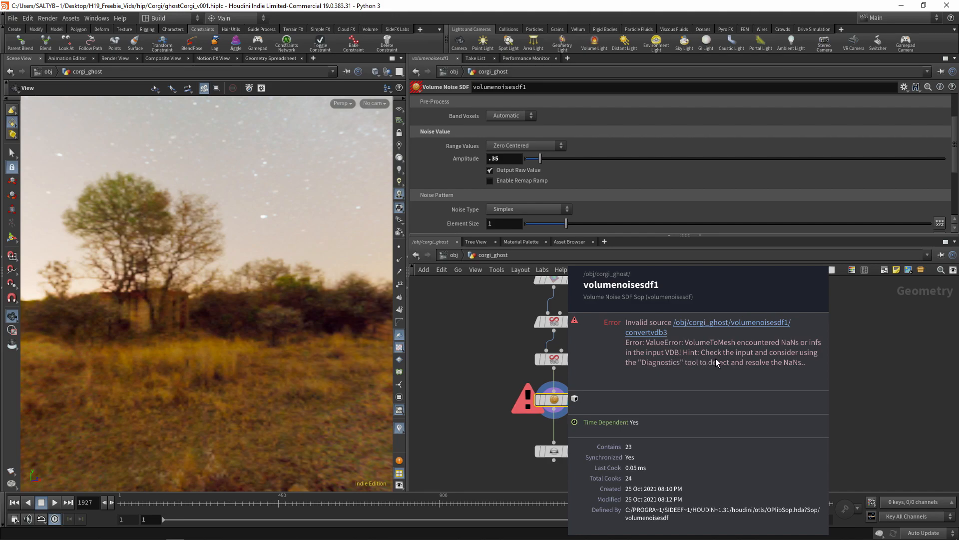
{"action": "mouse_move", "coordinate": [806, 359]}
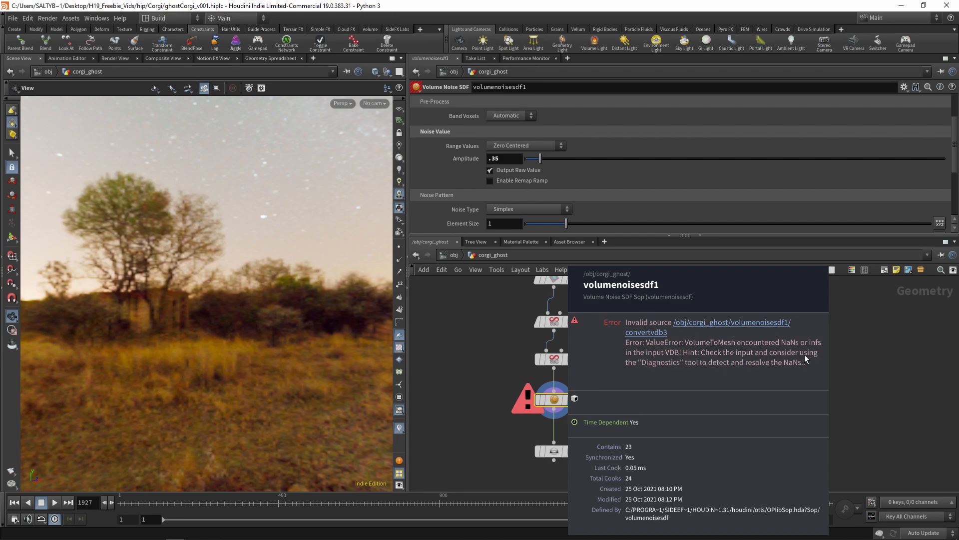
{"action": "mouse_move", "coordinate": [714, 369]}
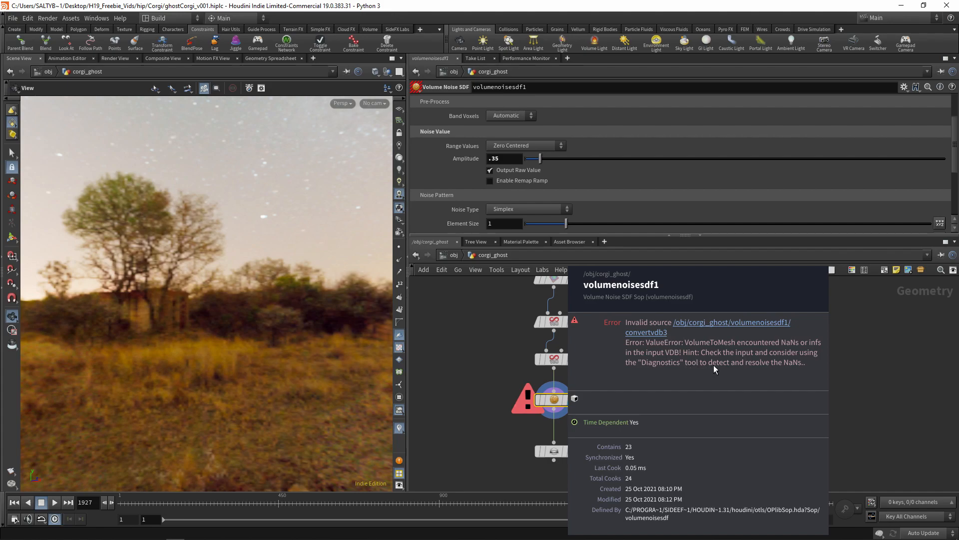
{"action": "mouse_move", "coordinate": [789, 369]}
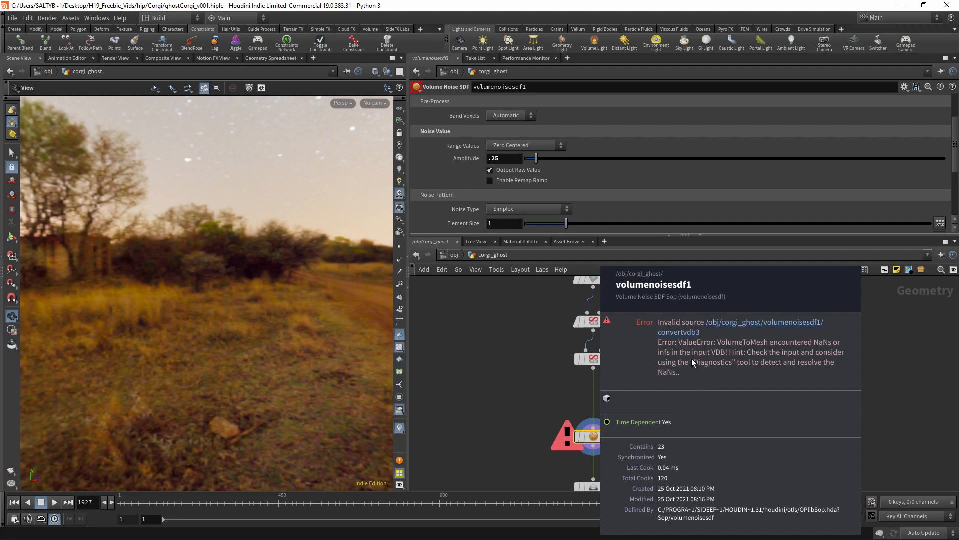
{"action": "mouse_move", "coordinate": [697, 367]}
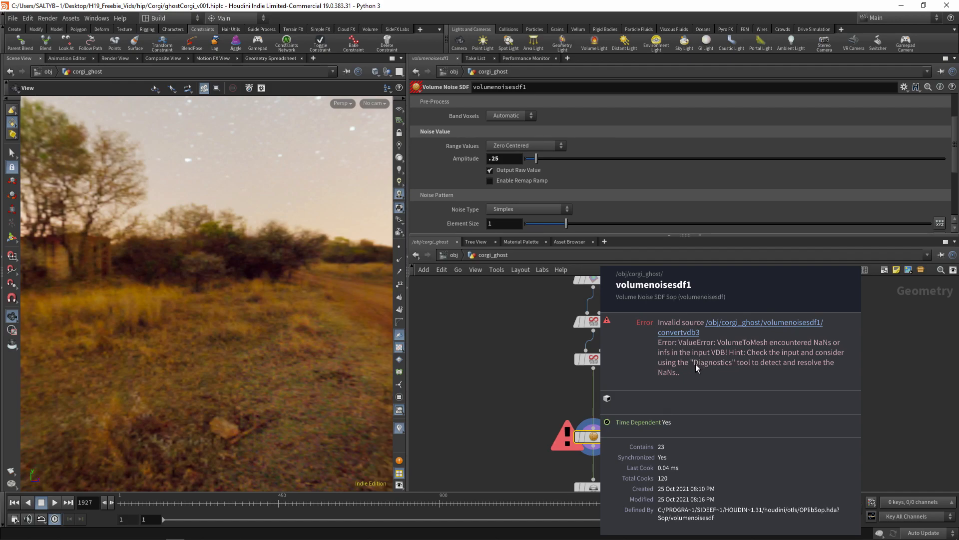
{"action": "mouse_move", "coordinate": [708, 367]}
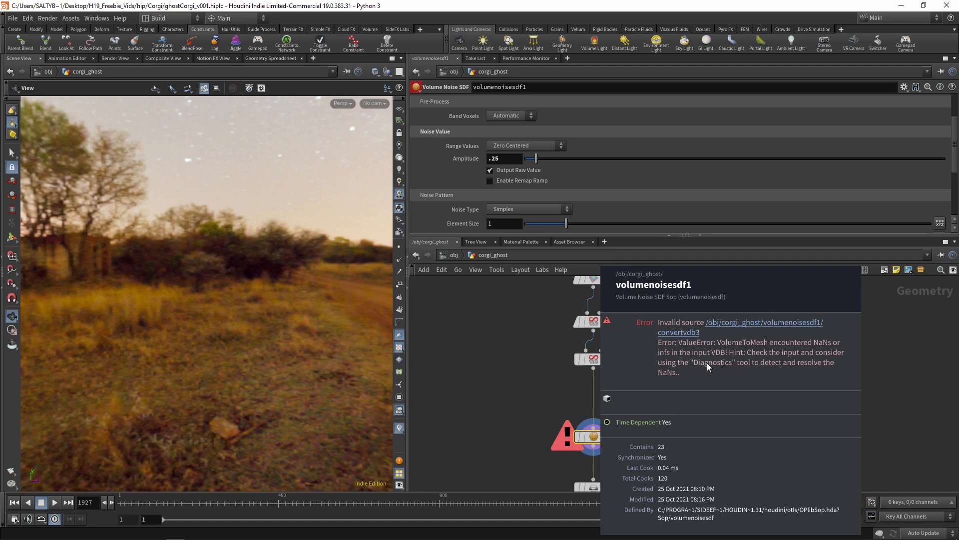
{"action": "mouse_move", "coordinate": [695, 366]}
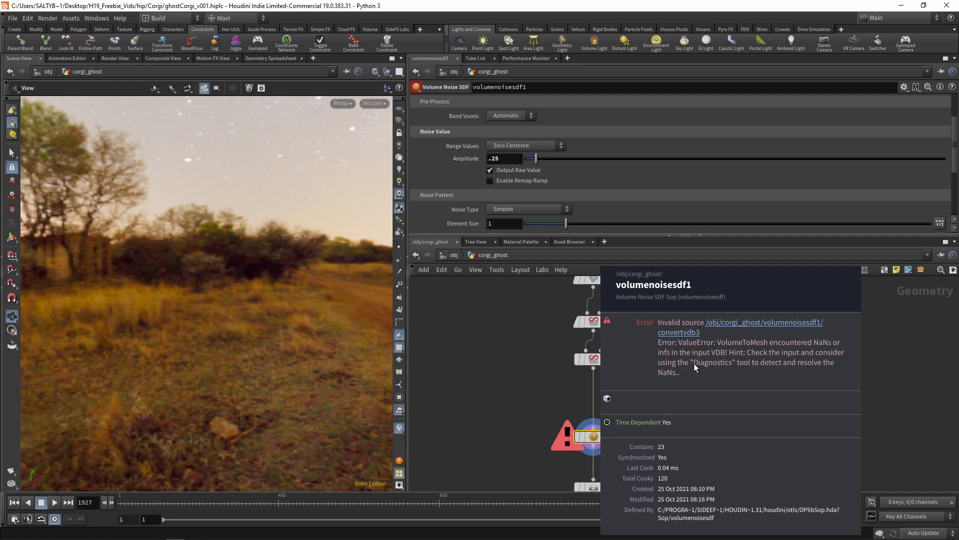
{"action": "mouse_move", "coordinate": [676, 378]}
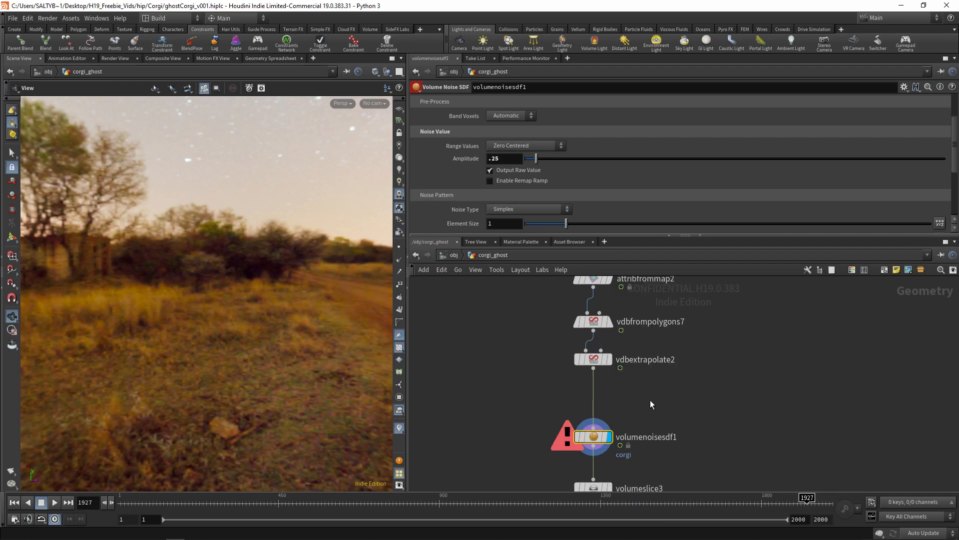
Link interior band voxels to the exterior band of 8 via a relative reference, restoring the corgi shape.
{"action": "left_click", "coordinate": [501, 159]}
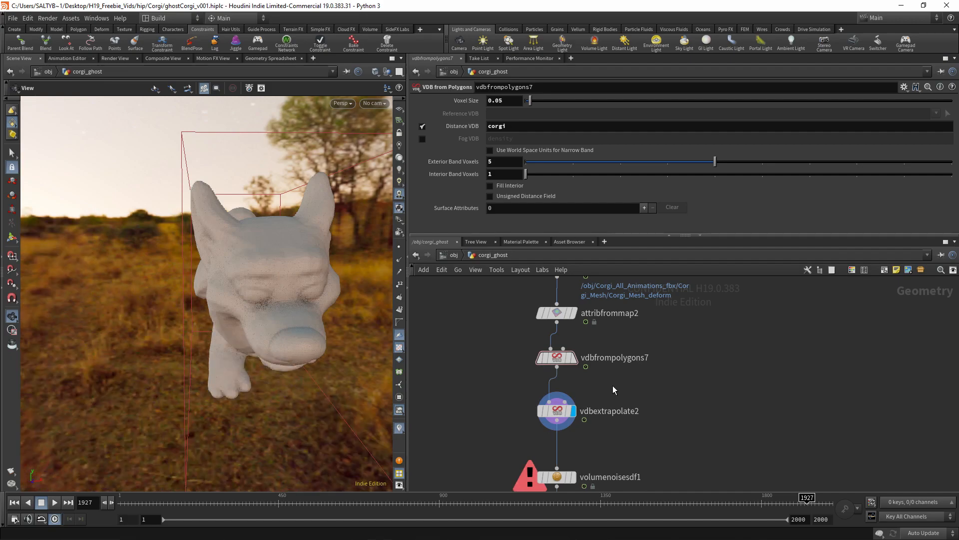
{"action": "mouse_move", "coordinate": [598, 388]}
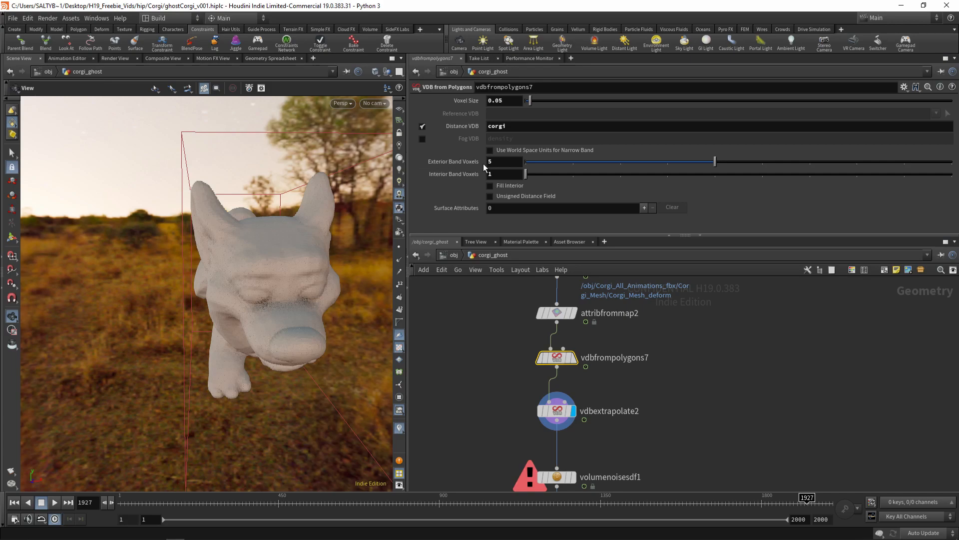
{"action": "right_click", "coordinate": [453, 161]}
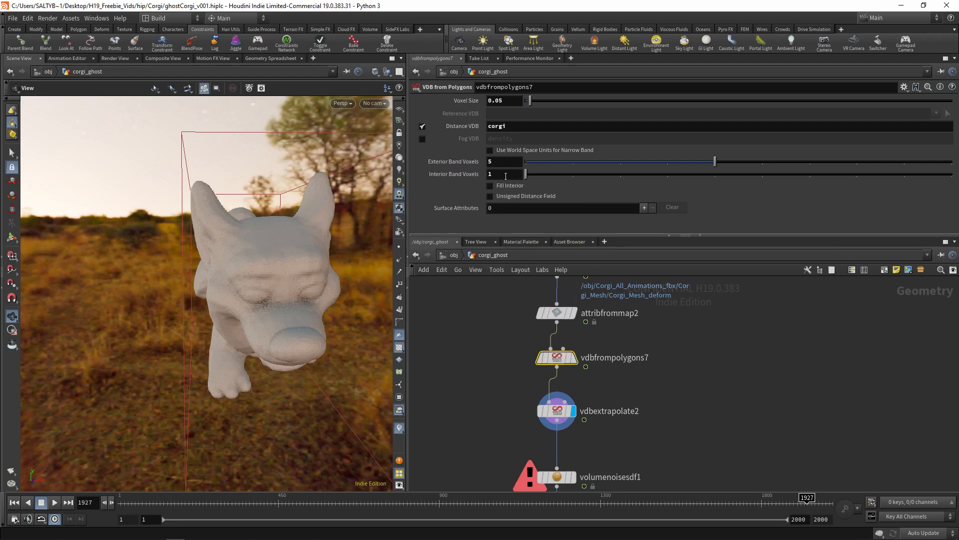
{"action": "right_click", "coordinate": [505, 174]}
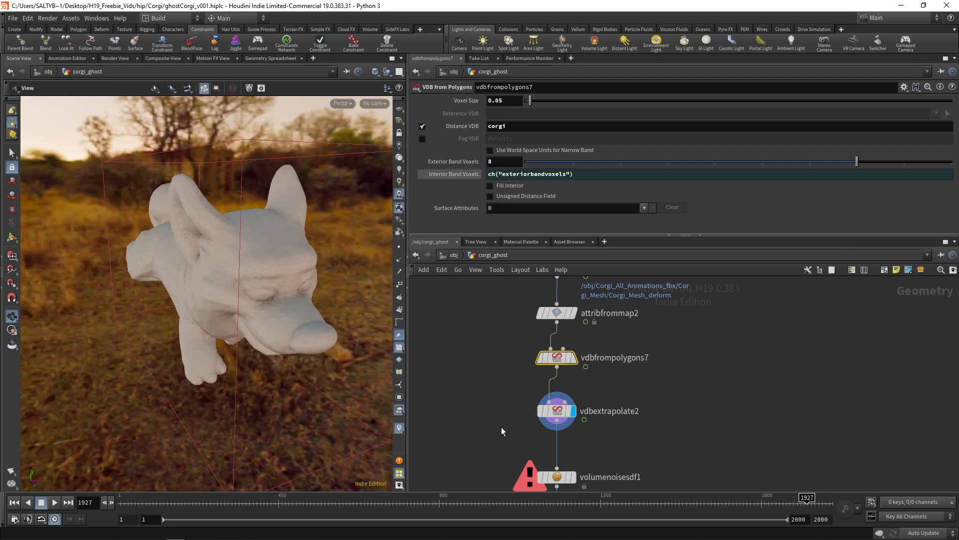
{"action": "left_click", "coordinate": [556, 410]}
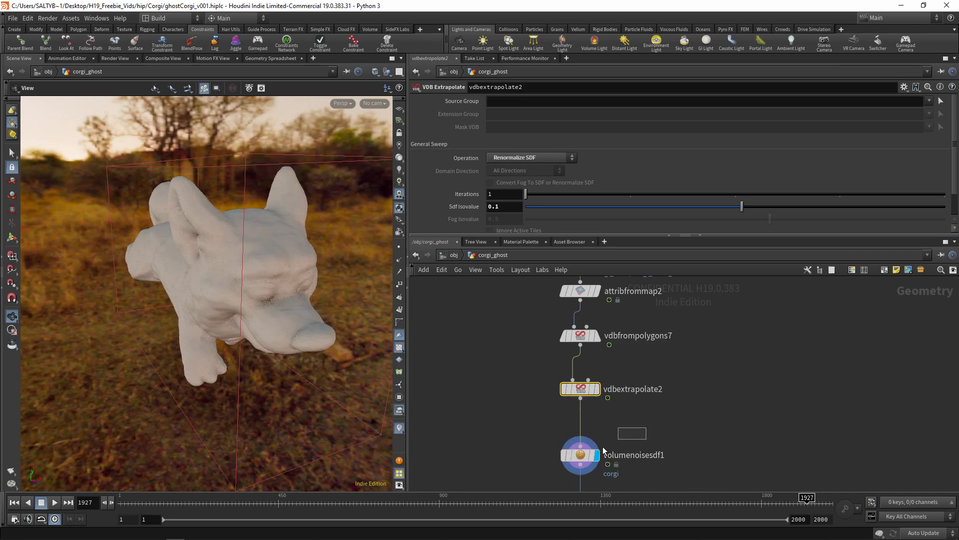
Display volumenoisesdf1 and soften its displacement to amplitude .25, element size 3.38.
{"action": "left_click", "coordinate": [579, 455]}
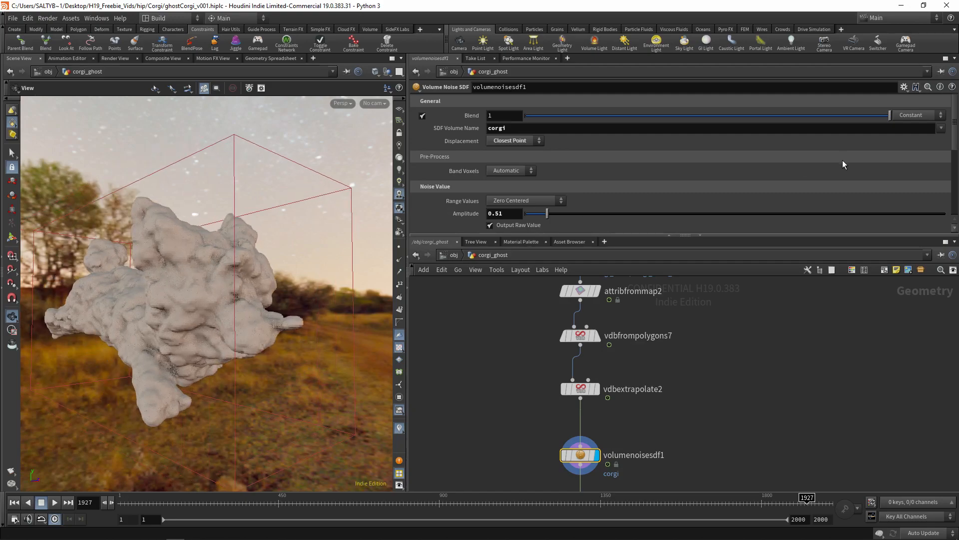
{"action": "scroll", "scroll_direction": "down", "scroll_amount": 3}
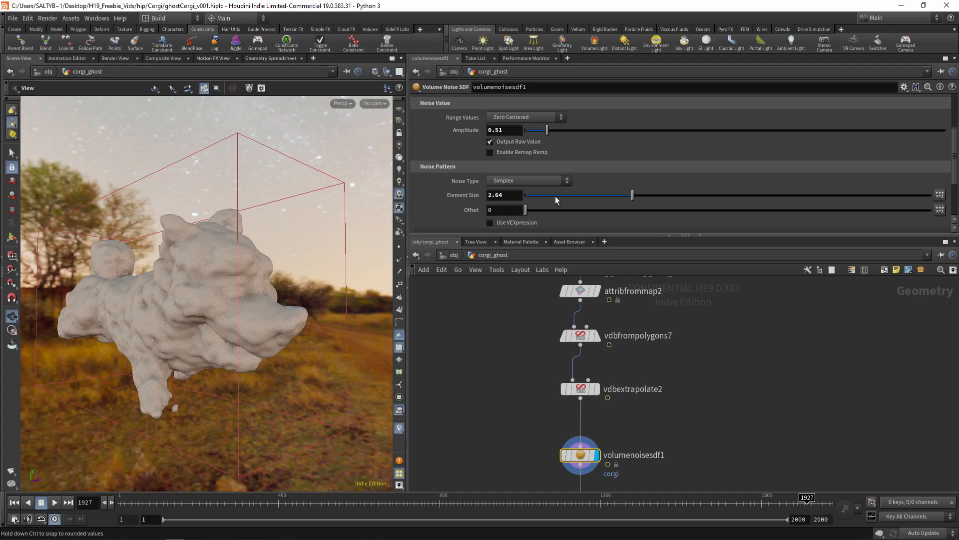
{"action": "double_click", "coordinate": [501, 130]}
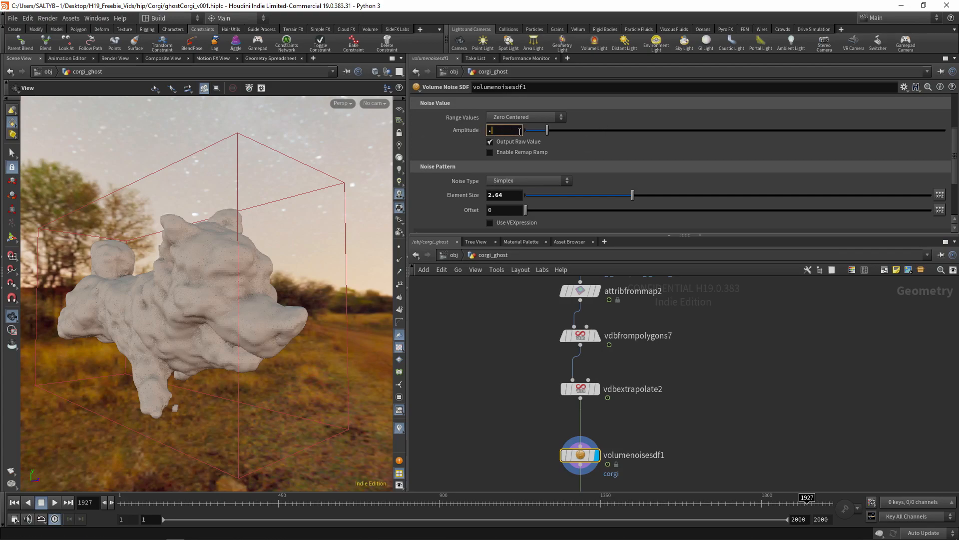
{"action": "type", "text": ".25"}
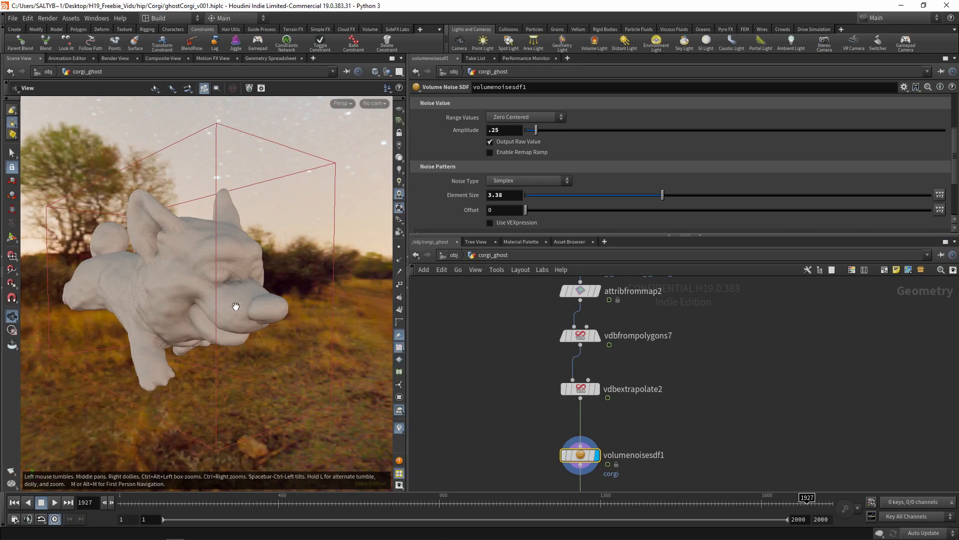
{"action": "mouse_move", "coordinate": [313, 402]}
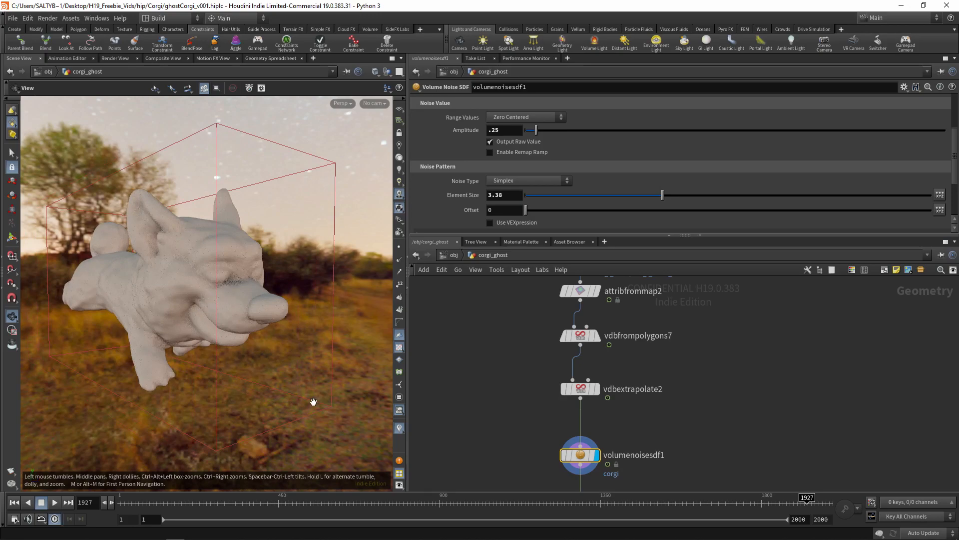
{"action": "mouse_move", "coordinate": [530, 194]}
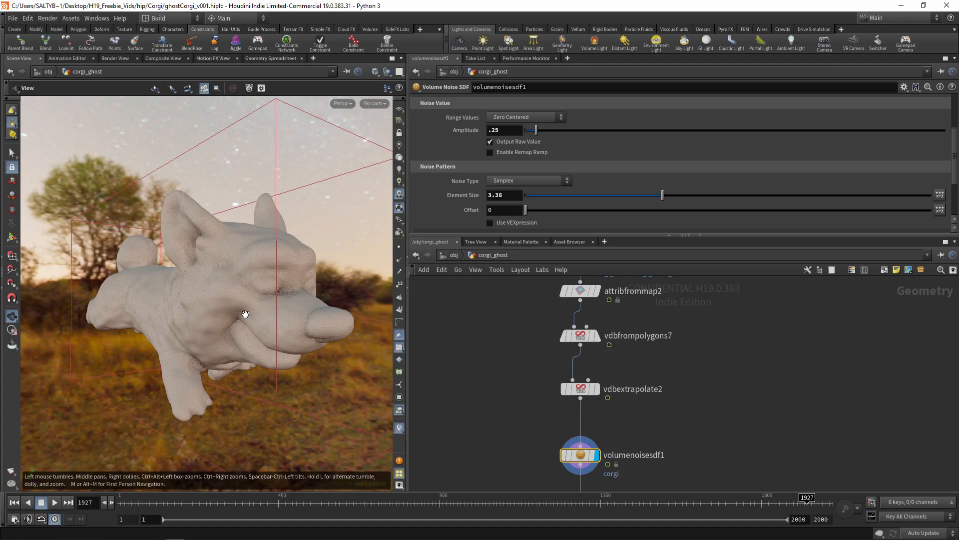
{"action": "mouse_move", "coordinate": [230, 258]}
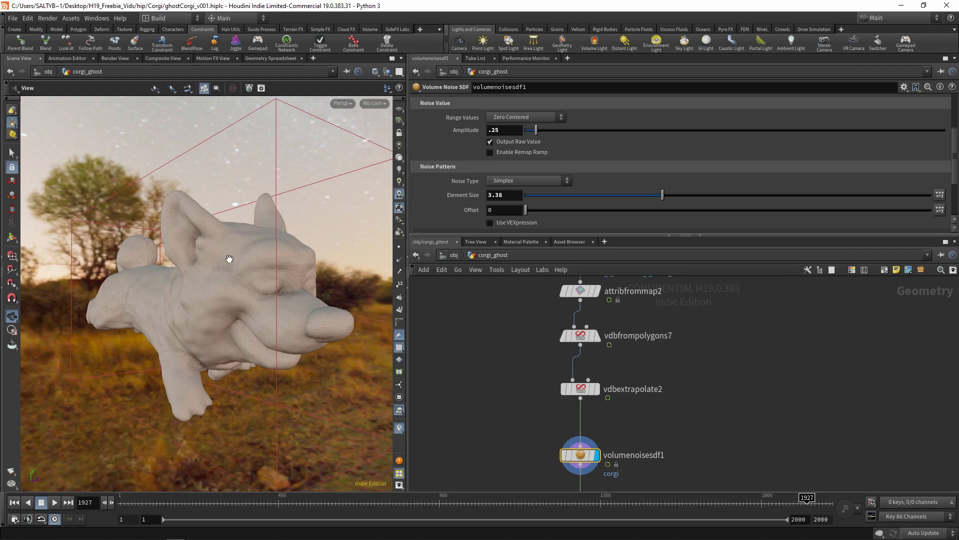
{"action": "mouse_move", "coordinate": [252, 219]}
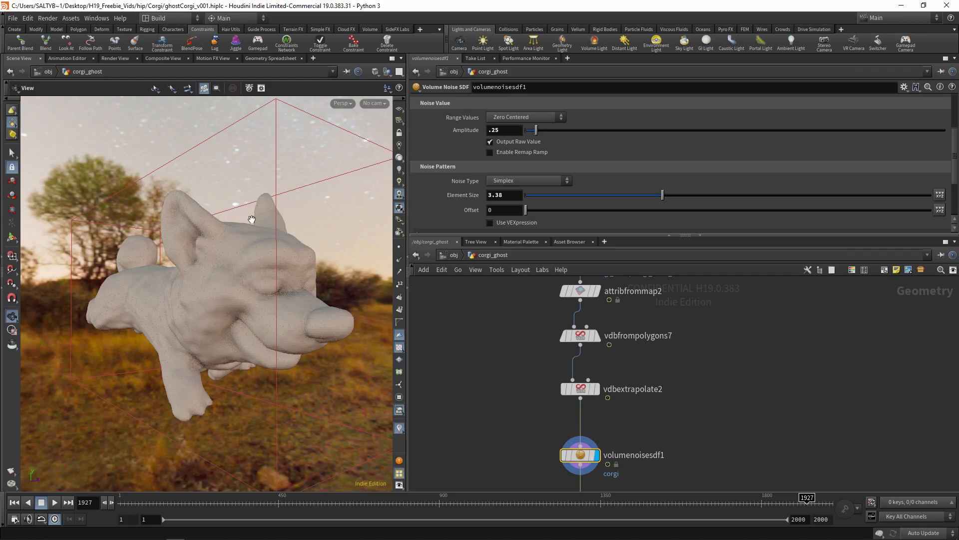
{"action": "mouse_move", "coordinate": [221, 231]}
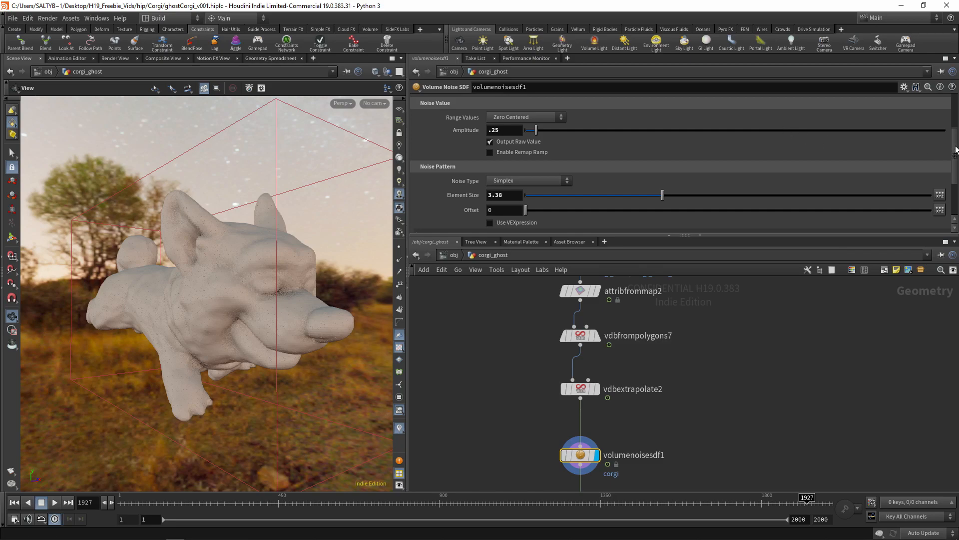
{"action": "scroll", "scroll_direction": "down", "scroll_amount": 3}
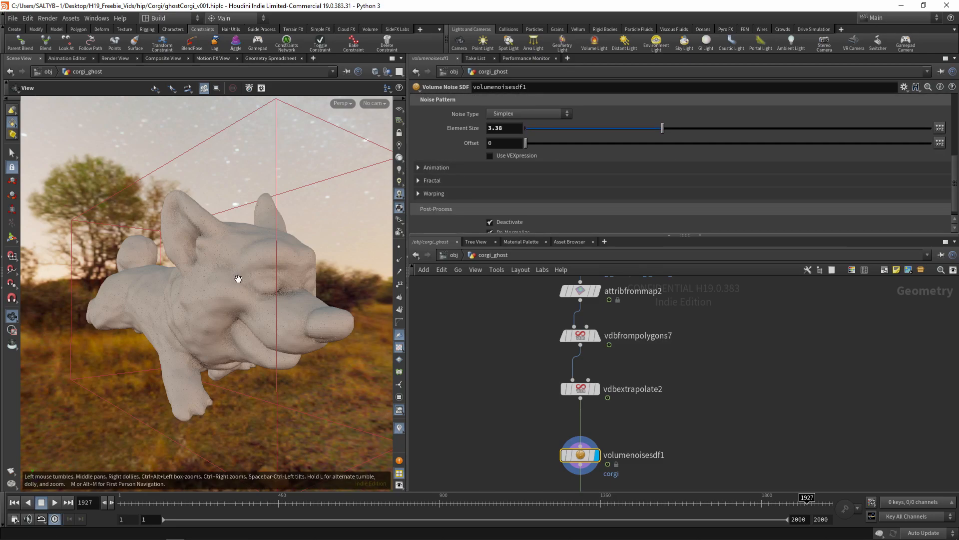
{"action": "mouse_move", "coordinate": [231, 247]}
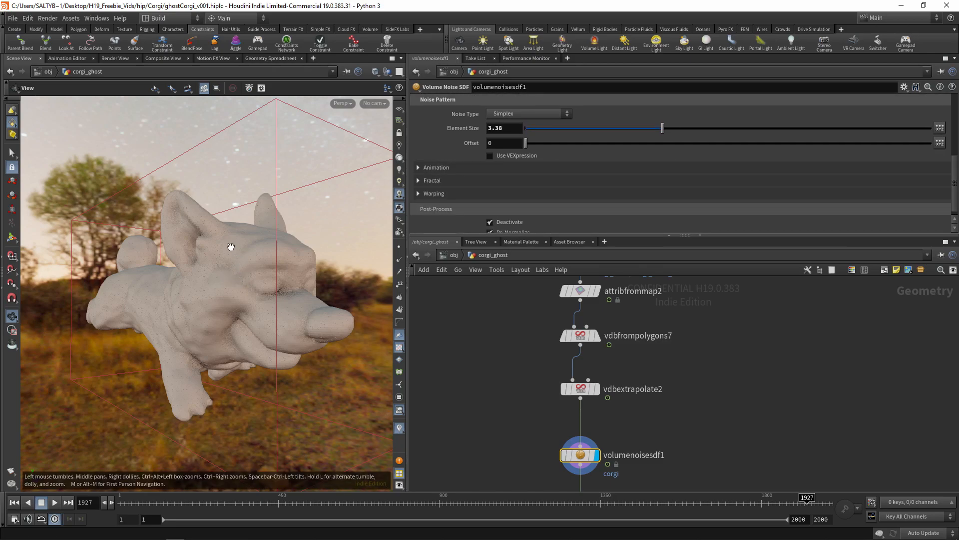
{"action": "mouse_move", "coordinate": [212, 263]}
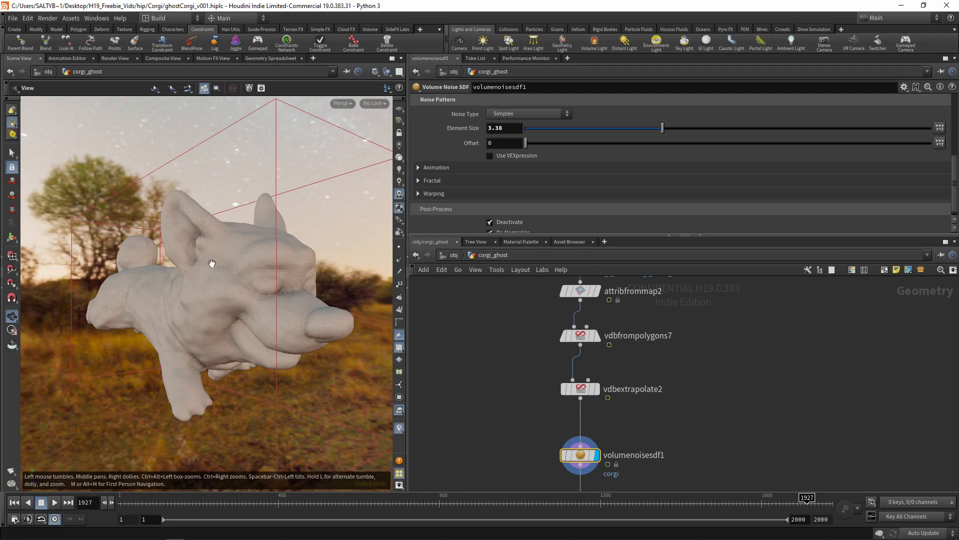
{"action": "mouse_move", "coordinate": [206, 286]}
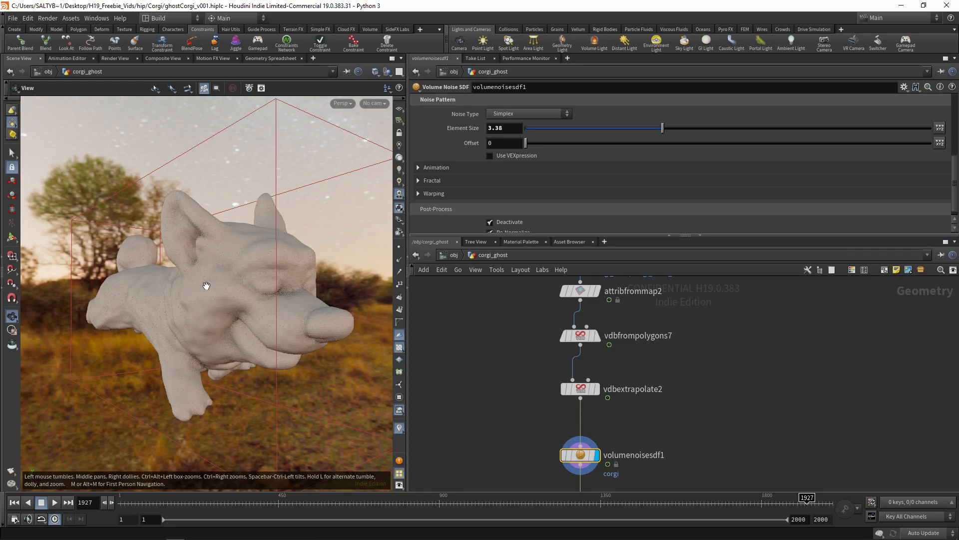
{"action": "mouse_move", "coordinate": [201, 287]}
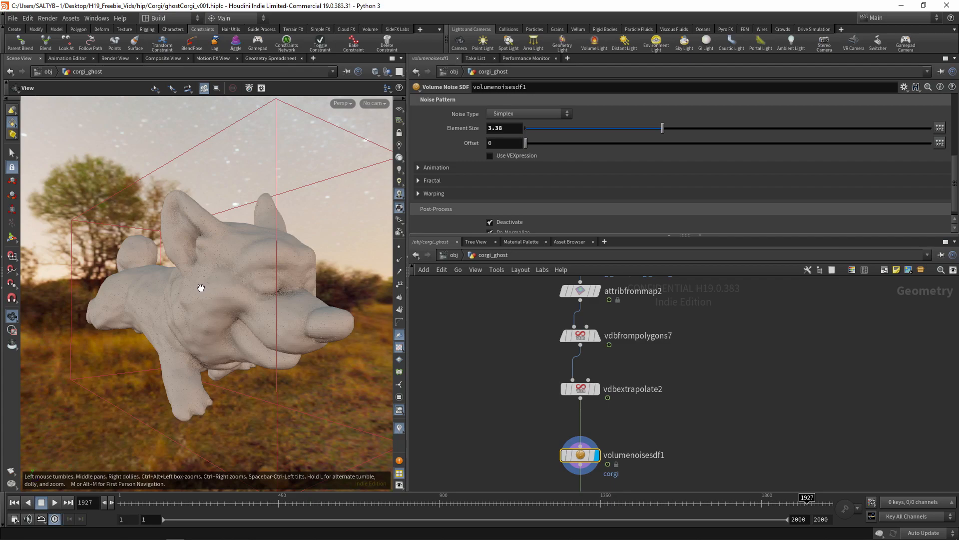
{"action": "mouse_move", "coordinate": [234, 241]}
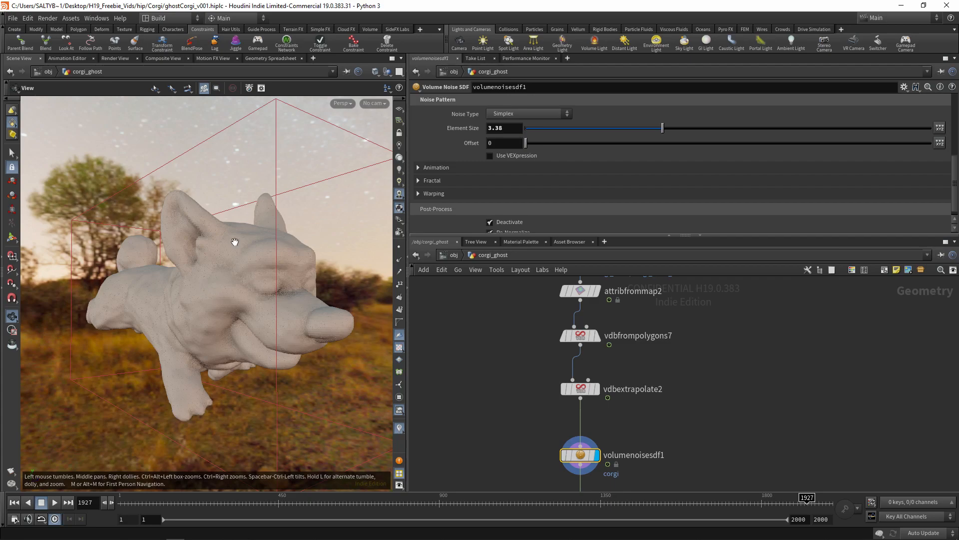
{"action": "mouse_move", "coordinate": [211, 294]}
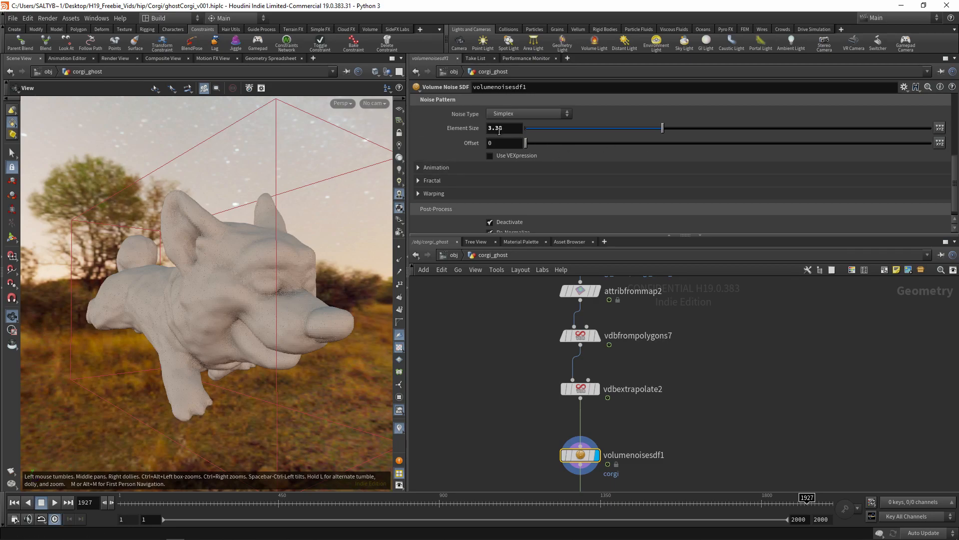
Try Sparse Convolution, Worley and Manhattan cellular noise, settling on Chebyshev Cellular F1.
{"action": "left_click", "coordinate": [528, 113]}
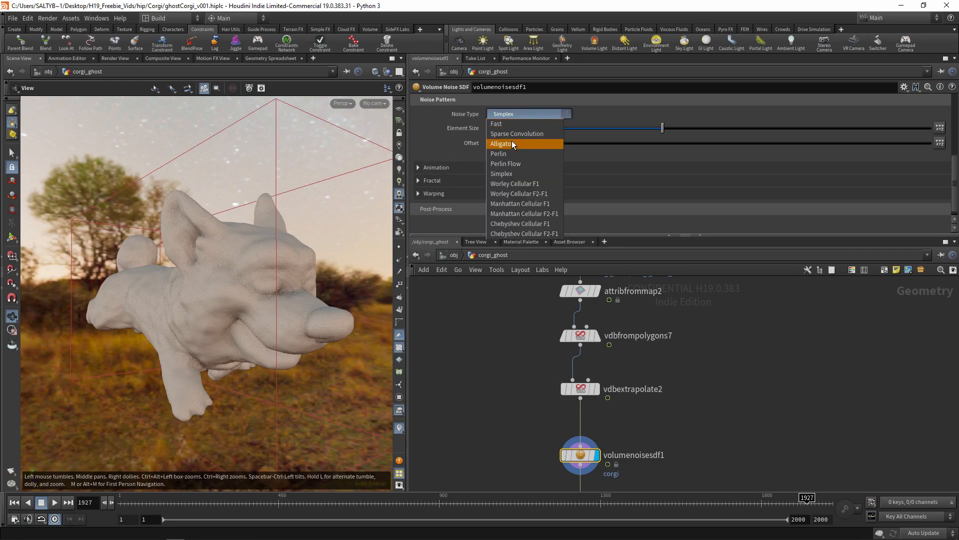
{"action": "left_click", "coordinate": [516, 133]}
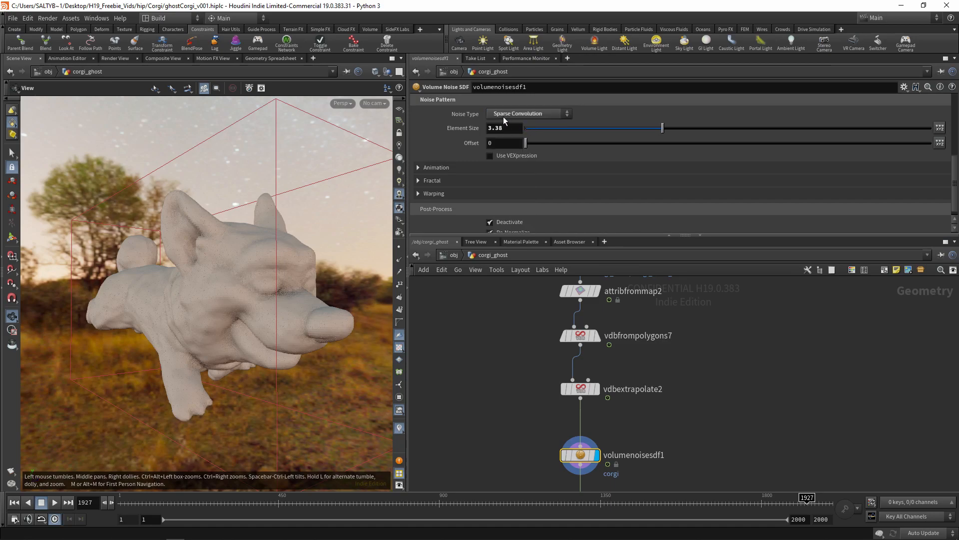
{"action": "left_click", "coordinate": [528, 113]}
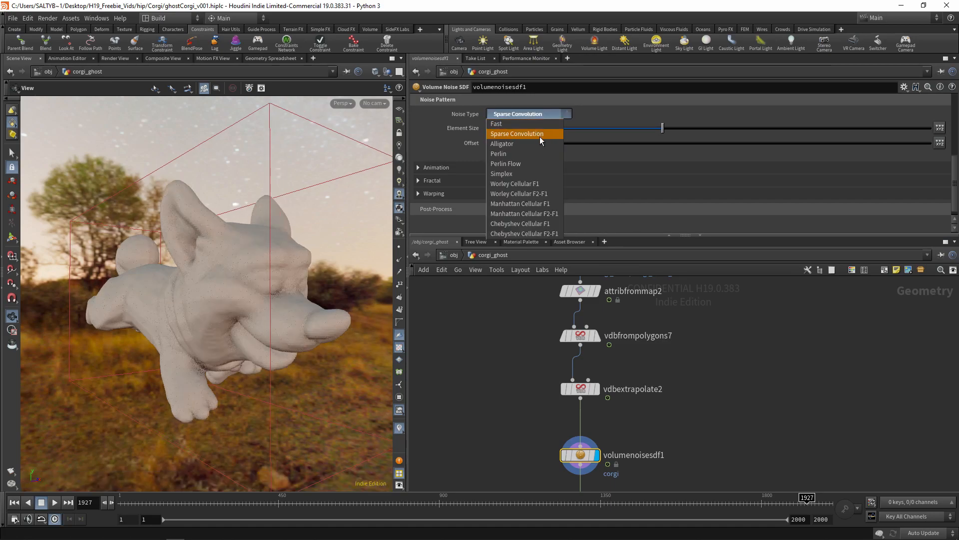
{"action": "left_click", "coordinate": [514, 184]}
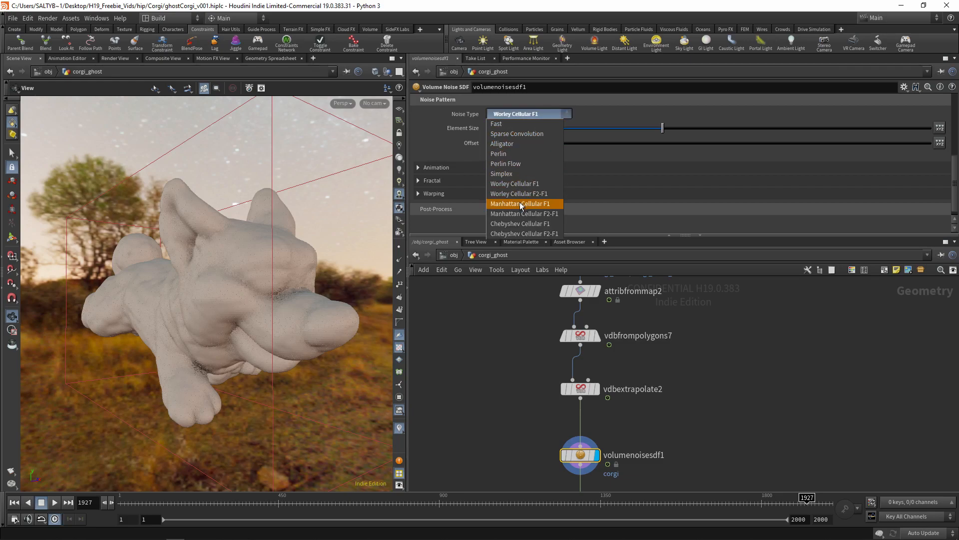
{"action": "left_click", "coordinate": [521, 203]}
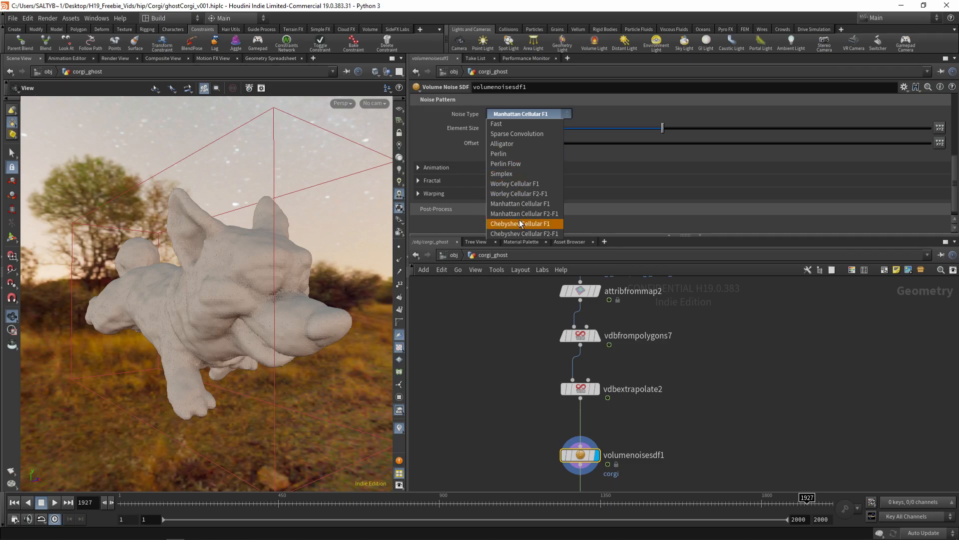
{"action": "left_click", "coordinate": [523, 223]}
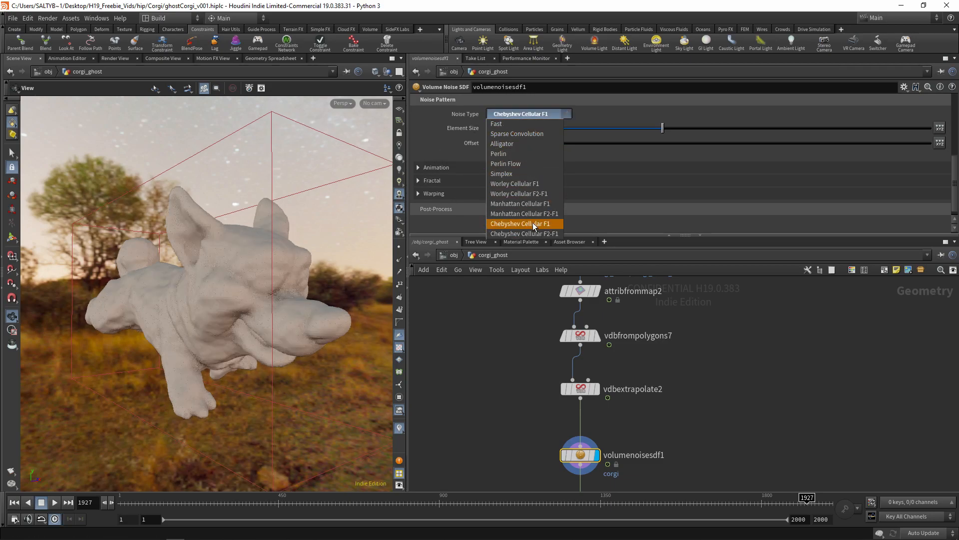
{"action": "left_click", "coordinate": [523, 222]}
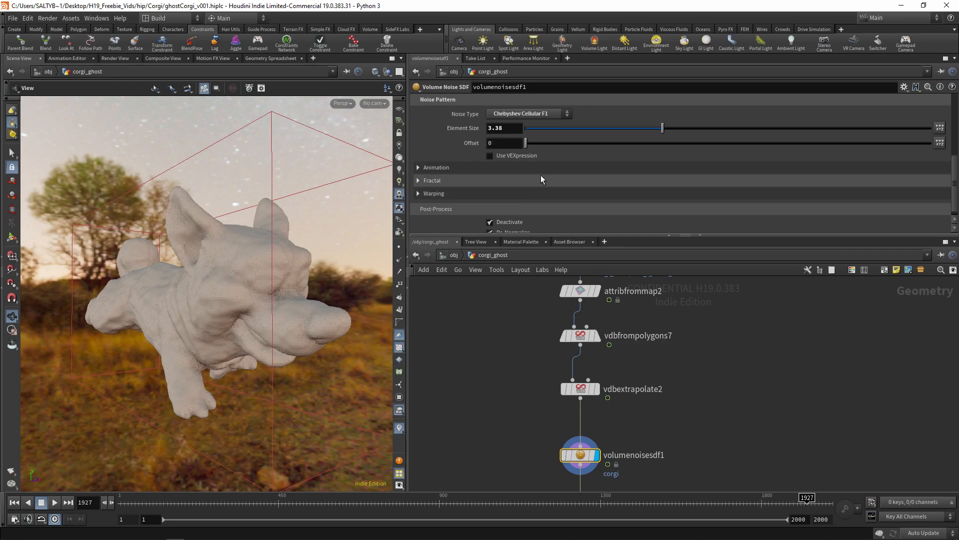
Enable Use VEXpression on the noise and load the Randomize per Primitive preset code.
{"action": "left_click", "coordinate": [490, 156]}
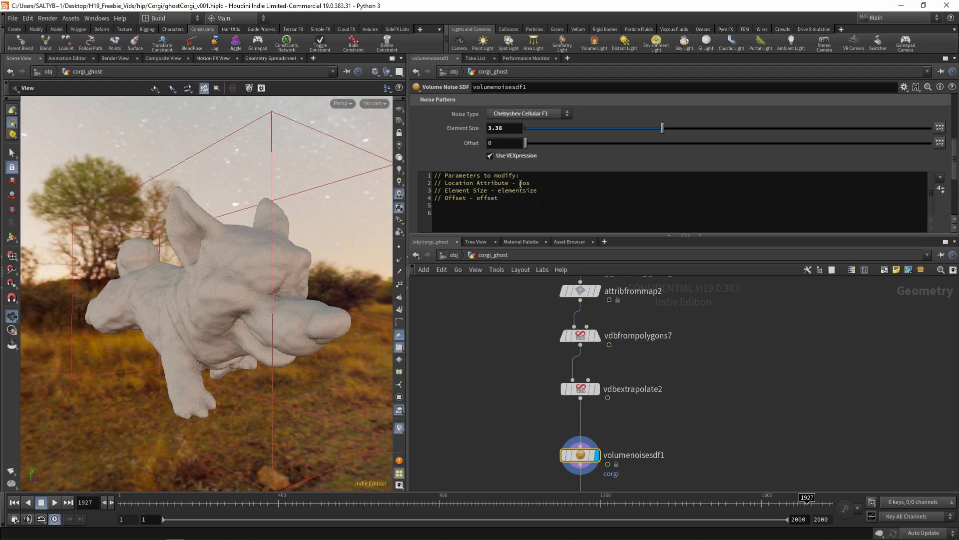
{"action": "double_click", "coordinate": [522, 182]}
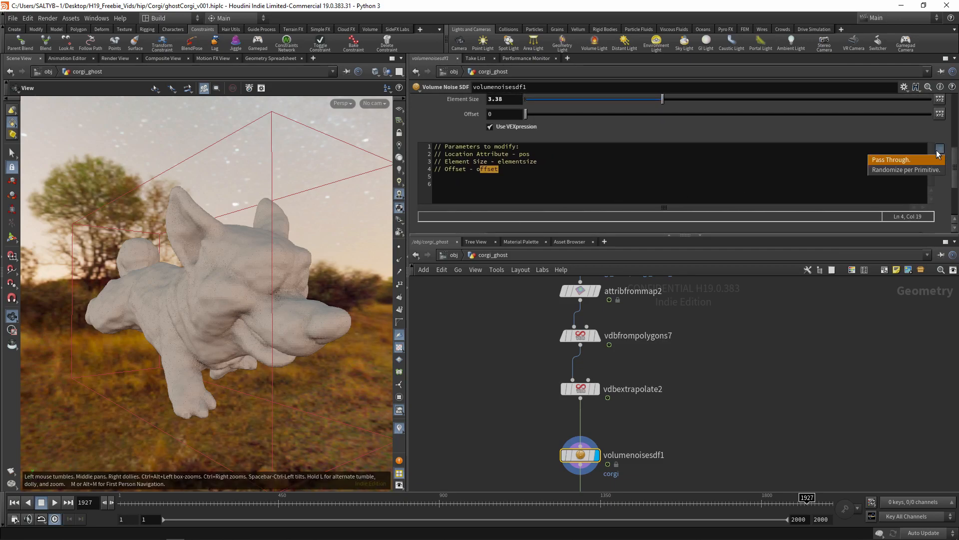
{"action": "mouse_move", "coordinate": [905, 170]}
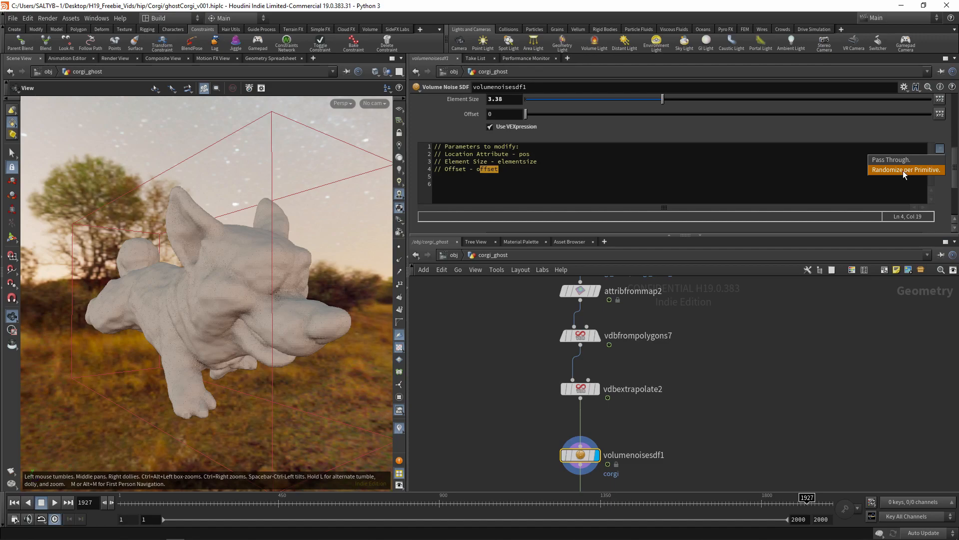
{"action": "left_click", "coordinate": [906, 170]}
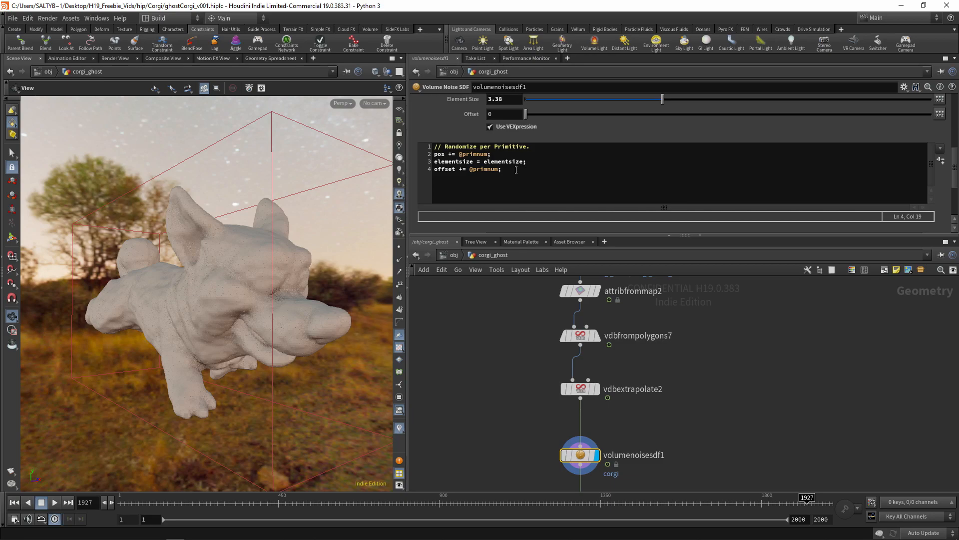
Inspect the primnum offset line in the code, then switch Use VEXpression back off.
{"action": "double_click", "coordinate": [485, 169]}
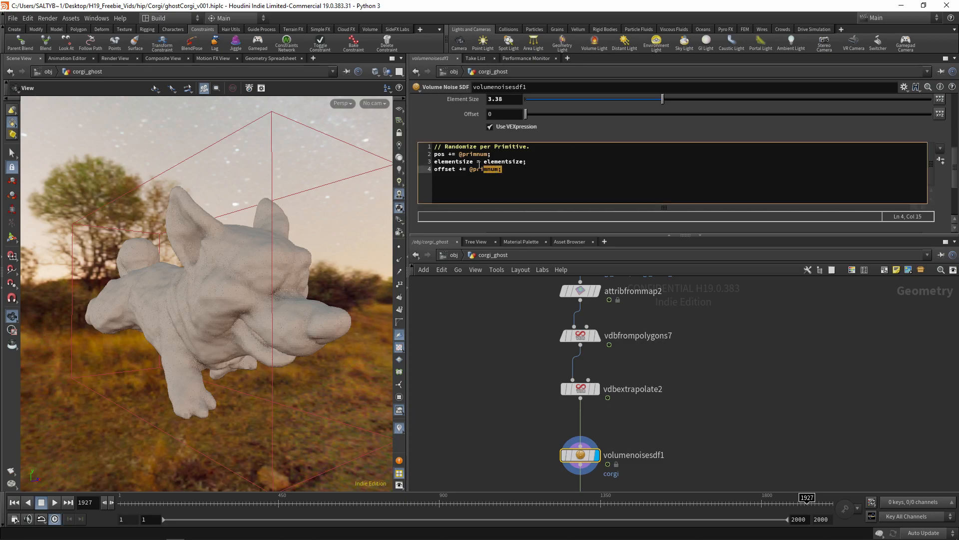
{"action": "left_click", "coordinate": [489, 126]}
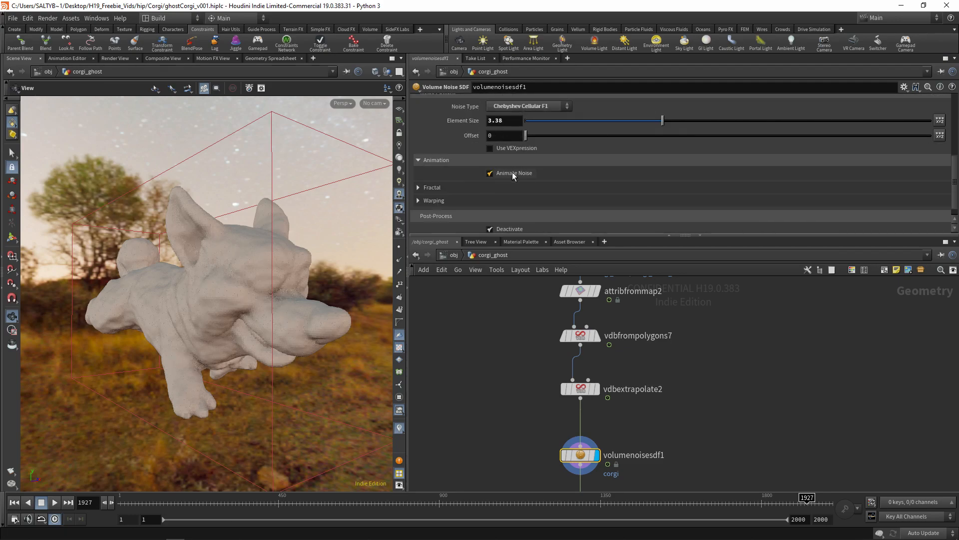
Turn on Animate Noise for the corgi displacement, leaving Pulse Duration at .5.
{"action": "left_click", "coordinate": [489, 173]}
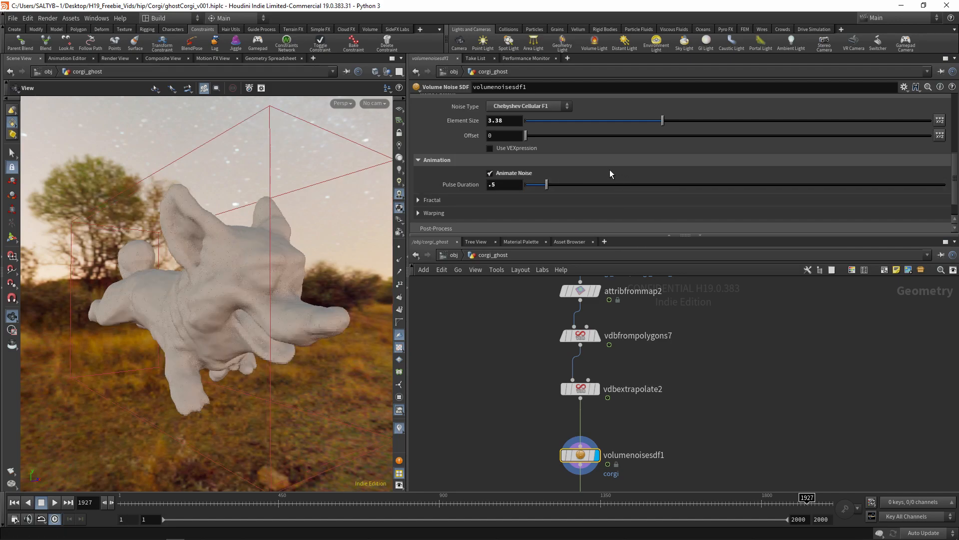
{"action": "mouse_move", "coordinate": [530, 194]}
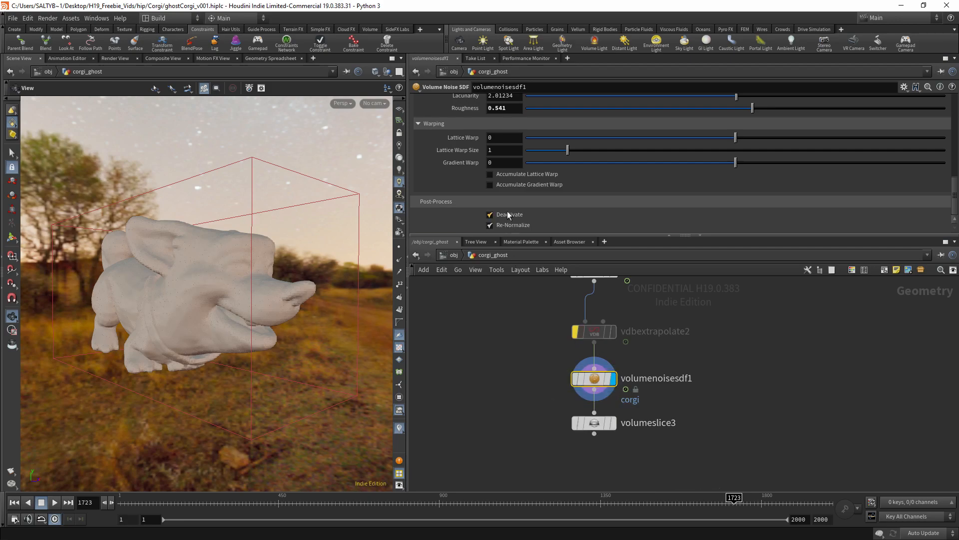
{"action": "mouse_move", "coordinate": [516, 219]}
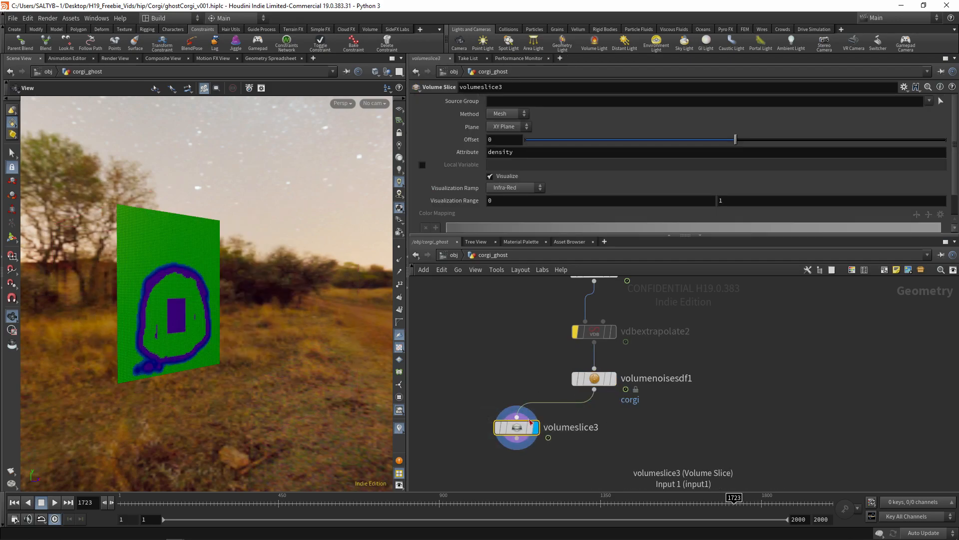
Display volumeslice3 to show the coloured density slice through the corgi volume.
{"action": "scroll", "scroll_direction": "down", "scroll_amount": 3}
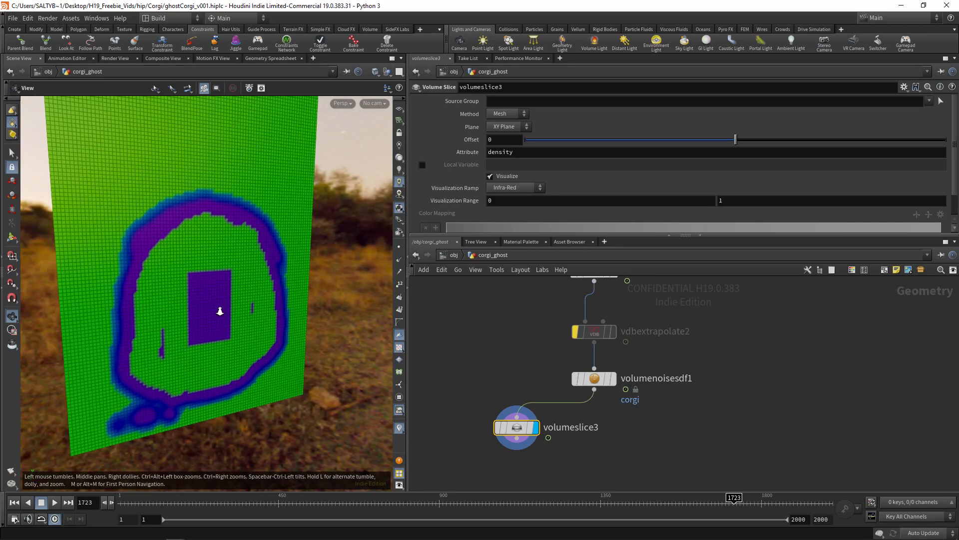
{"action": "left_click", "coordinate": [592, 378]}
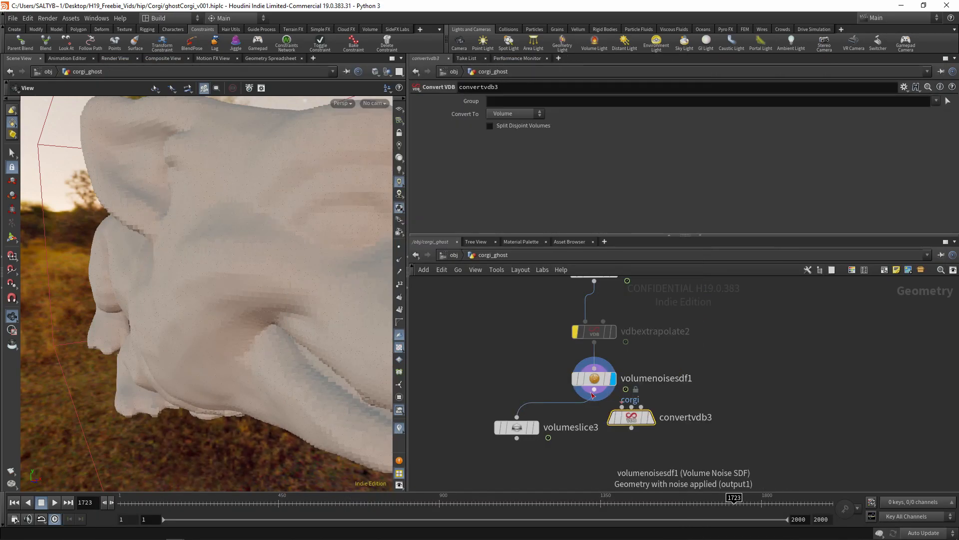
Set convertvdb3 to Convert To VDB with class Convert SDF to Fog, making a wispy ghost corgi.
{"action": "left_click", "coordinate": [514, 112]}
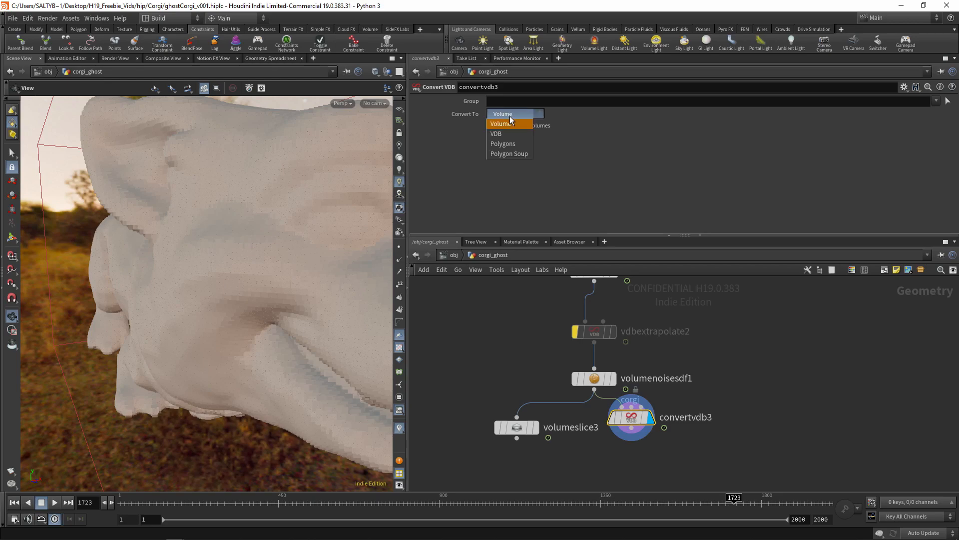
{"action": "left_click", "coordinate": [495, 133]}
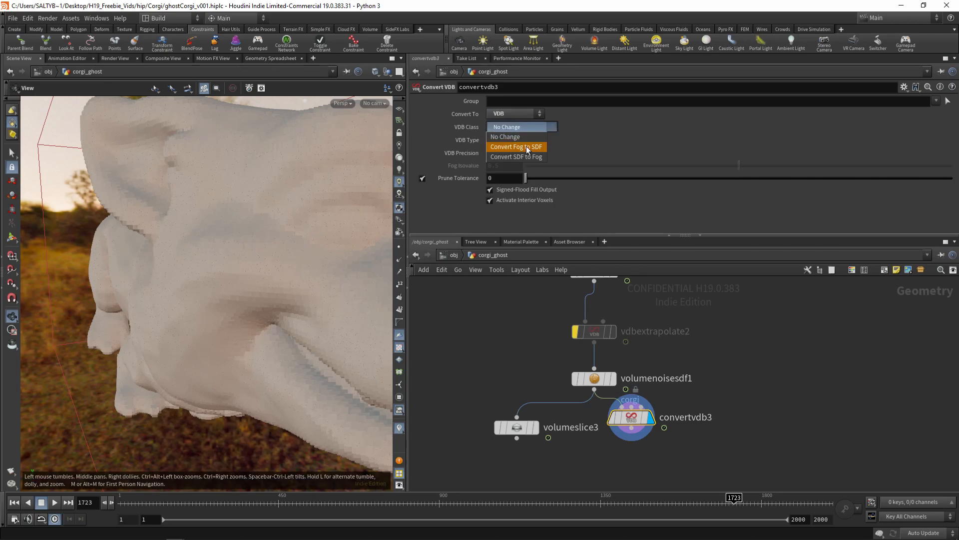
{"action": "left_click", "coordinate": [516, 157]}
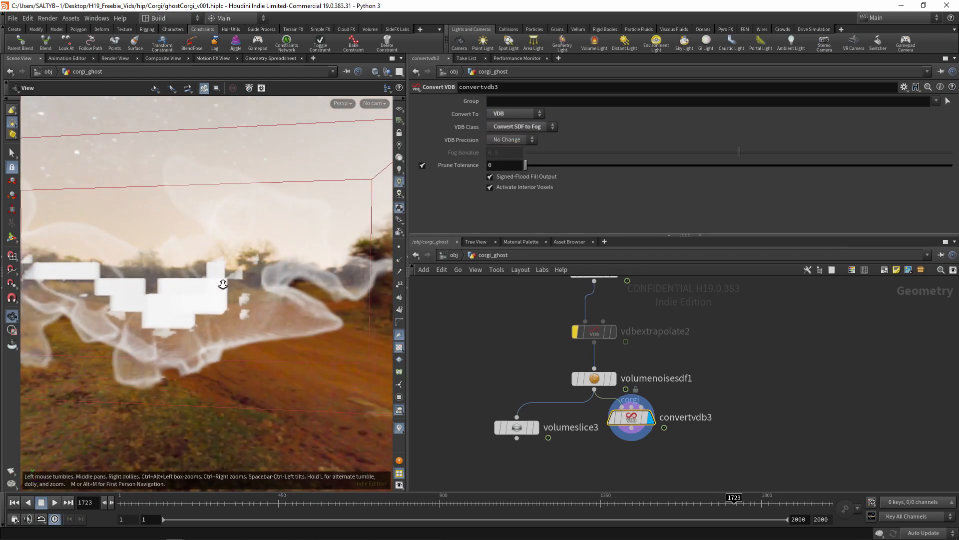
Select volumenoisesdf1 and bring its top parameters into view.
{"action": "left_click", "coordinate": [592, 377]}
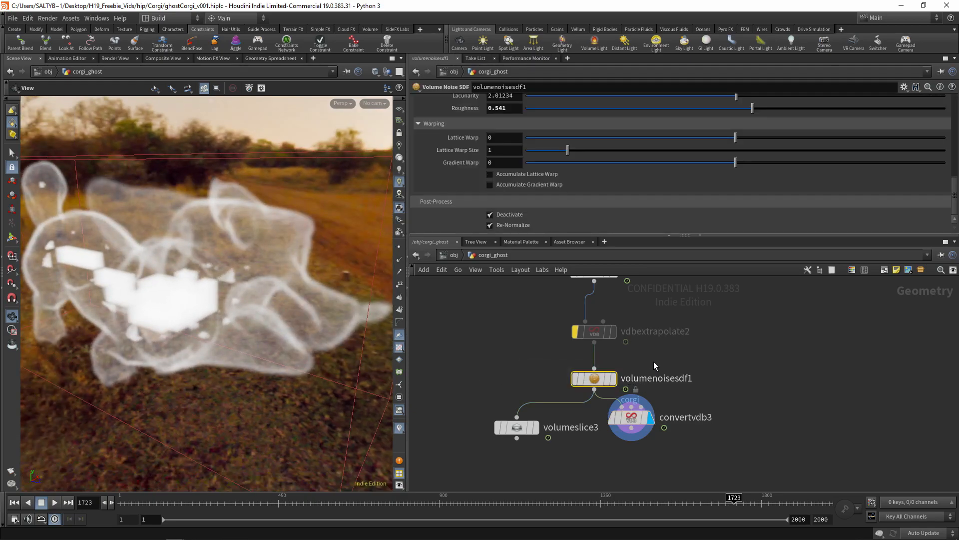
{"action": "scroll", "scroll_direction": "up", "scroll_amount": 3}
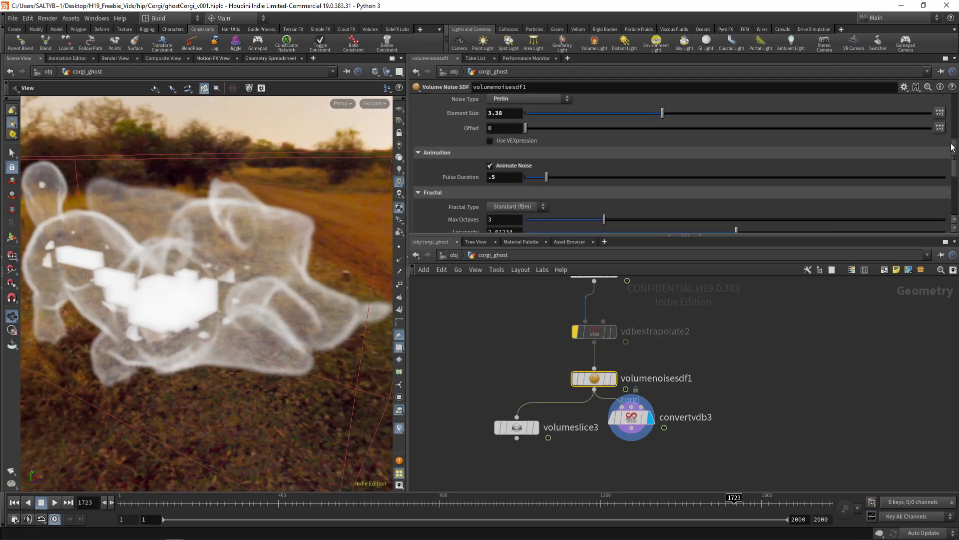
{"action": "scroll", "scroll_direction": "up", "scroll_amount": 3}
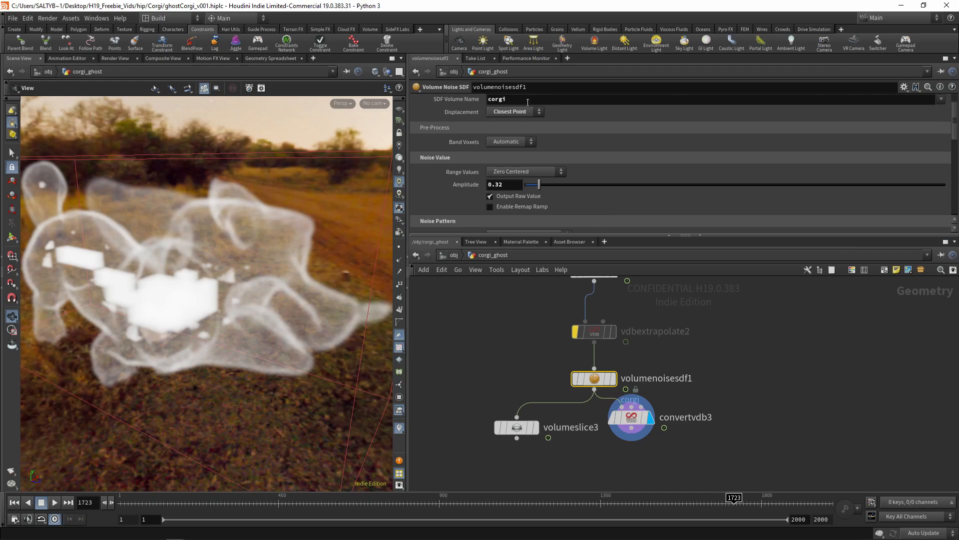
Set Band Voxels to Manual with Half Width 25, then toggle Deactivate off and back on under Post-Process.
{"action": "left_click", "coordinate": [510, 141]}
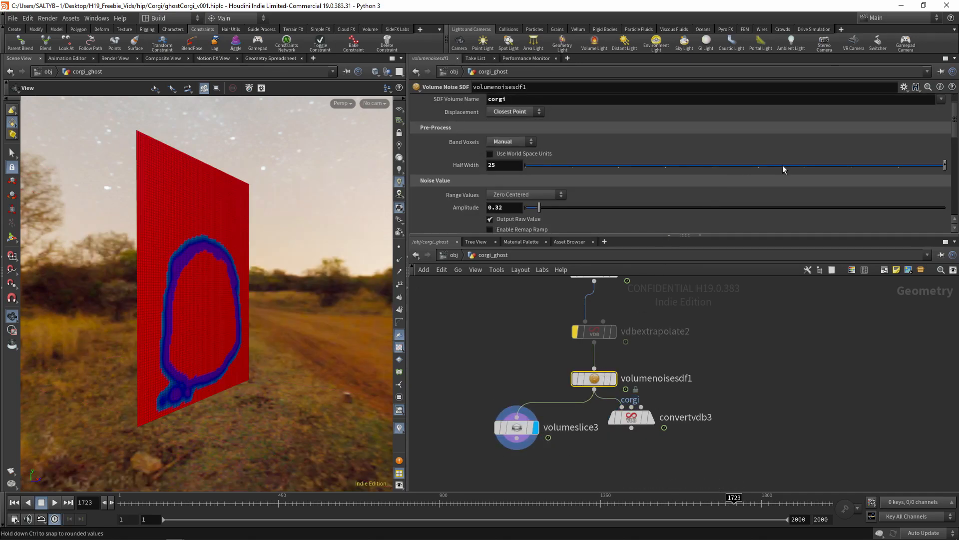
{"action": "scroll", "scroll_direction": "down", "scroll_amount": 3}
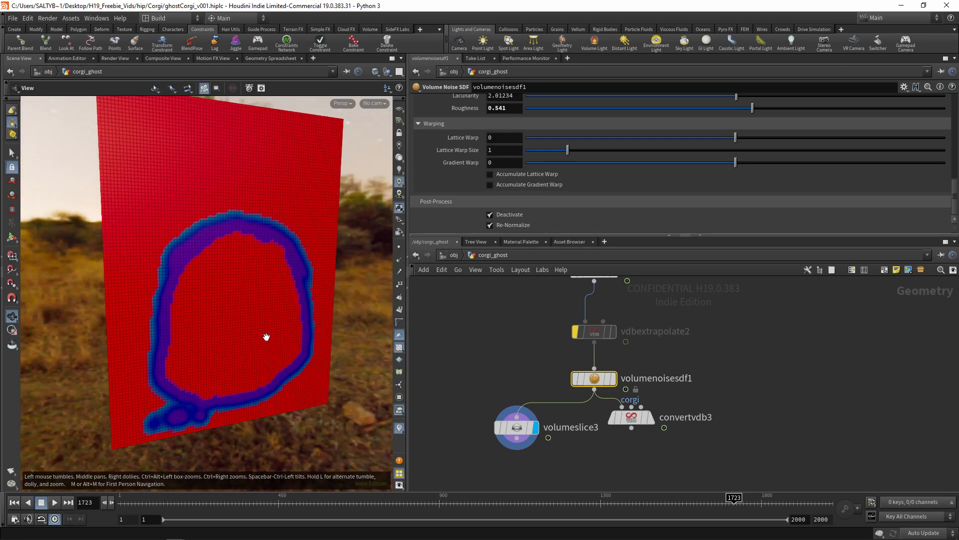
{"action": "mouse_move", "coordinate": [256, 328]}
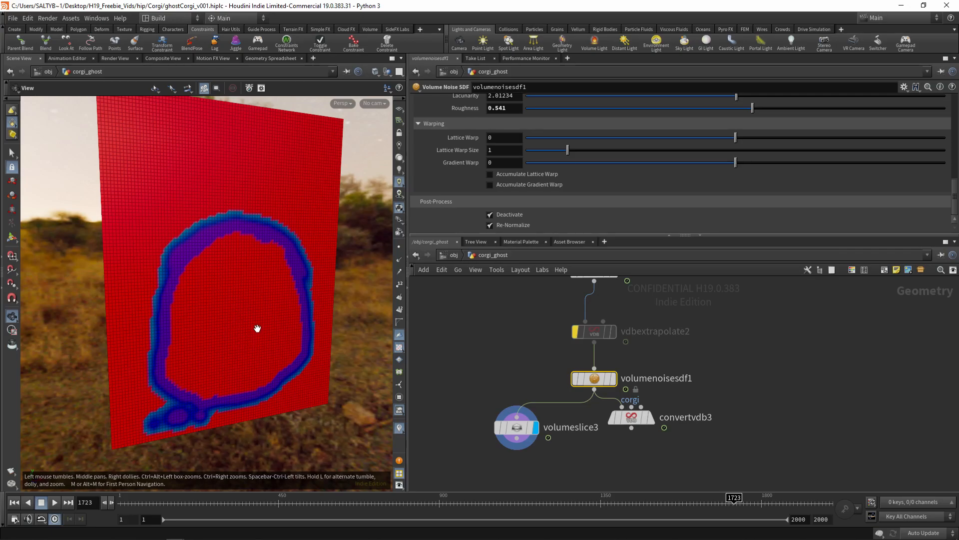
{"action": "mouse_move", "coordinate": [220, 331]}
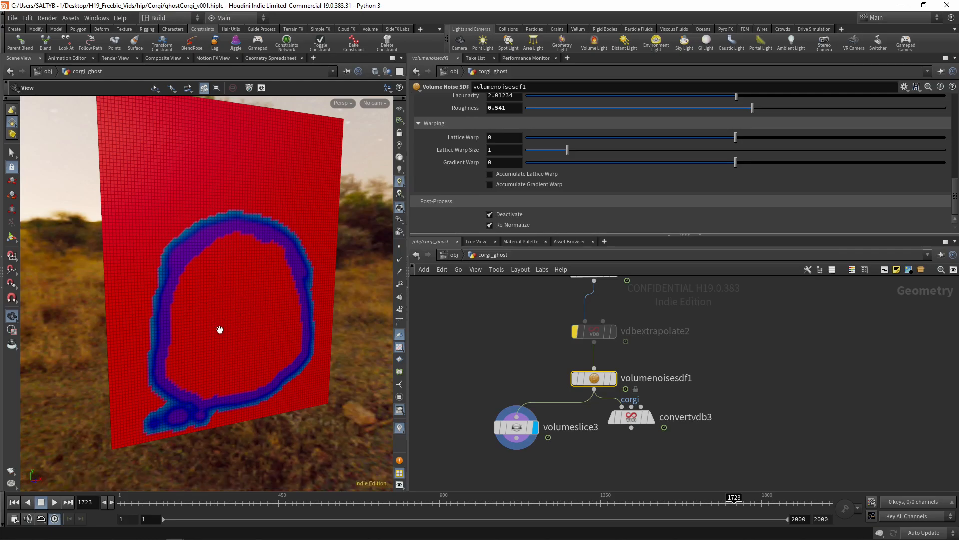
{"action": "mouse_move", "coordinate": [256, 284]}
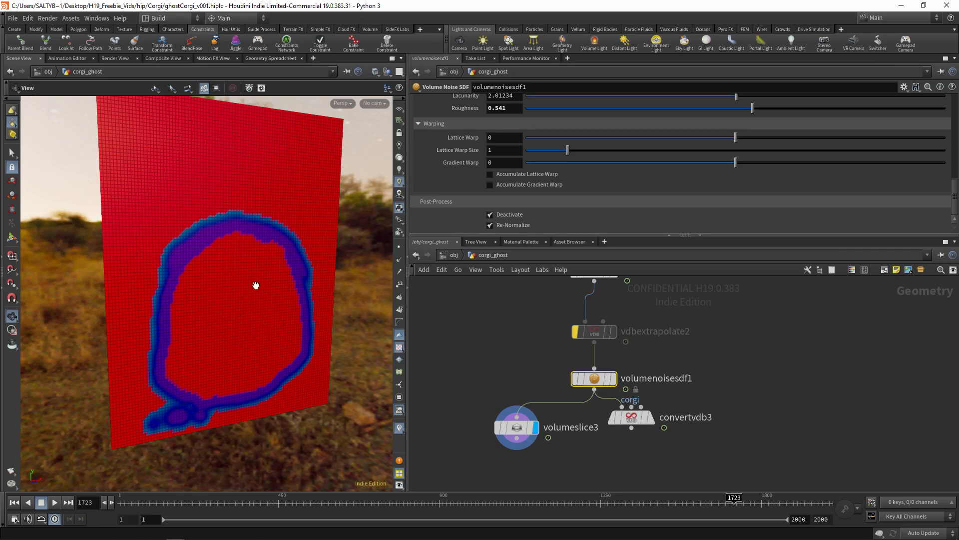
{"action": "mouse_move", "coordinate": [241, 341]}
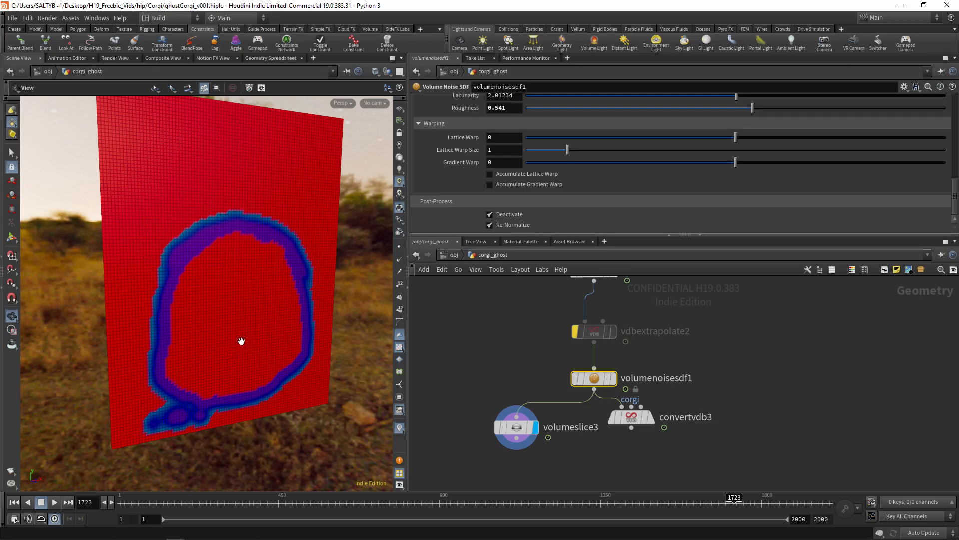
{"action": "left_click", "coordinate": [490, 214]}
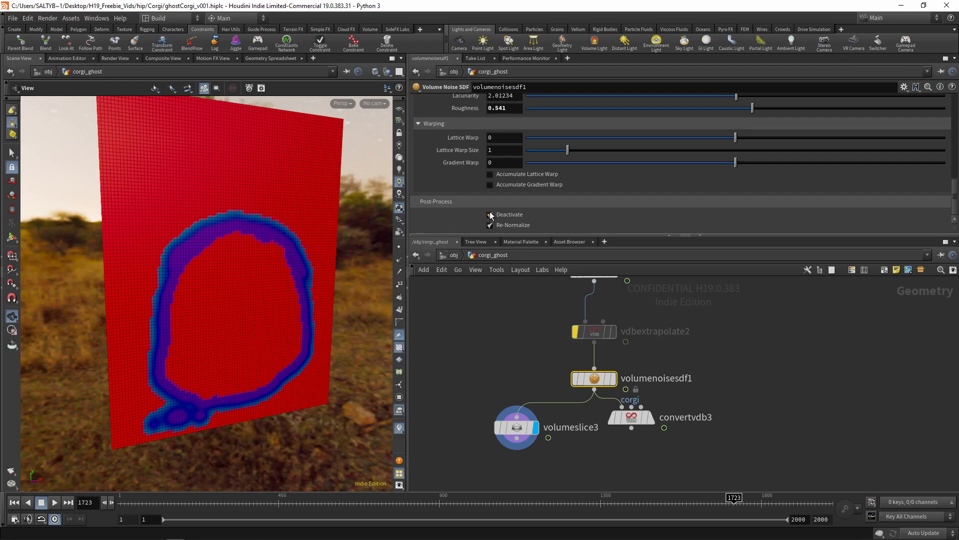
{"action": "left_click", "coordinate": [489, 214]}
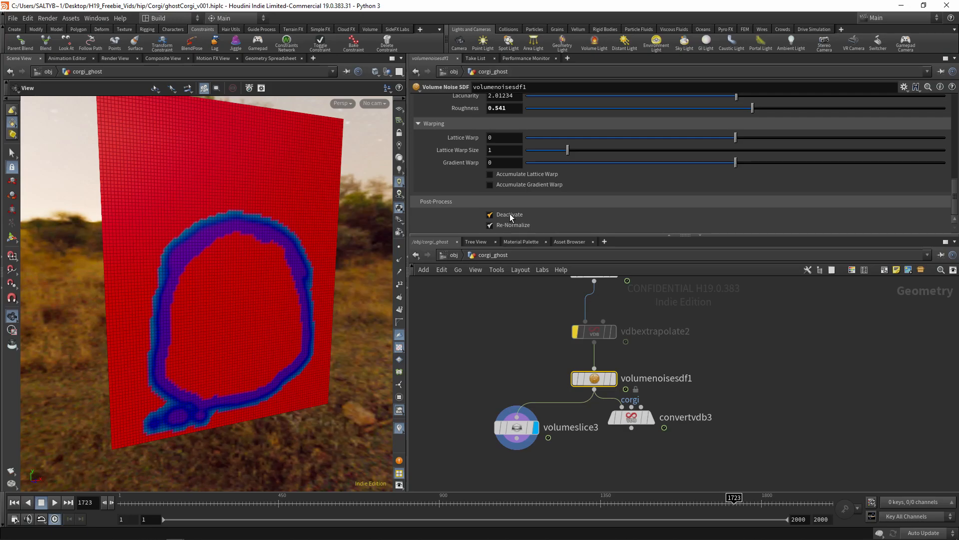
Turn Deactivate off, display volumenoisesdf1's corgi surface, and enable Re-Normalize.
{"action": "left_click", "coordinate": [490, 214]}
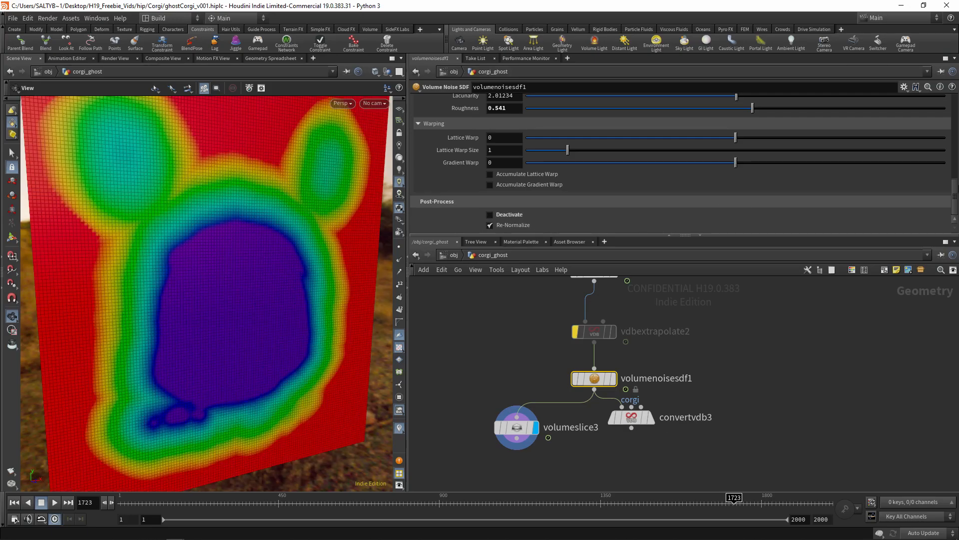
{"action": "scroll", "scroll_direction": "up", "scroll_amount": 3}
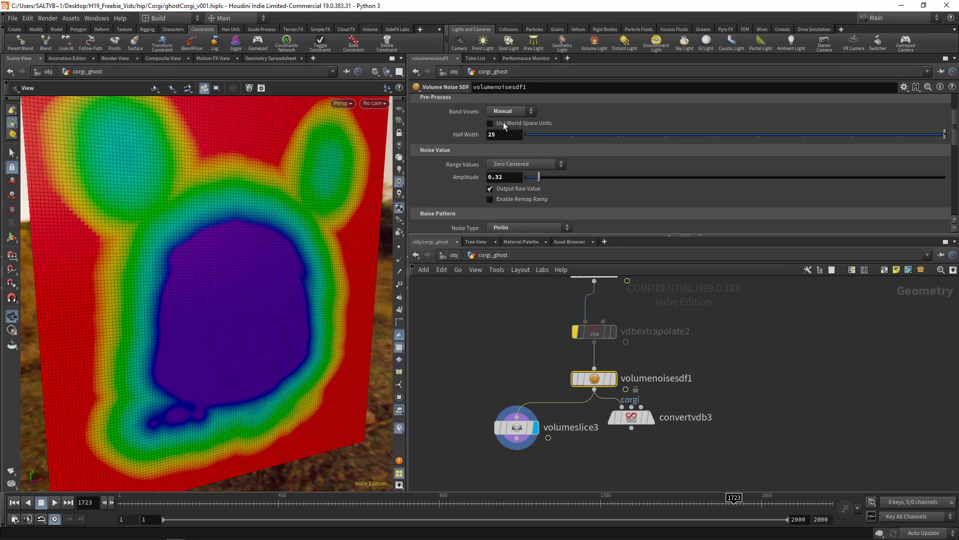
{"action": "left_click", "coordinate": [511, 110]}
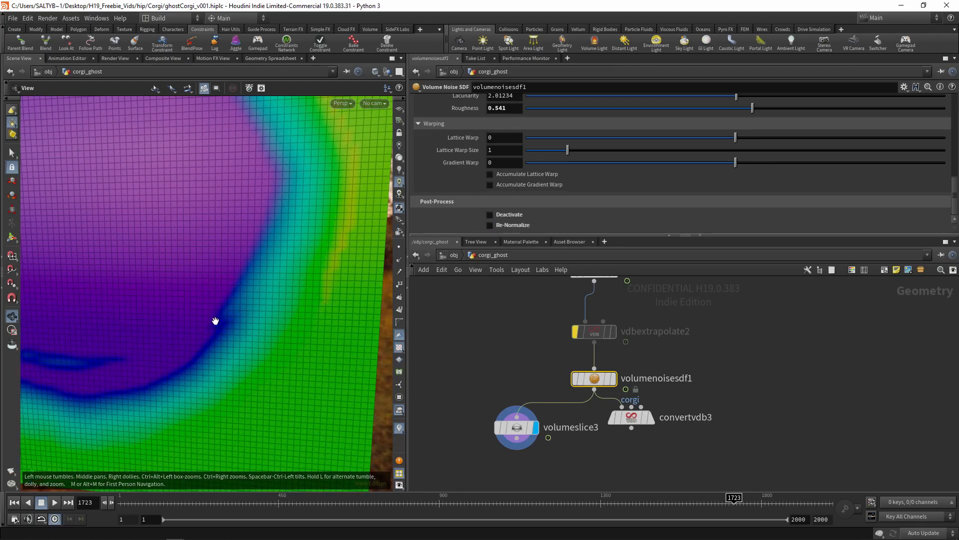
{"action": "left_click", "coordinate": [489, 225]}
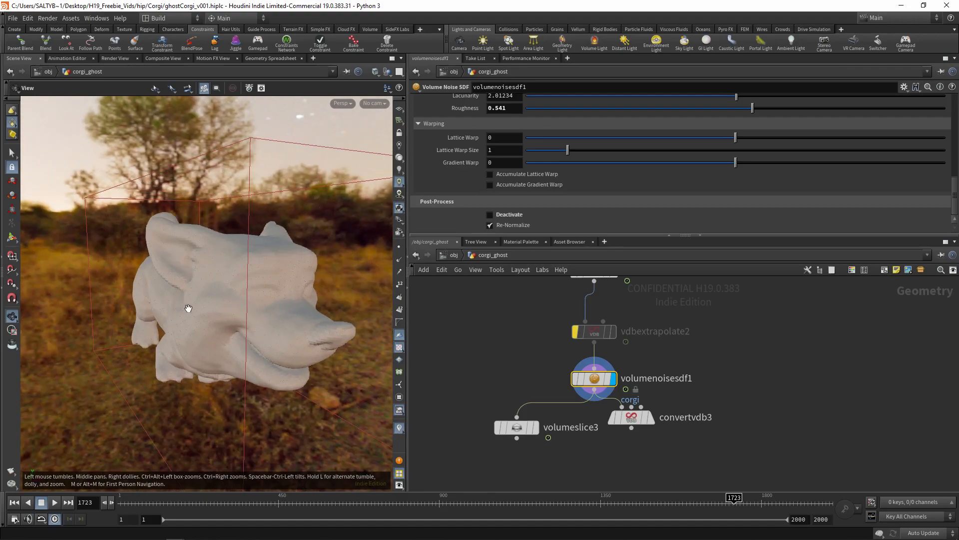
{"action": "mouse_move", "coordinate": [260, 299]}
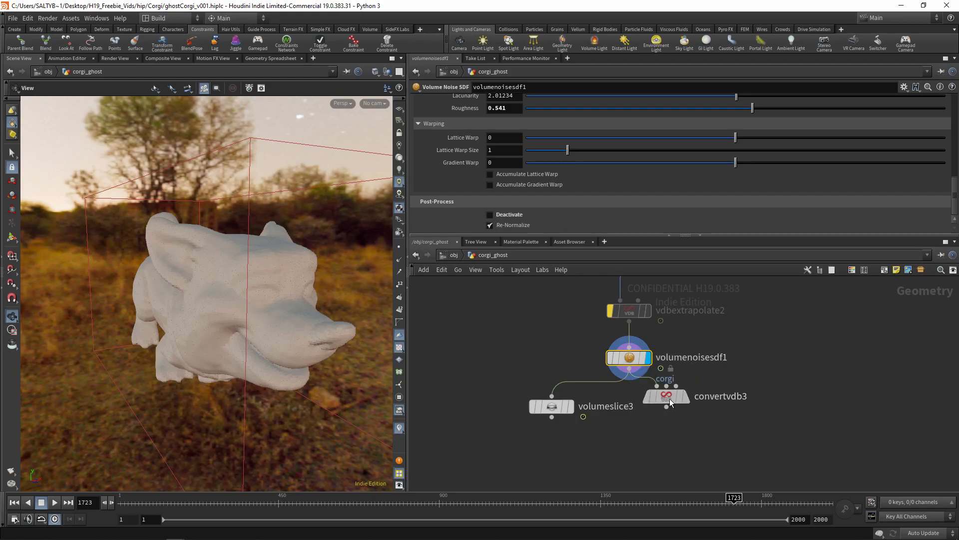
Display convertvdb3 and change Convert To from VDB to Polygons, meshing the noisy corgi.
{"action": "left_click", "coordinate": [665, 395]}
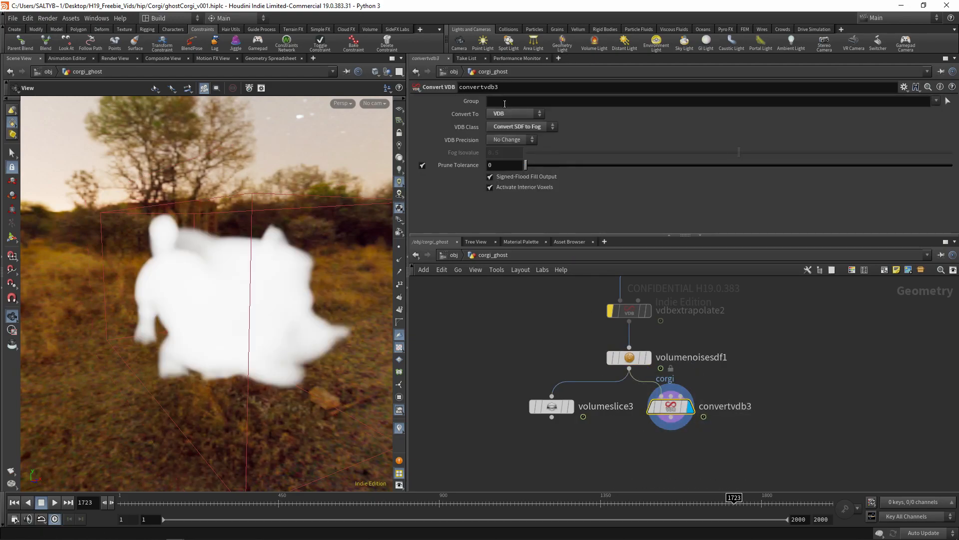
{"action": "left_click", "coordinate": [513, 113]}
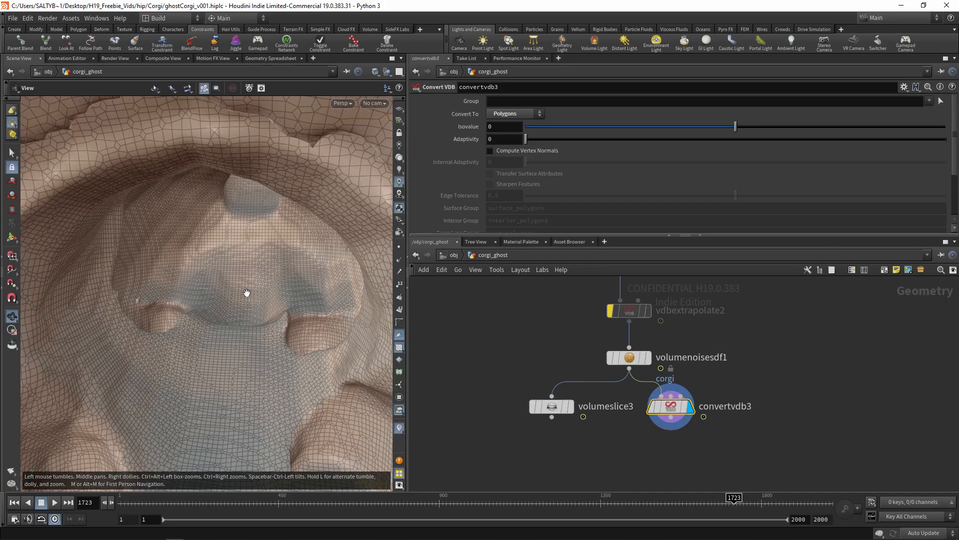
{"action": "left_click", "coordinate": [627, 357]}
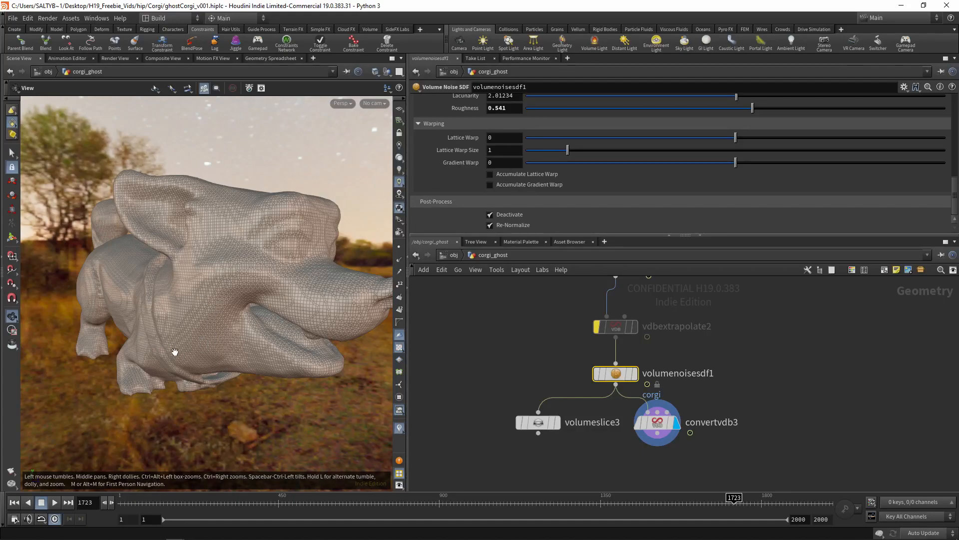
{"action": "mouse_move", "coordinate": [562, 373]}
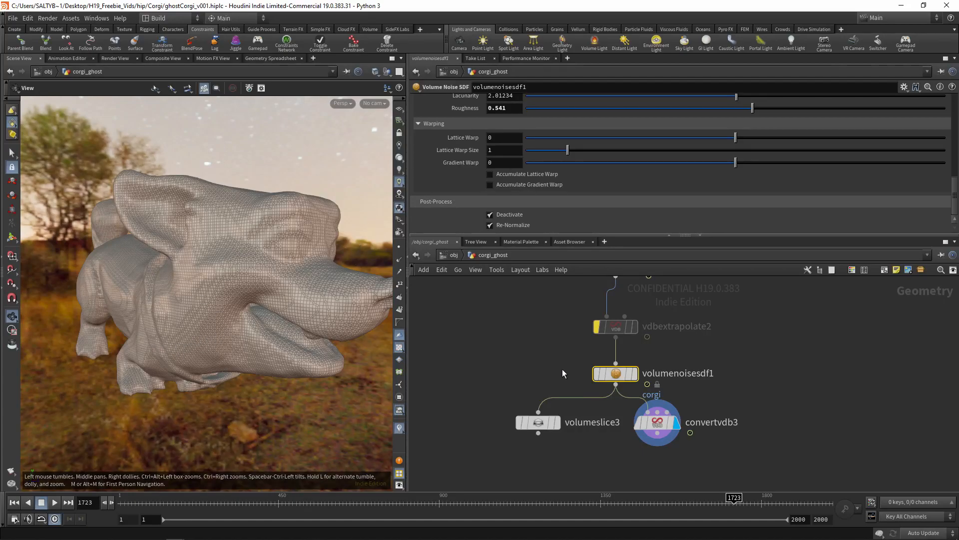
{"action": "left_click", "coordinate": [657, 421]}
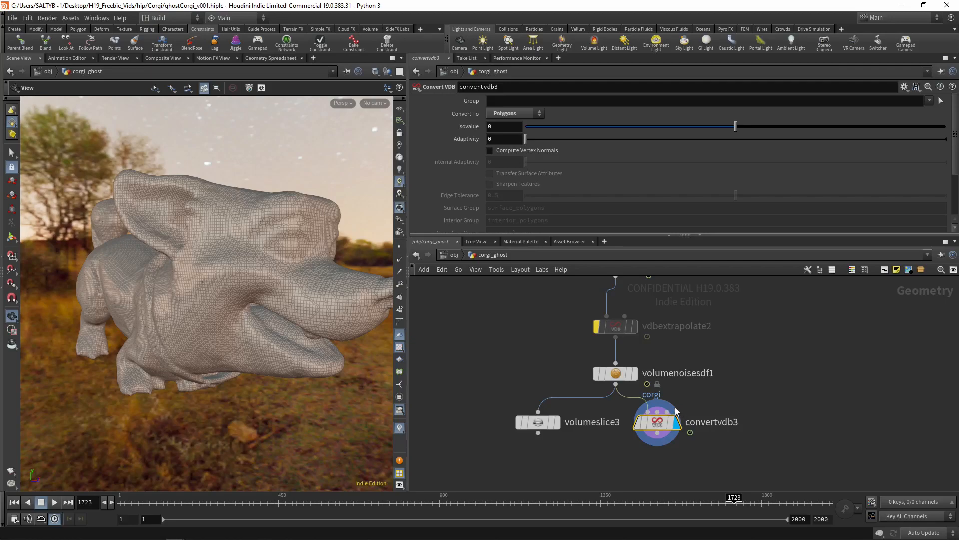
Set volumenoisesdf1 Displacement to Along Normal and review closest point in its help page.
{"action": "left_click", "coordinate": [614, 373]}
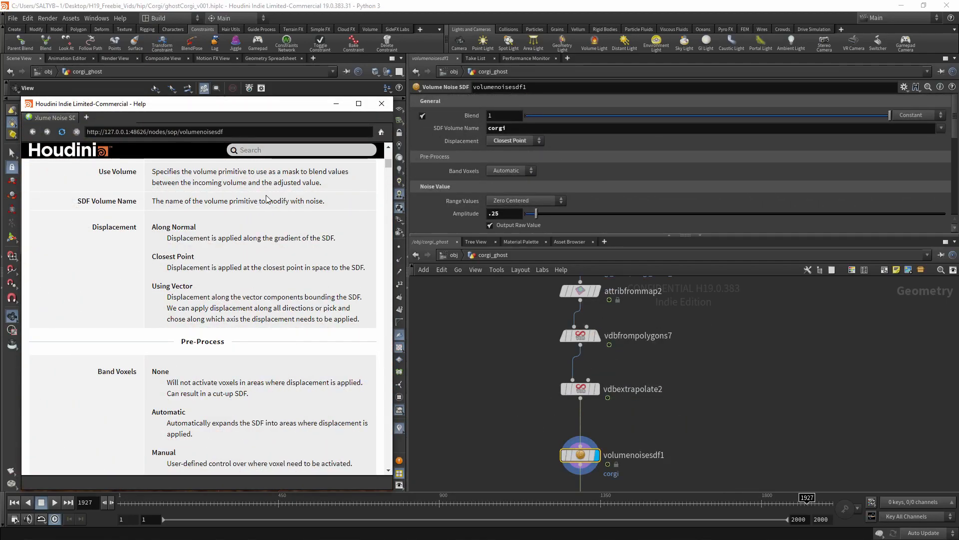
{"action": "mouse_move", "coordinate": [455, 170]}
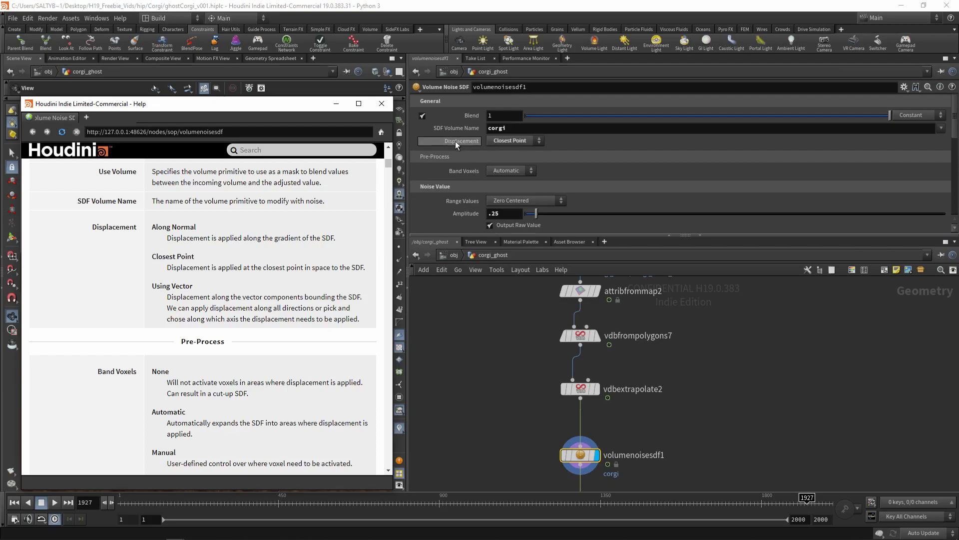
{"action": "left_click", "coordinate": [516, 140]}
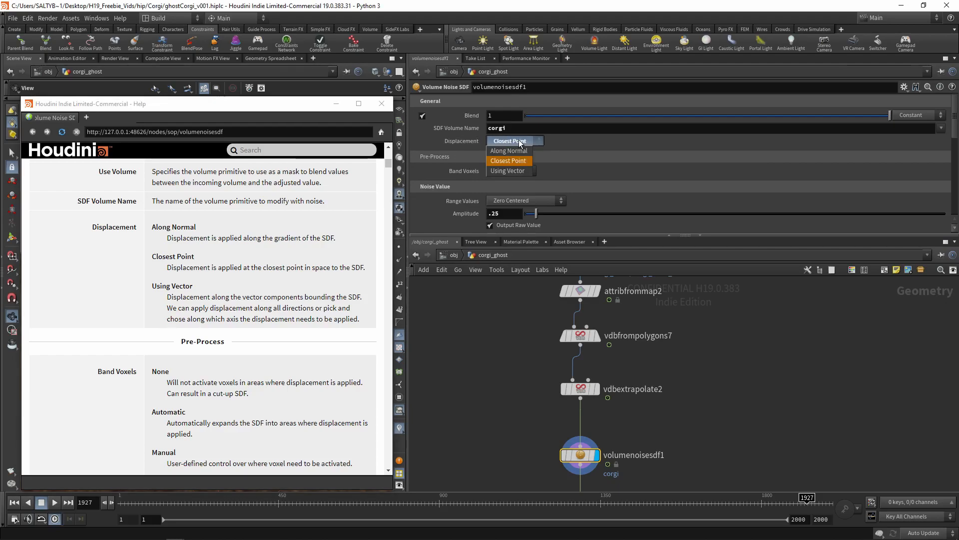
{"action": "mouse_move", "coordinate": [508, 151]}
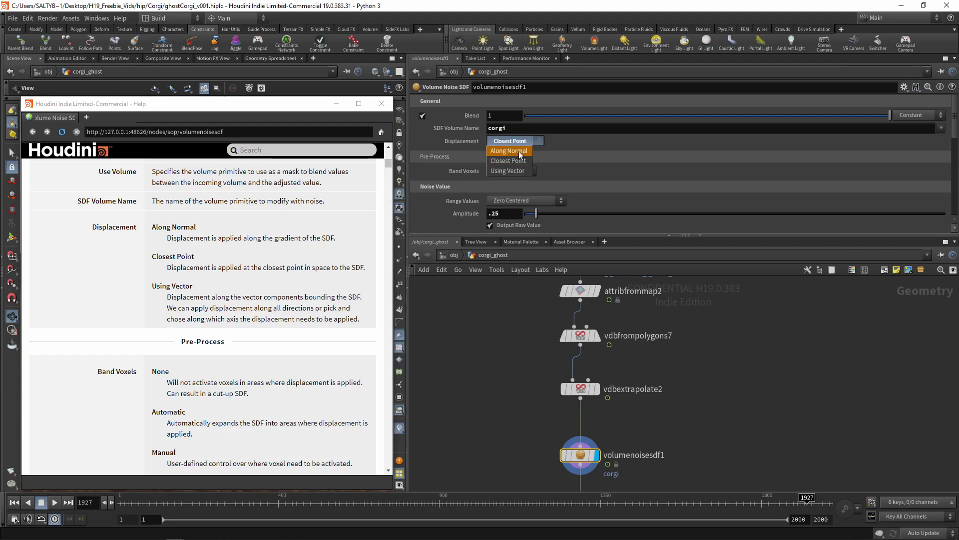
{"action": "left_click", "coordinate": [509, 151]}
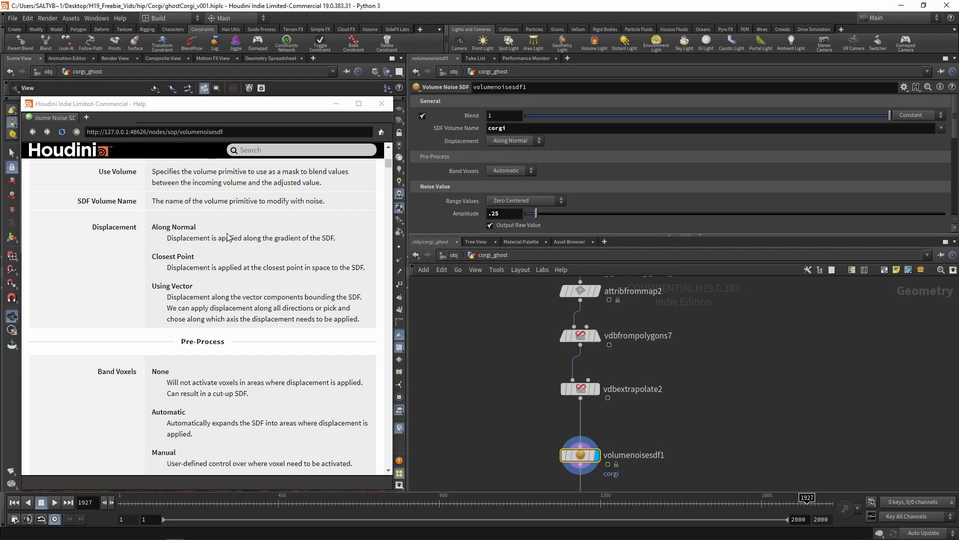
{"action": "mouse_move", "coordinate": [321, 254]}
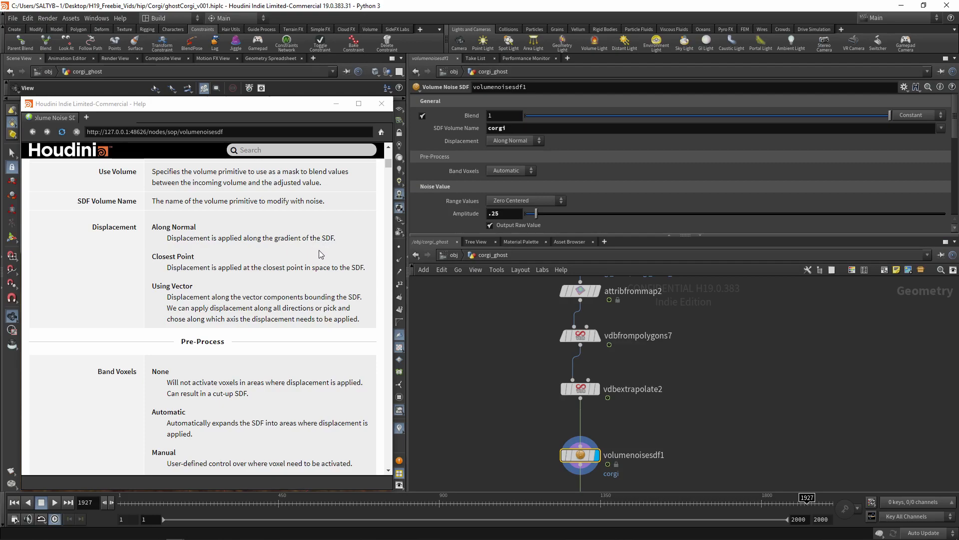
{"action": "mouse_move", "coordinate": [290, 245]}
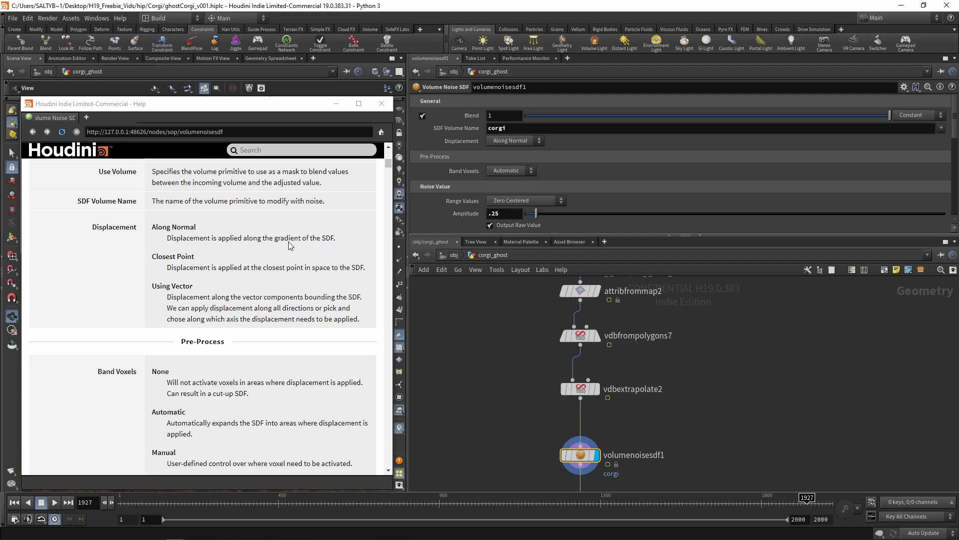
{"action": "mouse_move", "coordinate": [222, 250]}
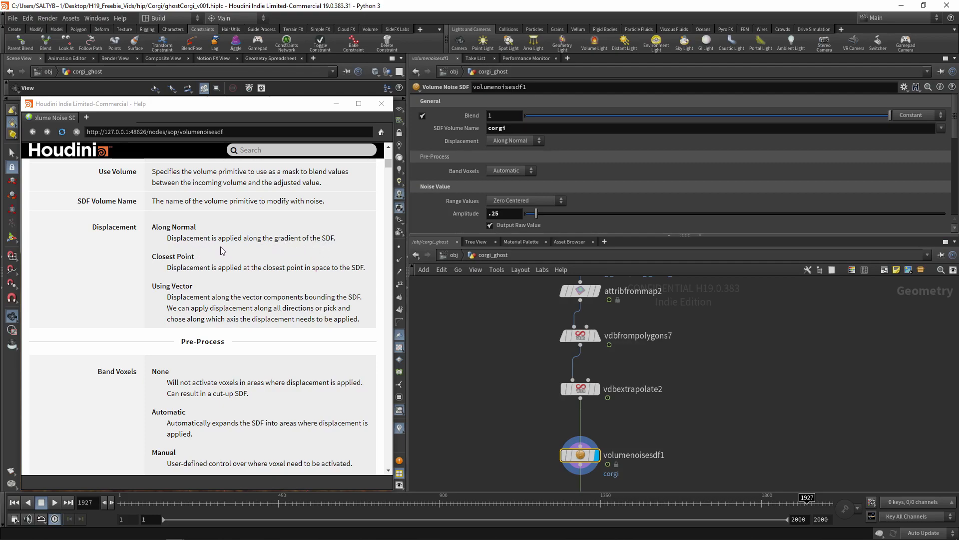
{"action": "mouse_move", "coordinate": [317, 277]}
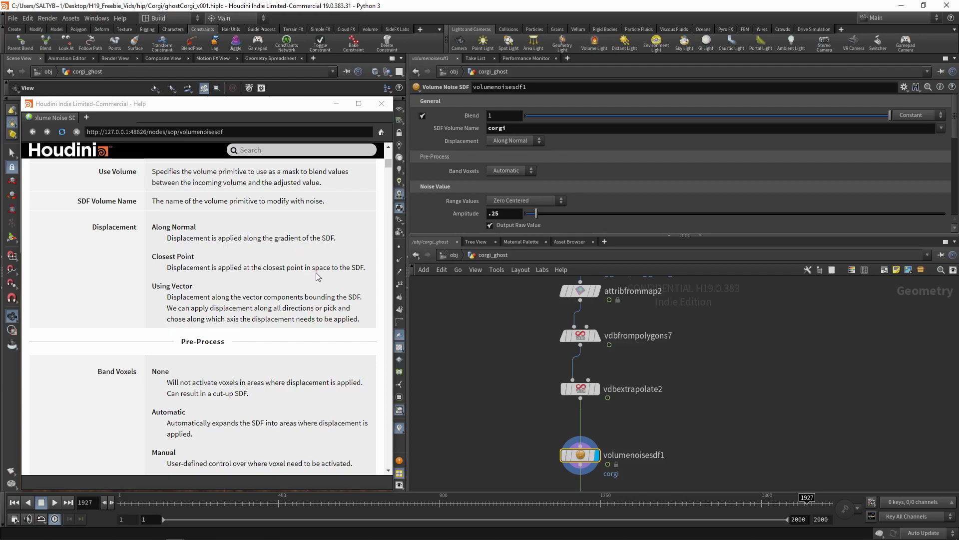
{"action": "mouse_move", "coordinate": [358, 273]}
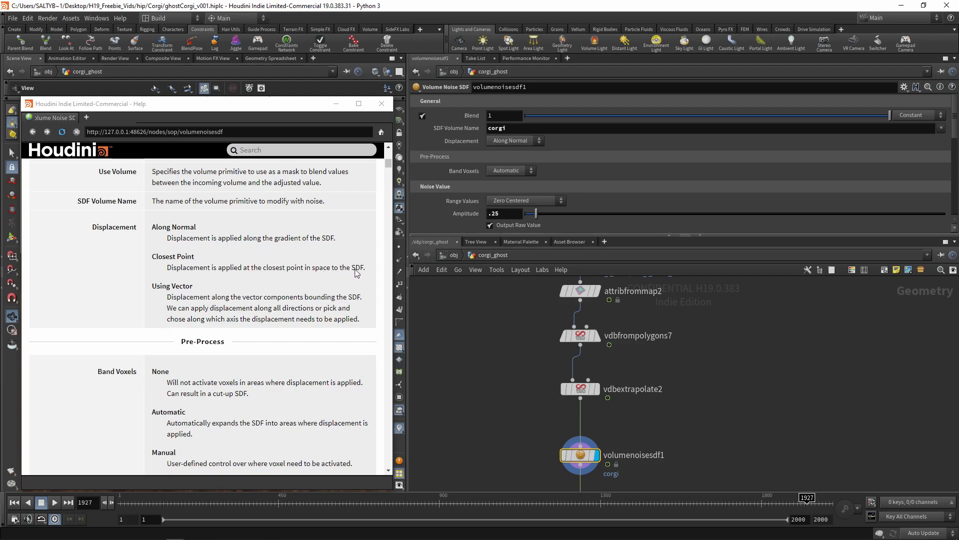
{"action": "mouse_move", "coordinate": [264, 274]}
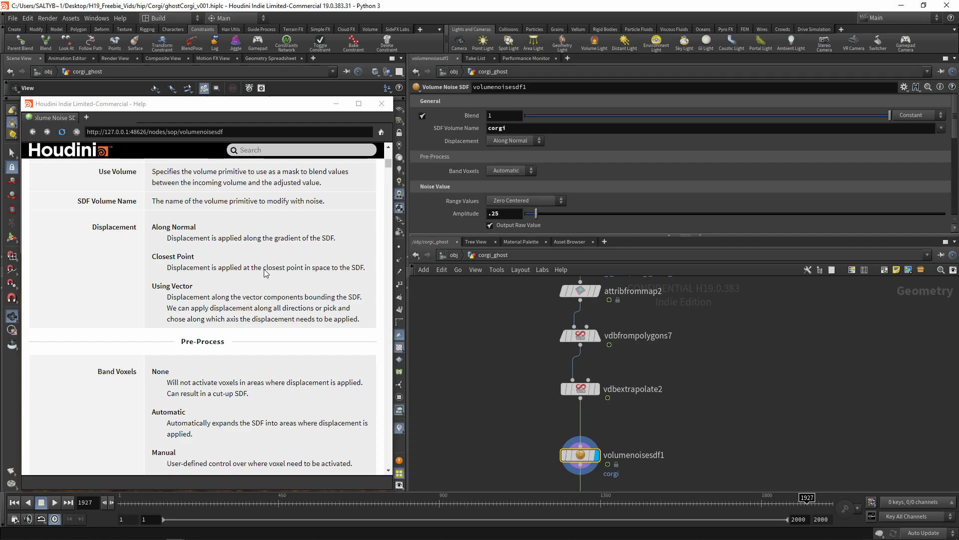
{"action": "double_click", "coordinate": [285, 268]}
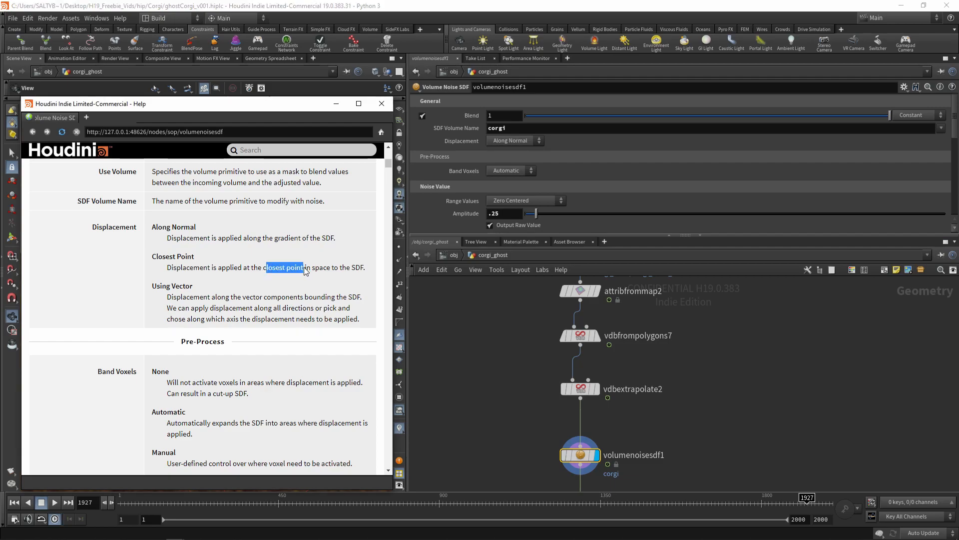
{"action": "mouse_move", "coordinate": [263, 272]}
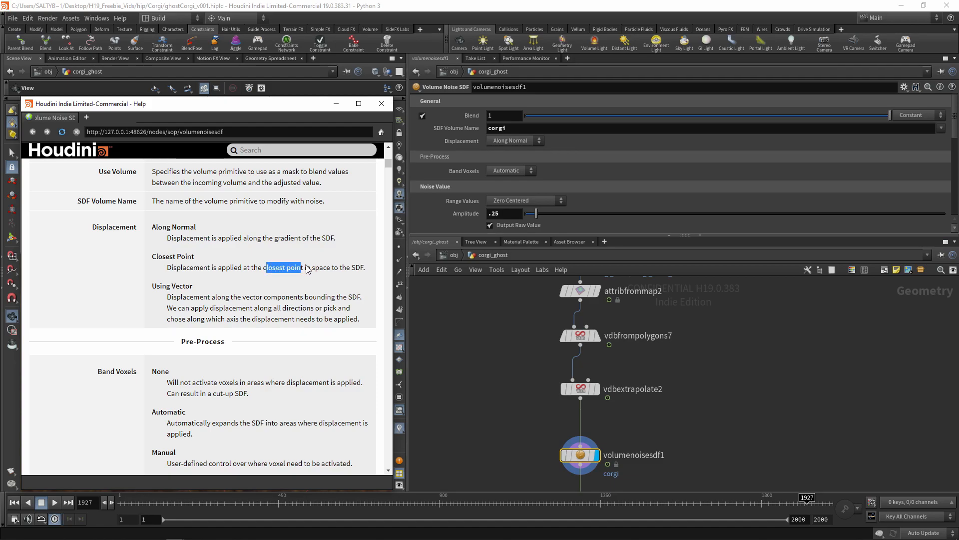
{"action": "mouse_move", "coordinate": [257, 272]}
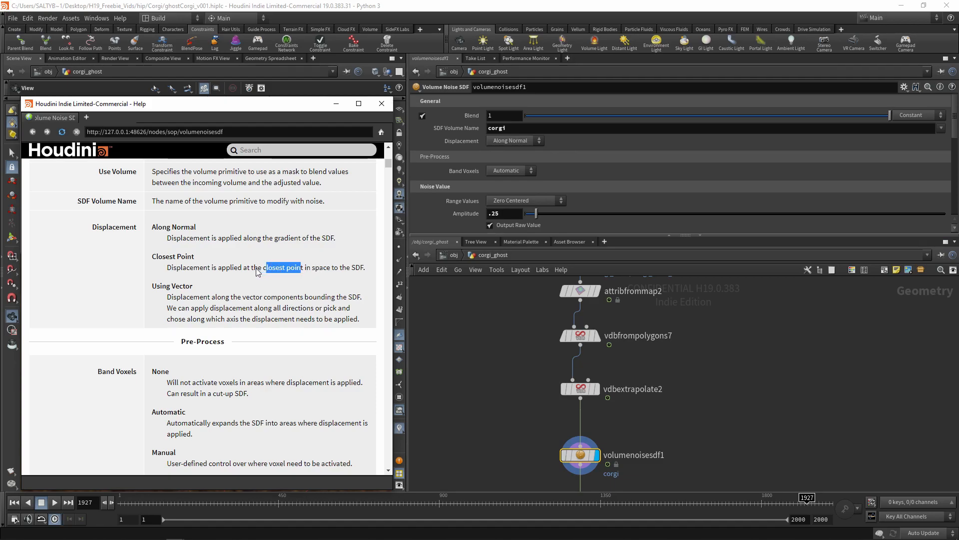
{"action": "mouse_move", "coordinate": [198, 270]}
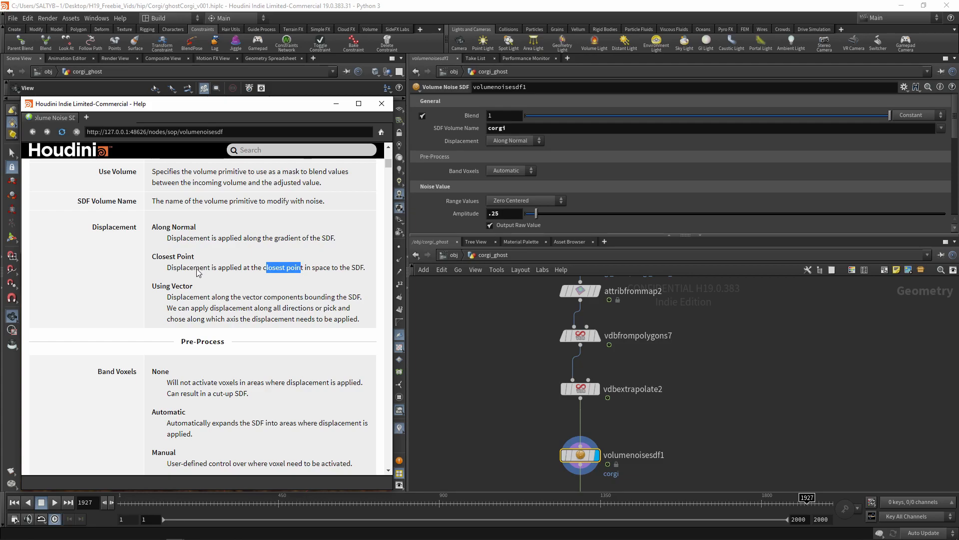
{"action": "mouse_move", "coordinate": [210, 258]}
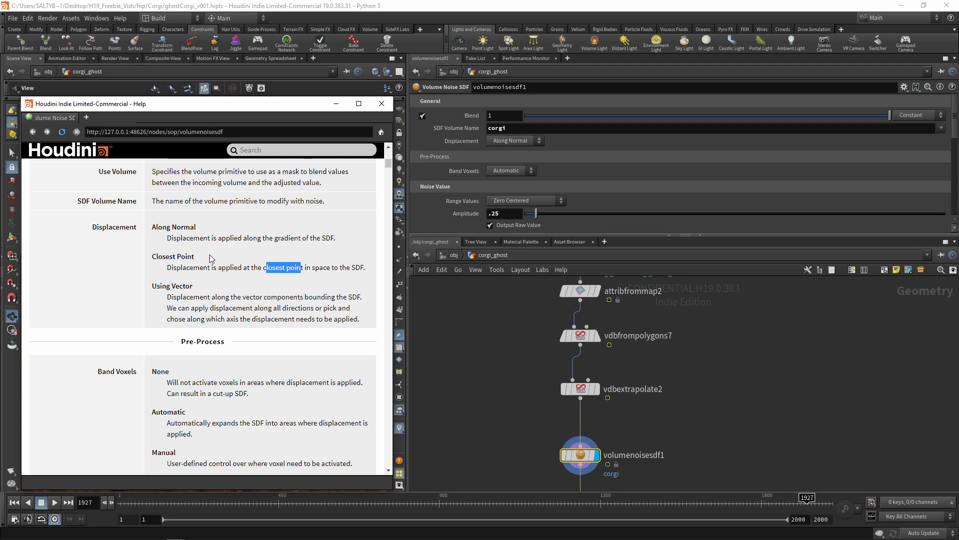
{"action": "mouse_move", "coordinate": [205, 291]}
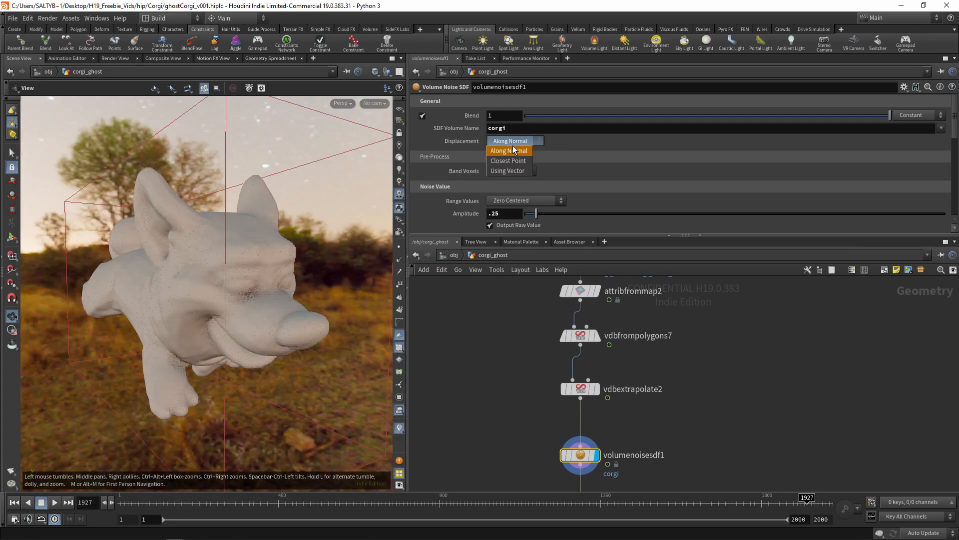
Switch Displacement to Using Vector and toggle its axis buttons, heavily distorting the corgi.
{"action": "left_click", "coordinate": [506, 170]}
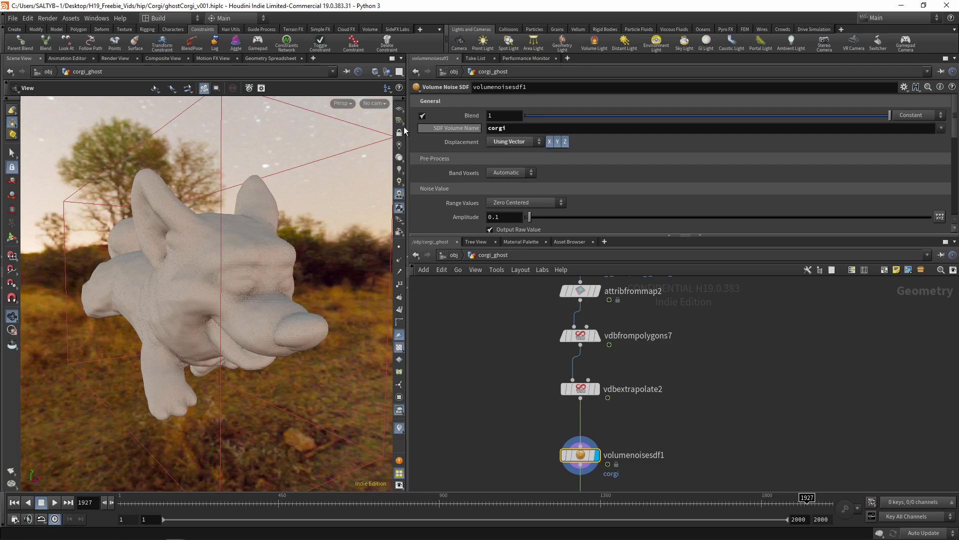
{"action": "mouse_move", "coordinate": [261, 249]}
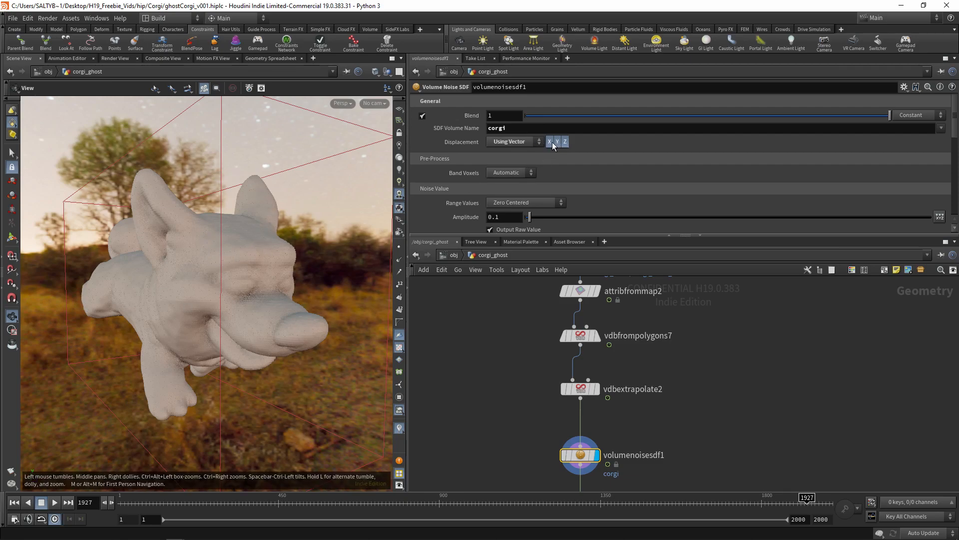
{"action": "left_click", "coordinate": [557, 141]}
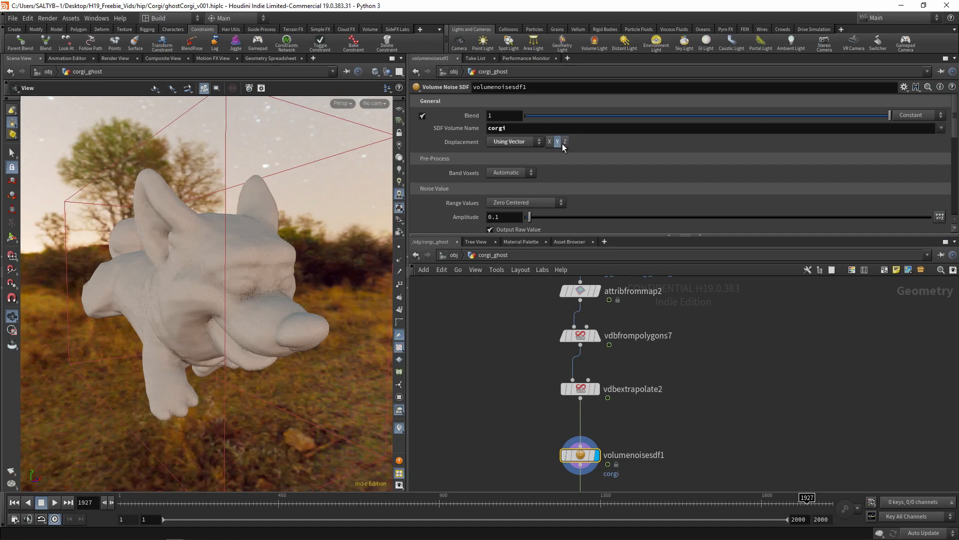
{"action": "mouse_move", "coordinate": [517, 203]}
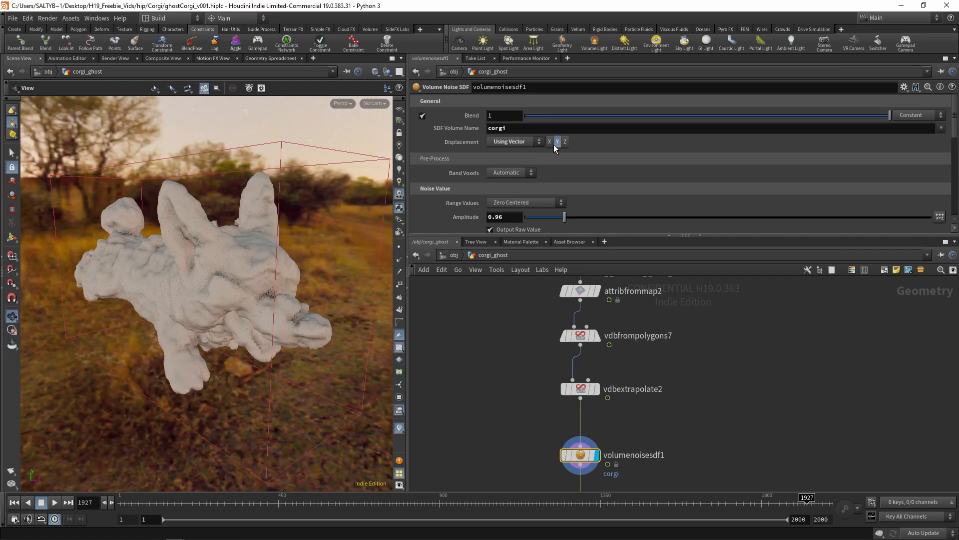
{"action": "left_click", "coordinate": [512, 141]}
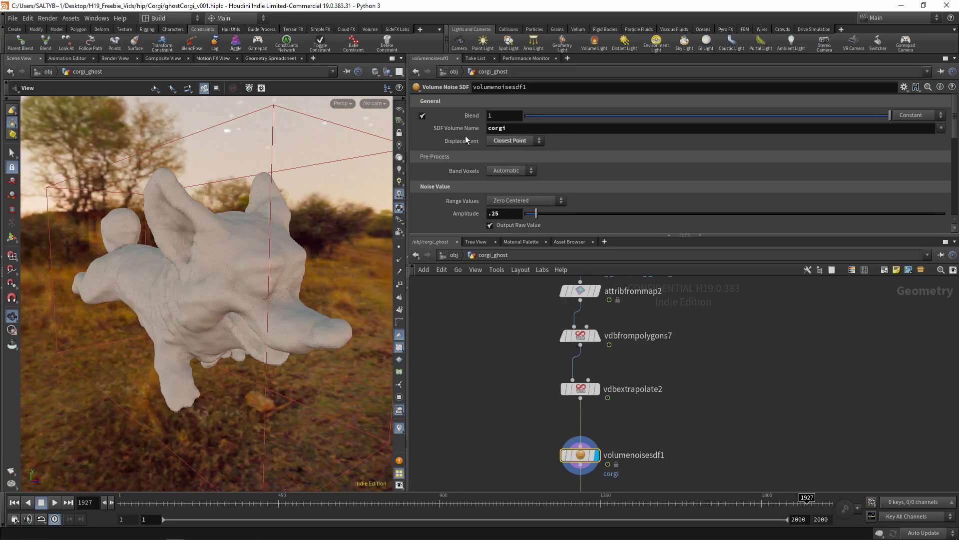
Set Displacement to Along Normal and keep Band Voxels on Automatic.
{"action": "left_click", "coordinate": [514, 140]}
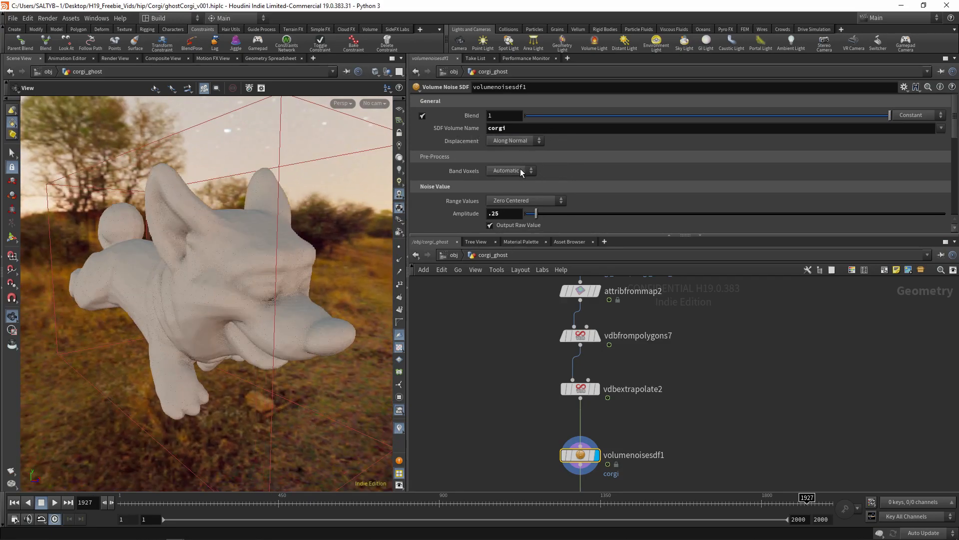
{"action": "left_click", "coordinate": [511, 170]}
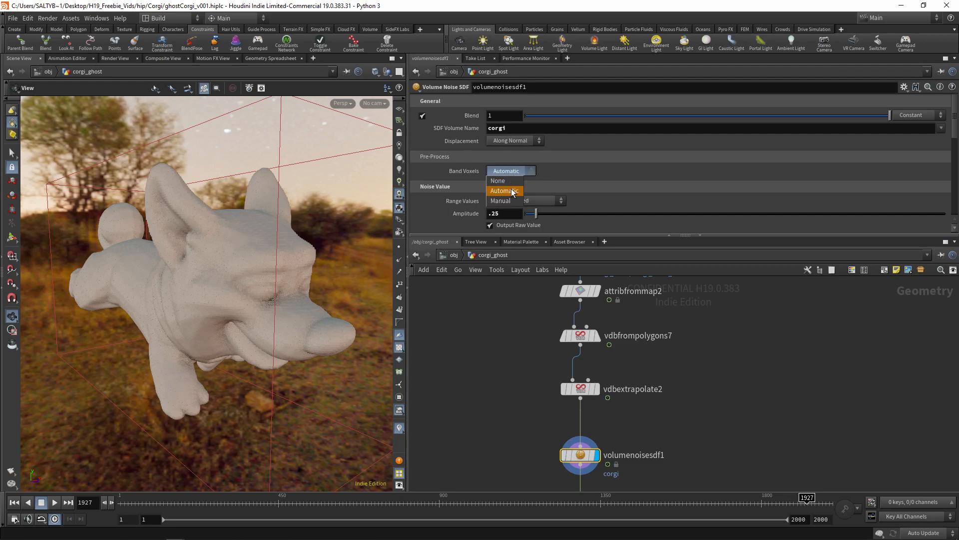
{"action": "mouse_move", "coordinate": [517, 190]}
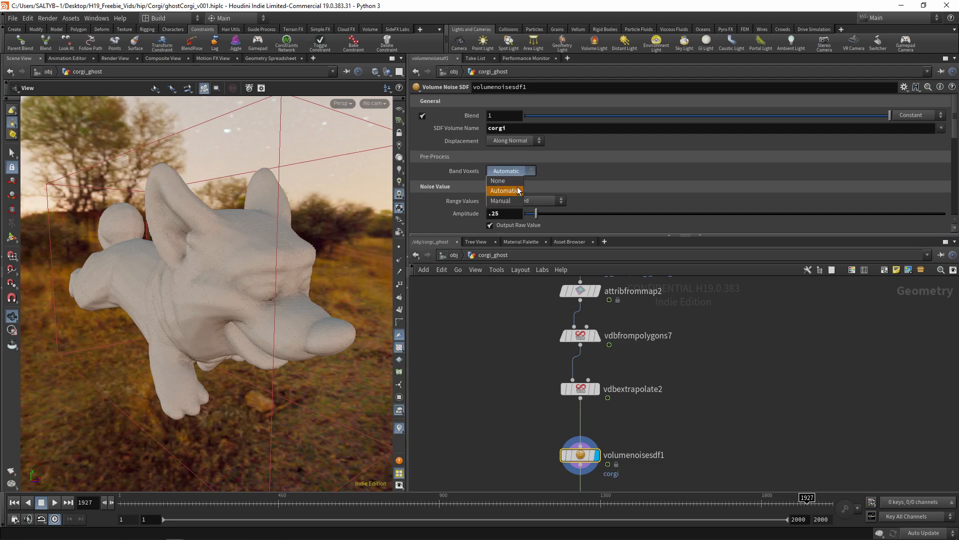
{"action": "left_click", "coordinate": [520, 201]}
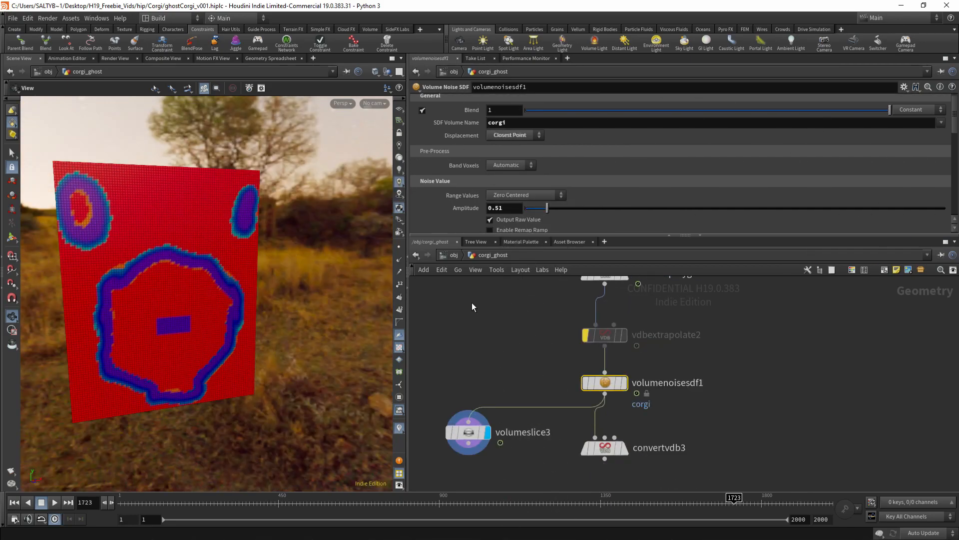
Set Band Voxels to None on volumenoisesdf1 and inspect volumeslice3's density slice settings.
{"action": "left_click", "coordinate": [510, 165]}
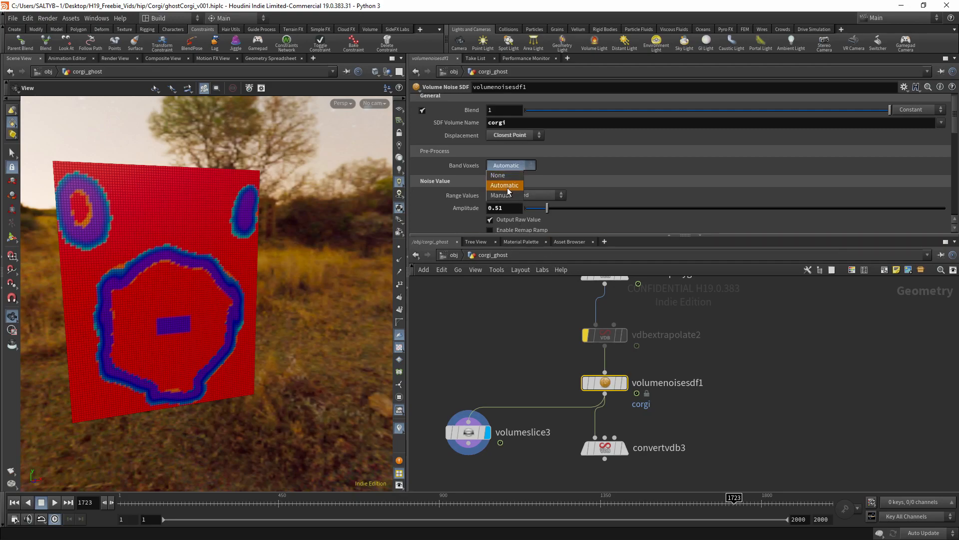
{"action": "left_click", "coordinate": [523, 195]}
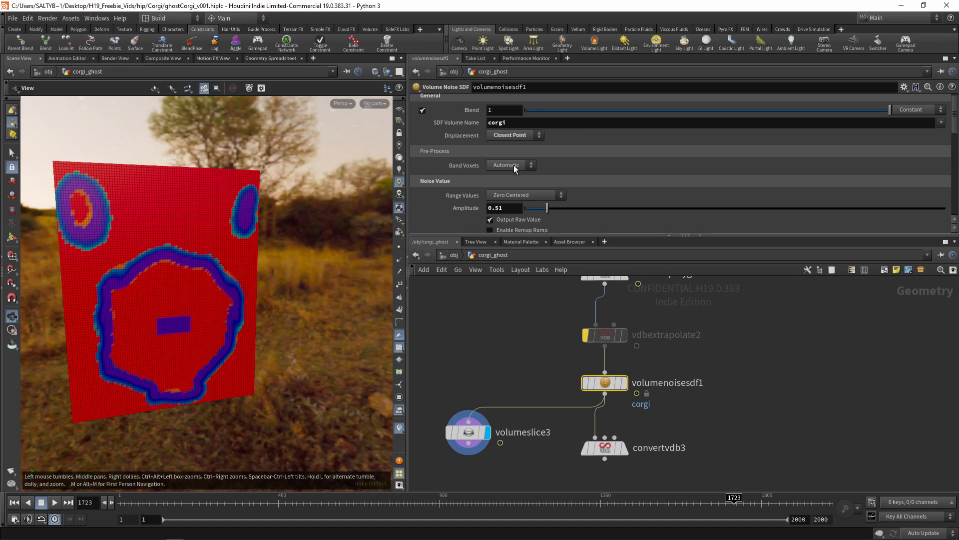
{"action": "left_click", "coordinate": [510, 165]}
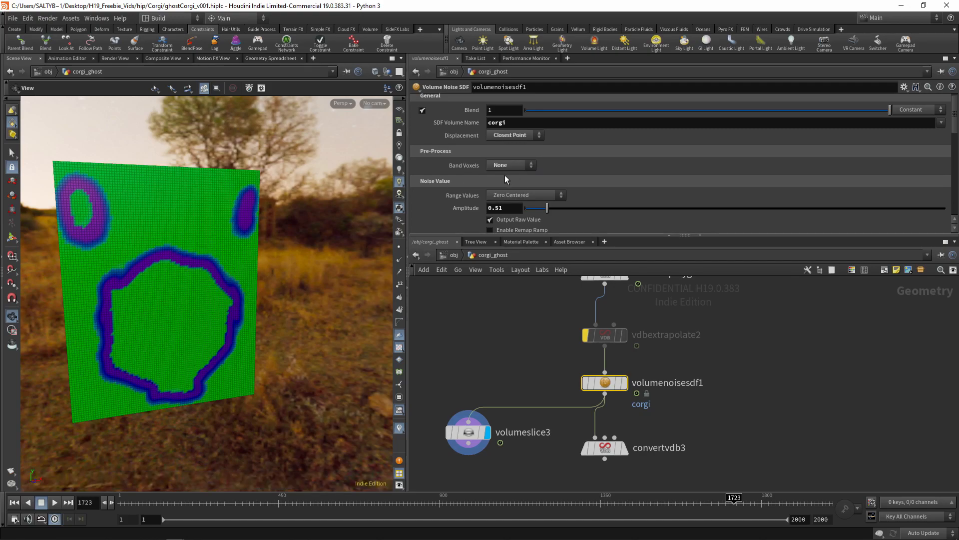
{"action": "mouse_move", "coordinate": [157, 257]}
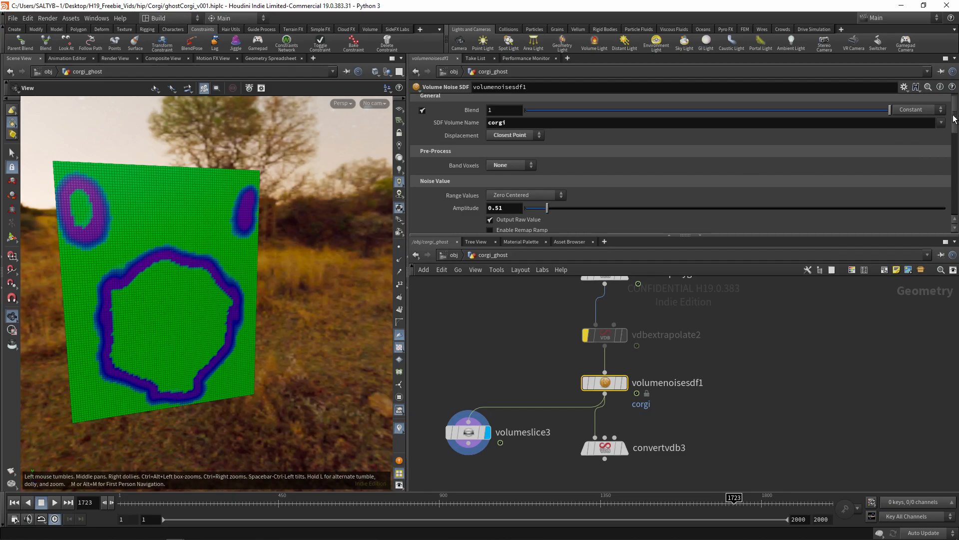
{"action": "scroll", "scroll_direction": "down", "scroll_amount": 3}
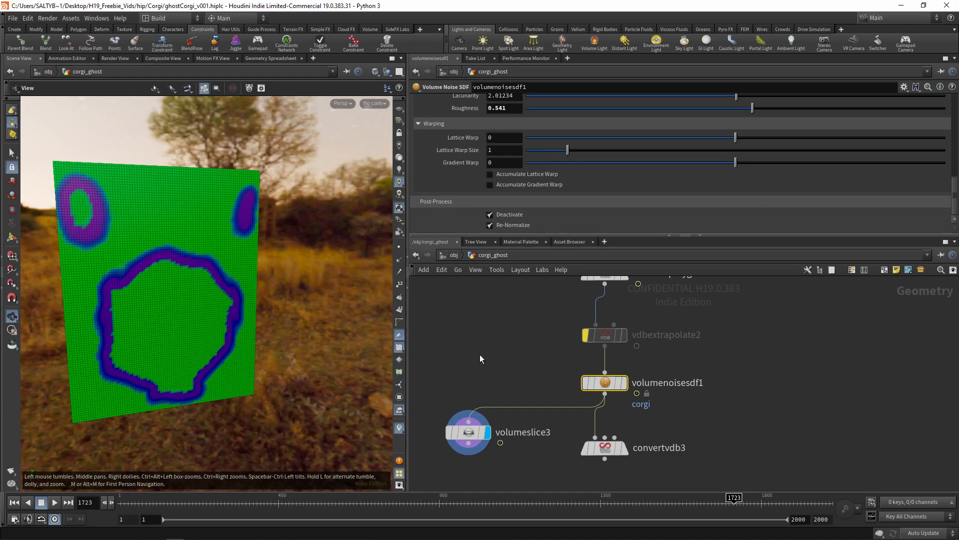
{"action": "left_click", "coordinate": [467, 432]}
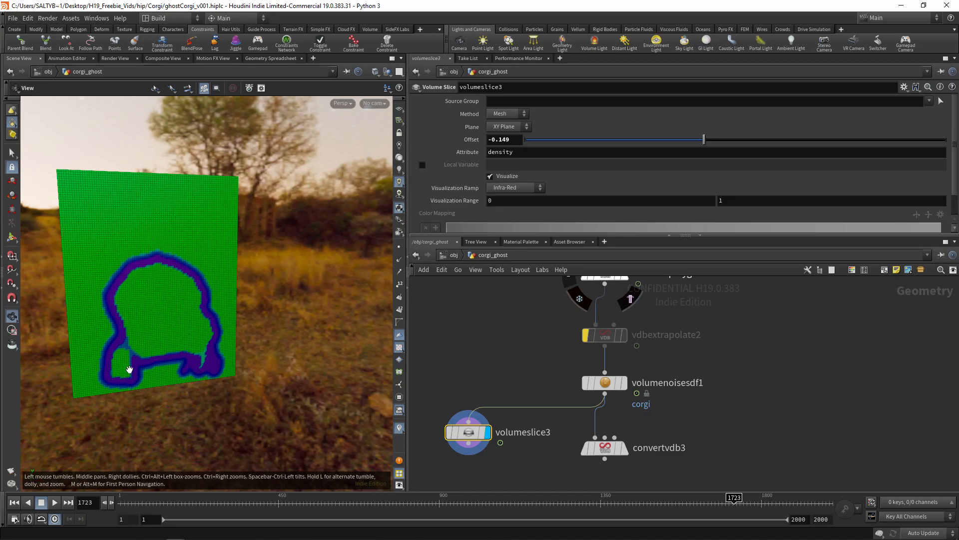
Try Manual band voxels with half width 17 on volumenoisesdf1, then revert to None.
{"action": "left_click", "coordinate": [603, 383]}
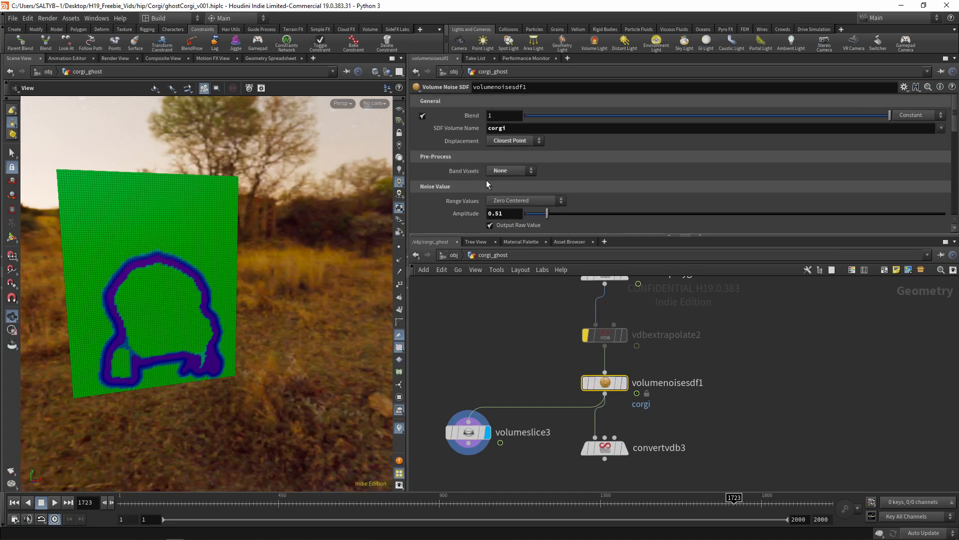
{"action": "left_click", "coordinate": [511, 170]}
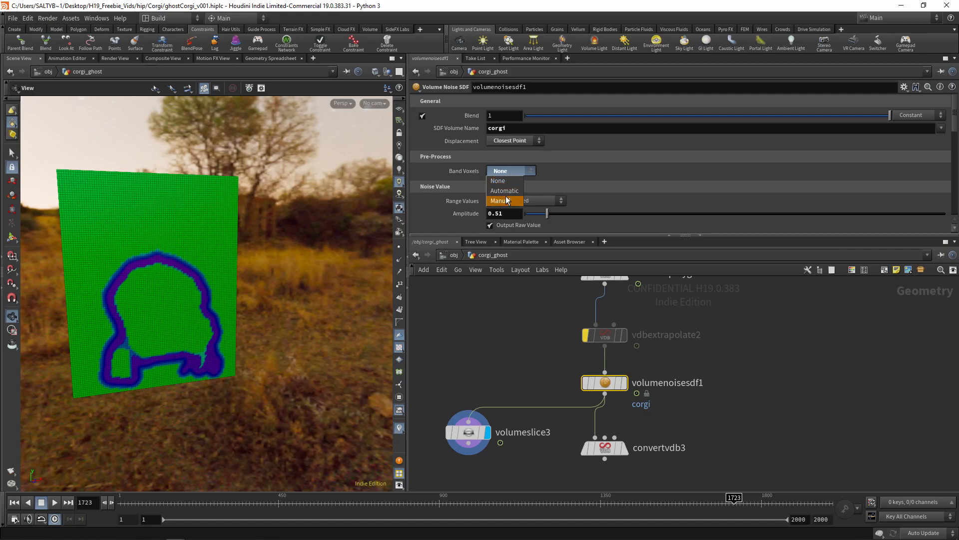
{"action": "left_click", "coordinate": [503, 201]}
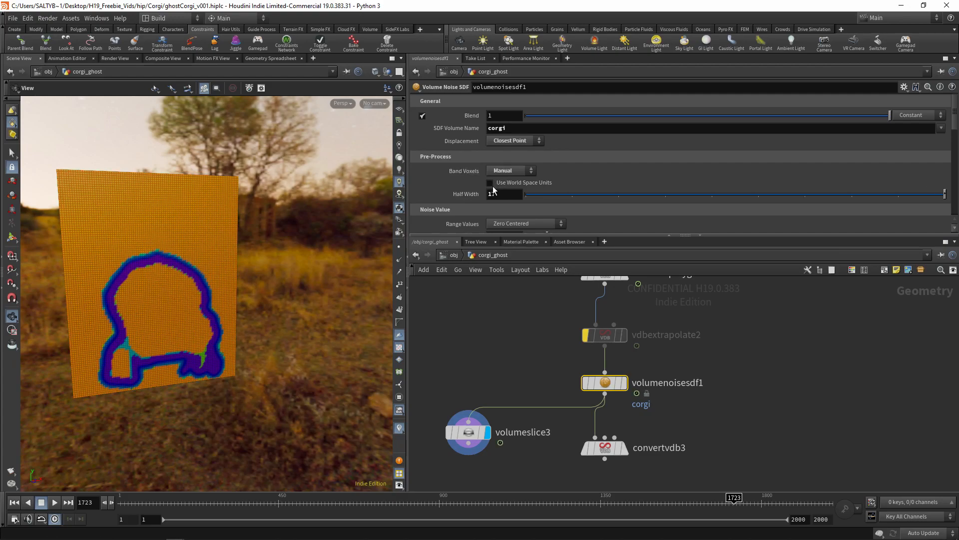
{"action": "type", "text": "17"}
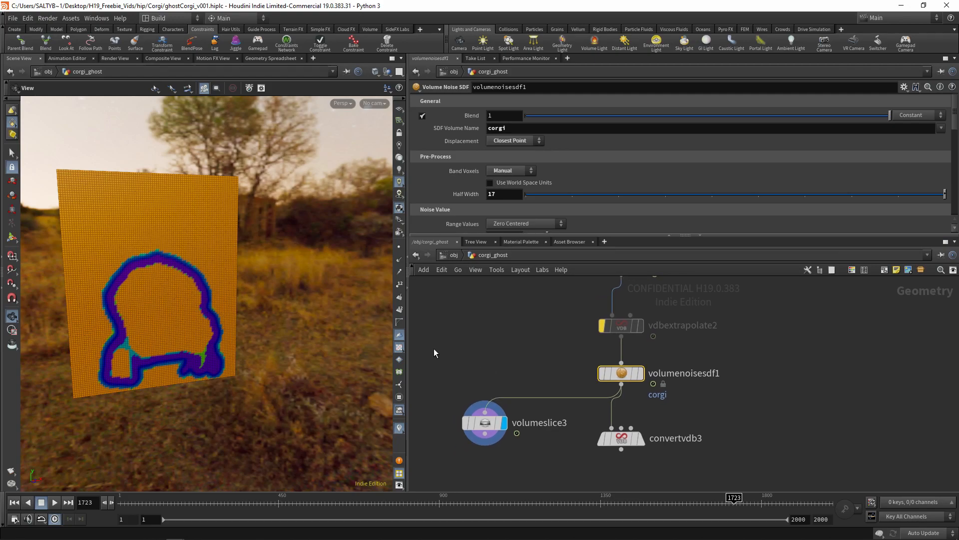
{"action": "mouse_move", "coordinate": [182, 297]}
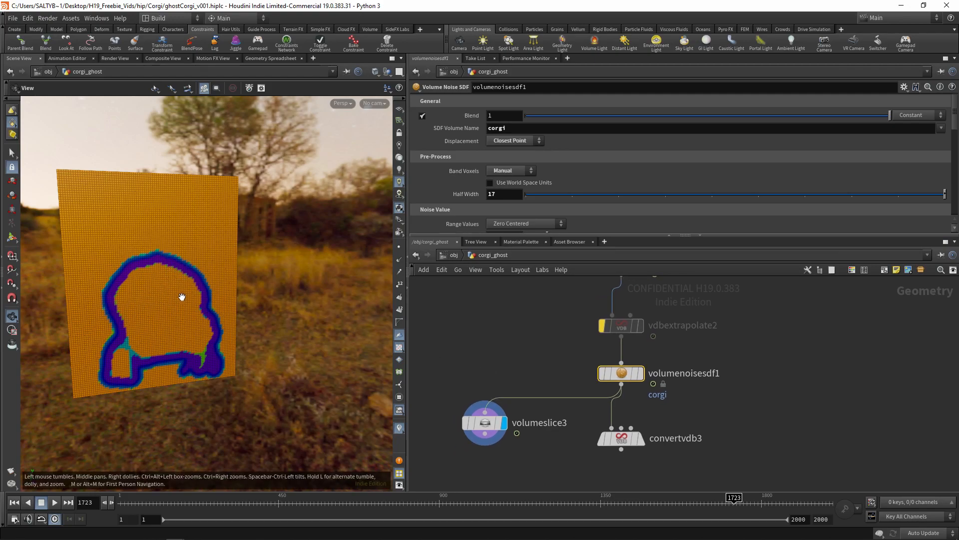
{"action": "left_click", "coordinate": [509, 170]}
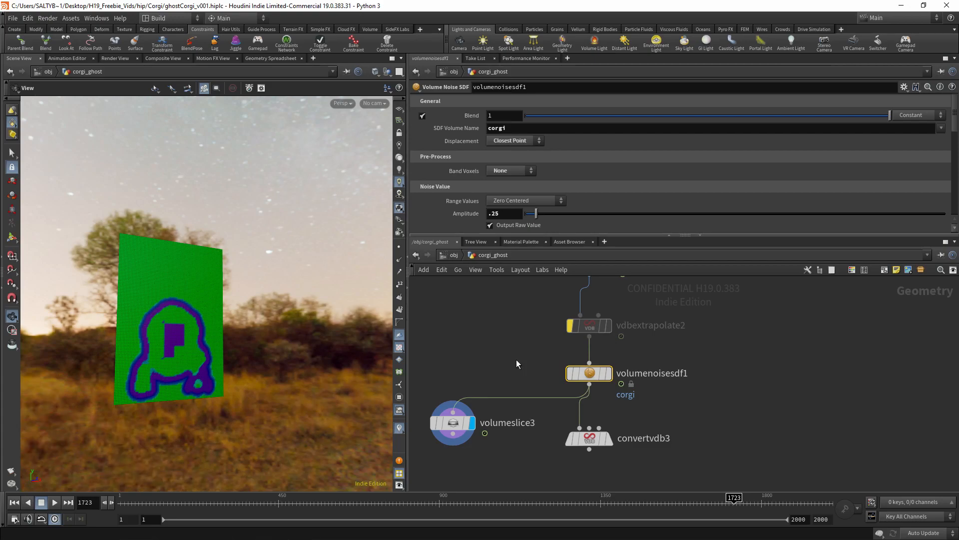
{"action": "mouse_move", "coordinate": [813, 309]}
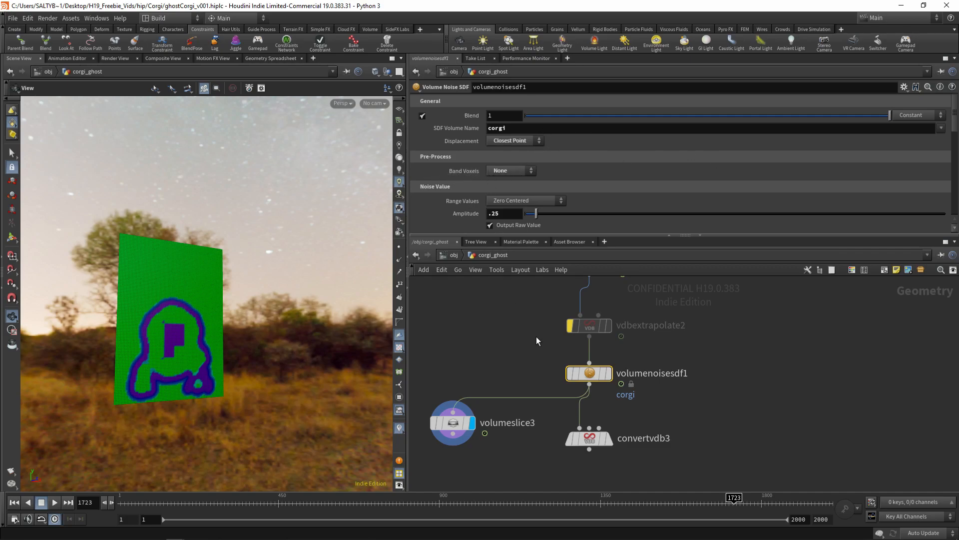
{"action": "mouse_move", "coordinate": [202, 331]}
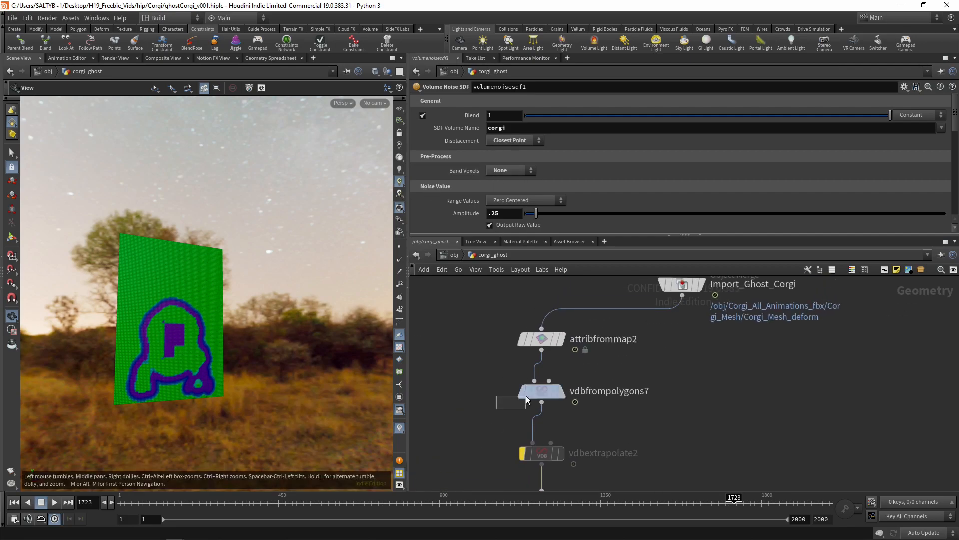
Fill the interior on vdbfrompolygons7 so the corgi distance volume is solid inside.
{"action": "left_click", "coordinate": [540, 391]}
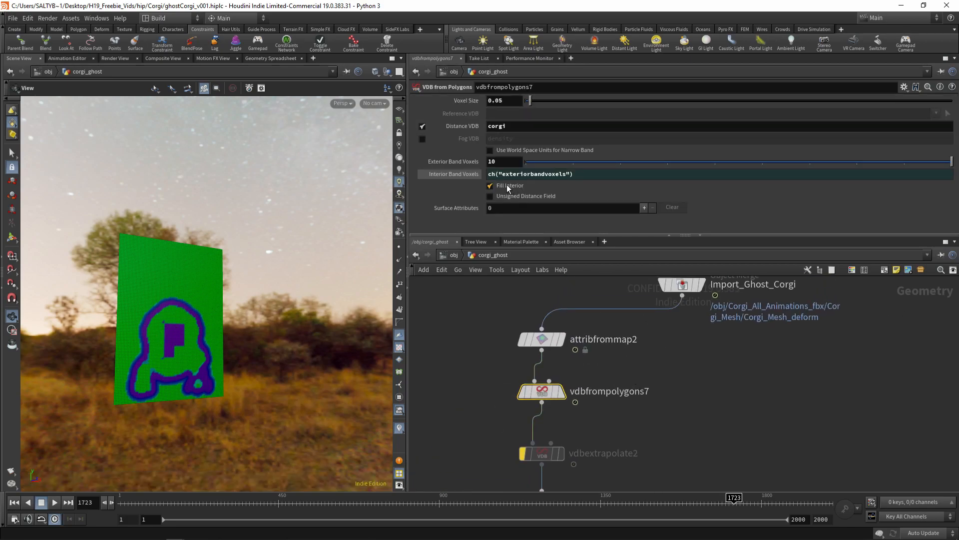
{"action": "left_click", "coordinate": [489, 186]}
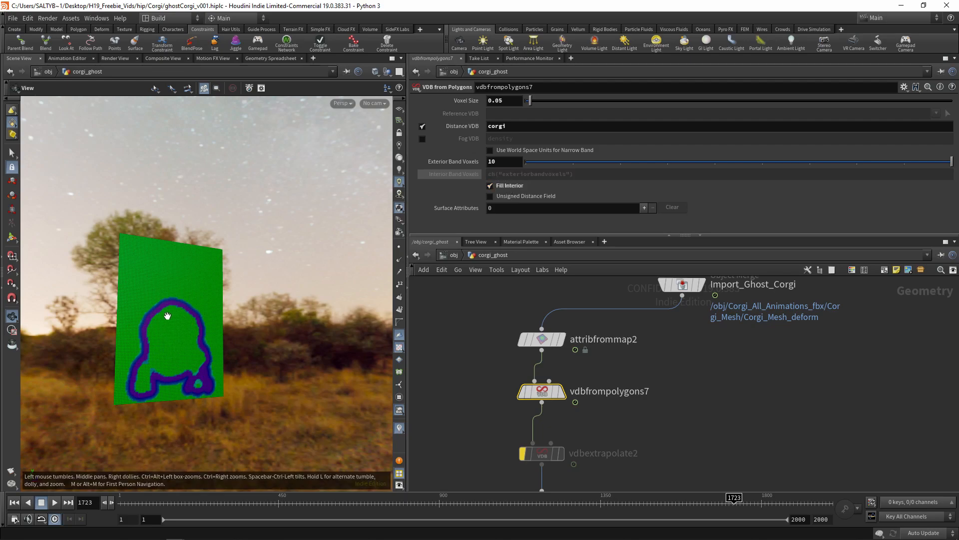
{"action": "mouse_move", "coordinate": [190, 340]}
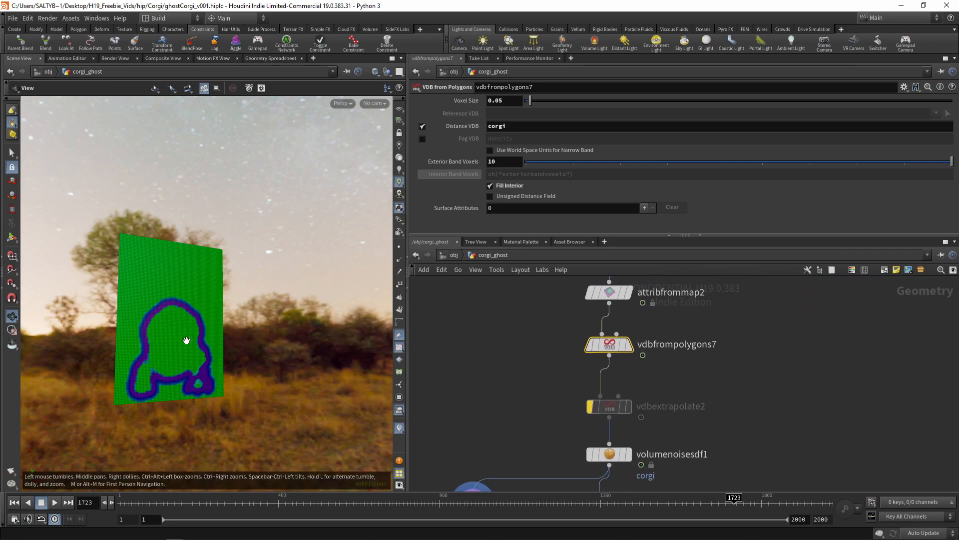
{"action": "left_click", "coordinate": [608, 429]}
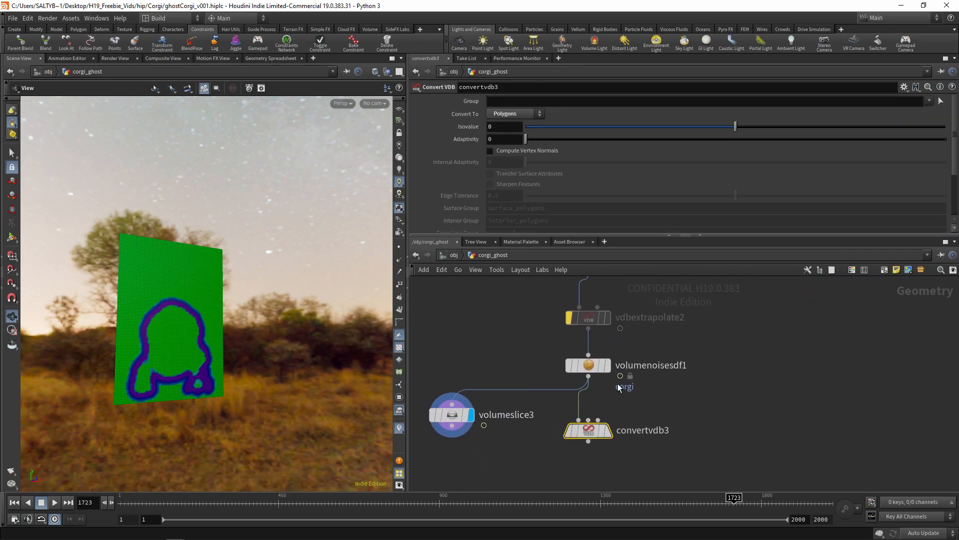
{"action": "left_click", "coordinate": [588, 365]}
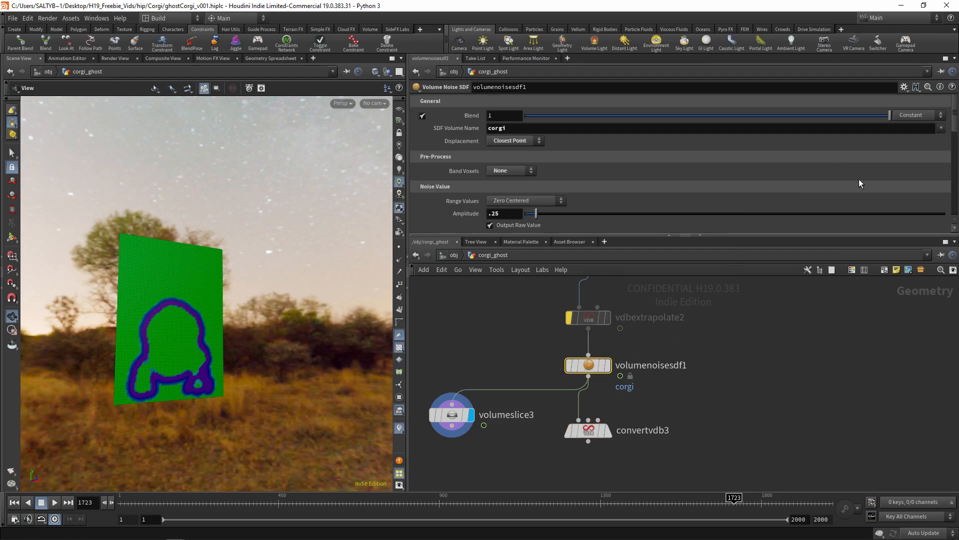
{"action": "scroll", "scroll_direction": "down", "scroll_amount": 3}
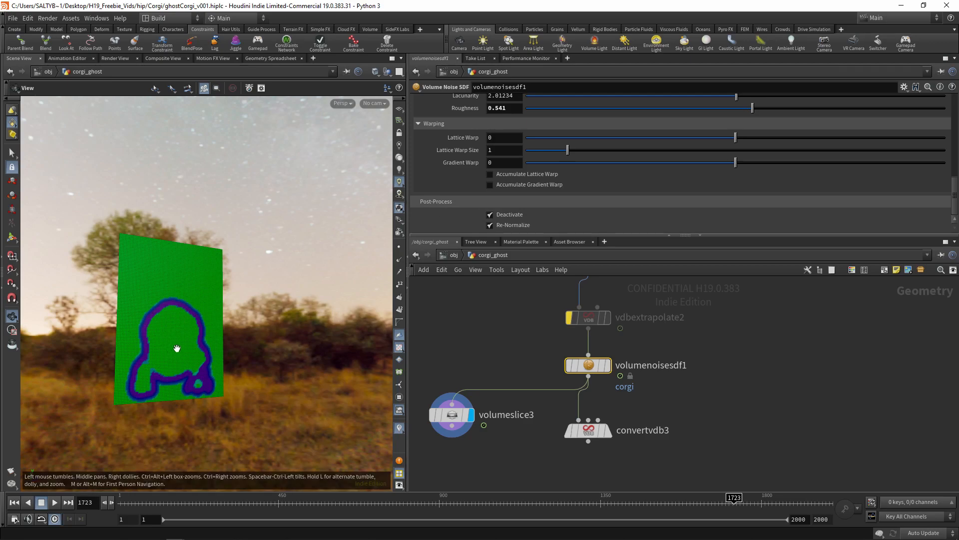
{"action": "mouse_move", "coordinate": [798, 178]}
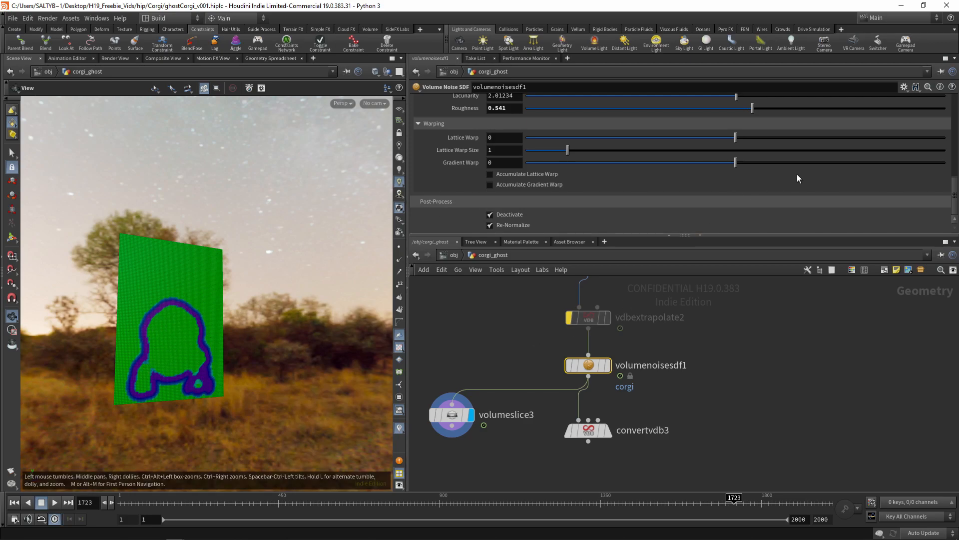
Review volumenoisesdf1's Post-Process section where Deactivate is checked.
{"action": "scroll", "scroll_direction": "up", "scroll_amount": 3}
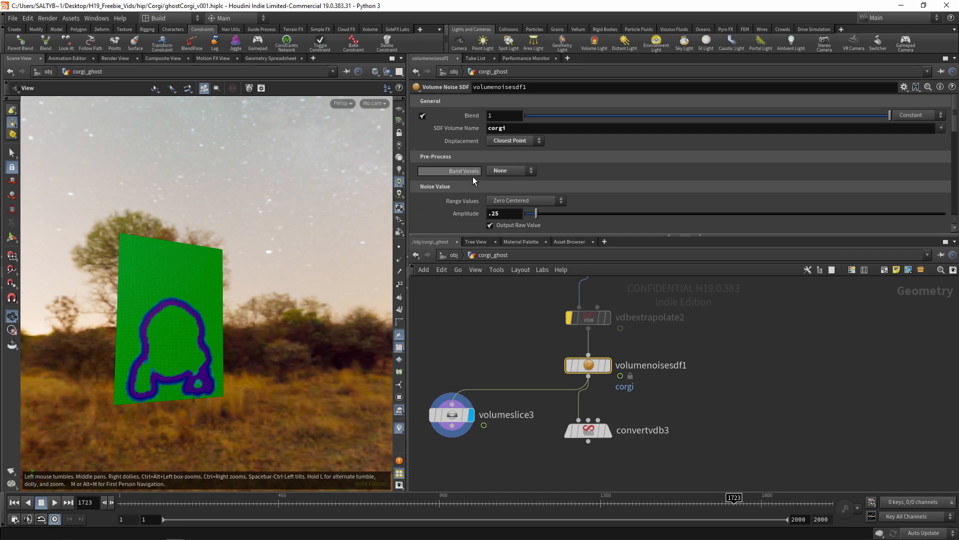
{"action": "mouse_move", "coordinate": [251, 337]}
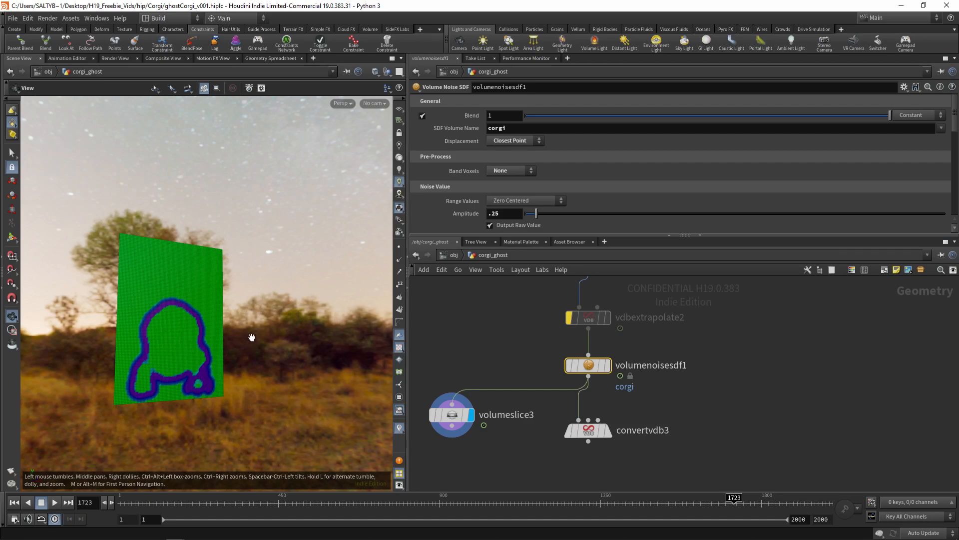
{"action": "scroll", "scroll_direction": "up", "scroll_amount": 3}
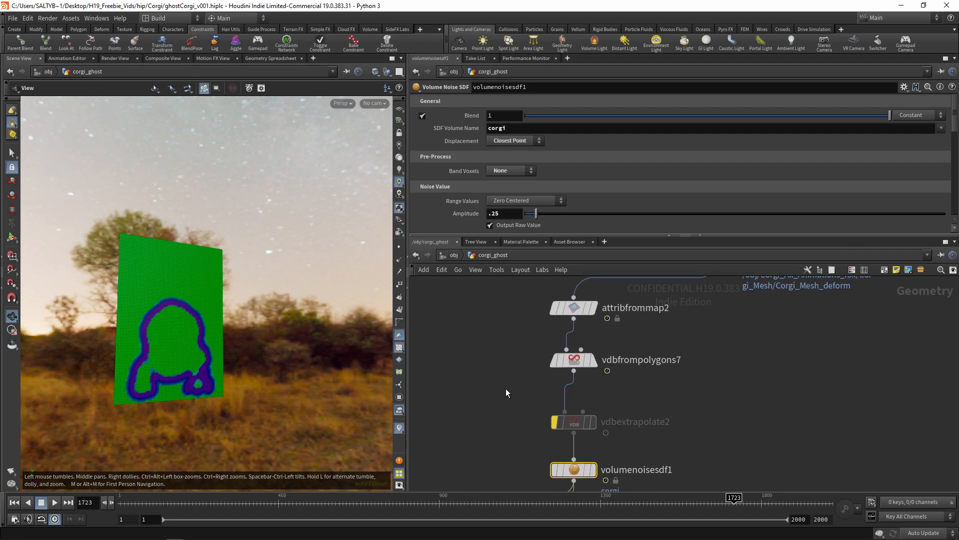
{"action": "left_click", "coordinate": [573, 358]}
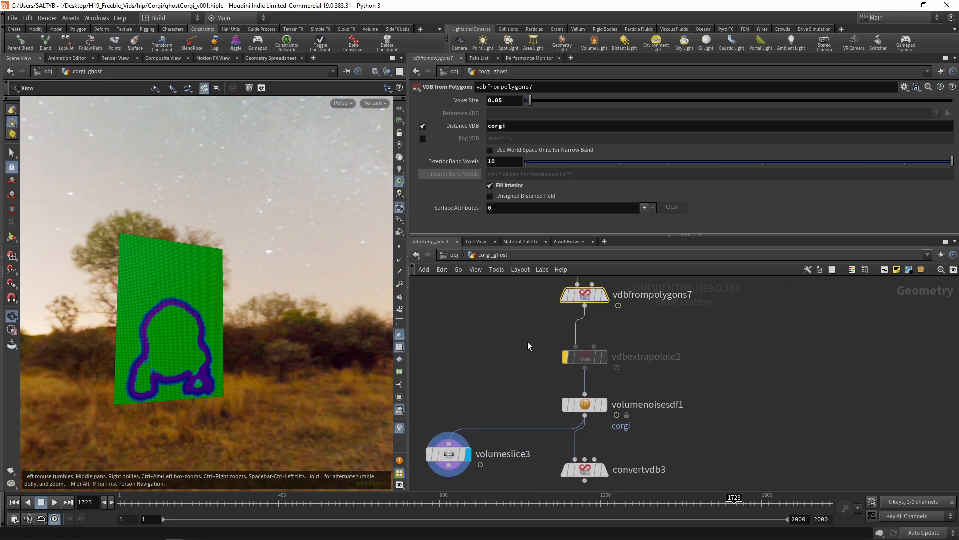
{"action": "left_click", "coordinate": [584, 408]}
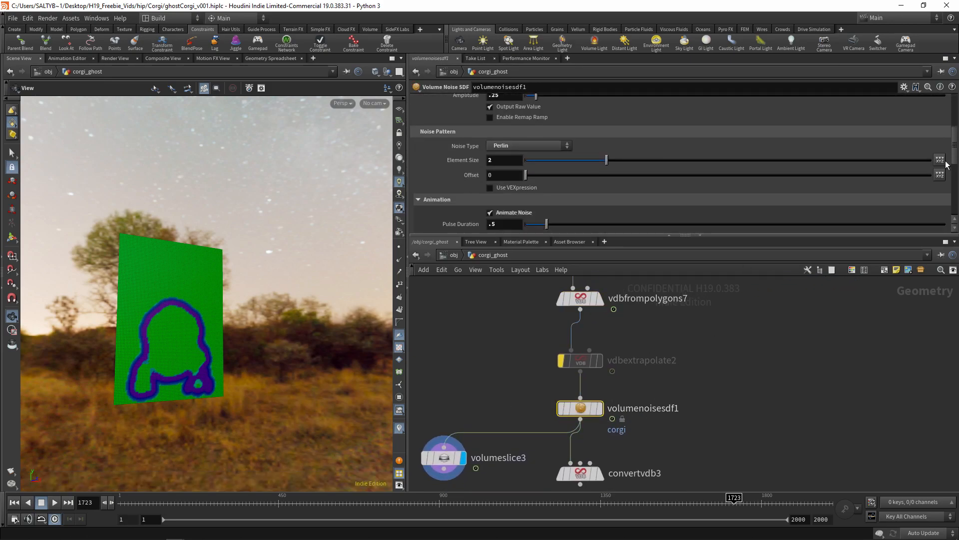
{"action": "scroll", "scroll_direction": "down", "scroll_amount": 3}
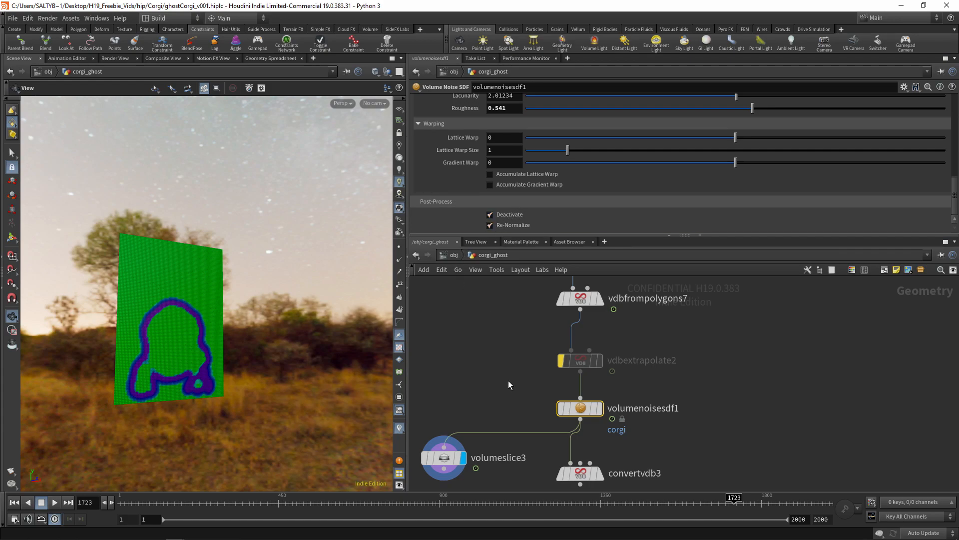
Display convertvdb3's lumpy corgi and reactivate the noise on volumenoisesdf1, keeping band voxels at None.
{"action": "left_click", "coordinate": [579, 472]}
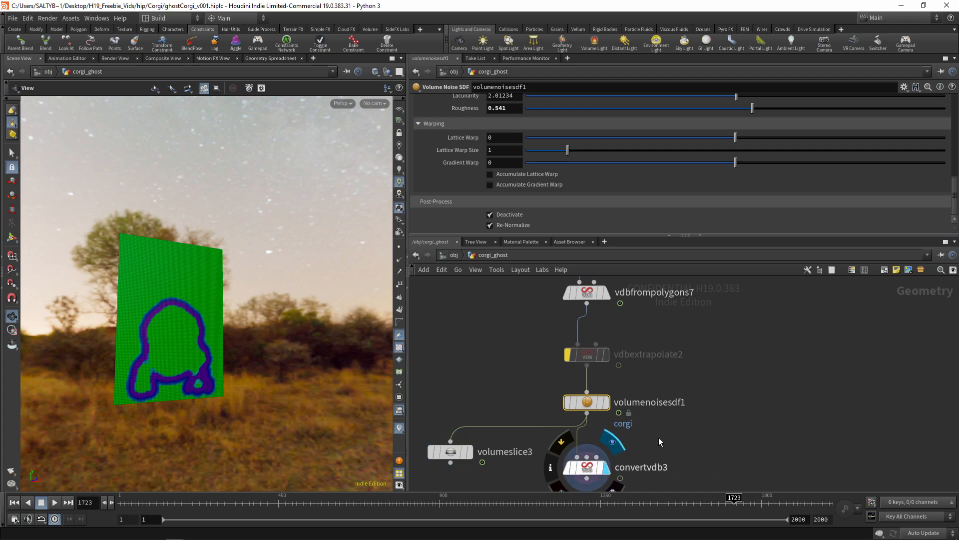
{"action": "left_click", "coordinate": [602, 466]}
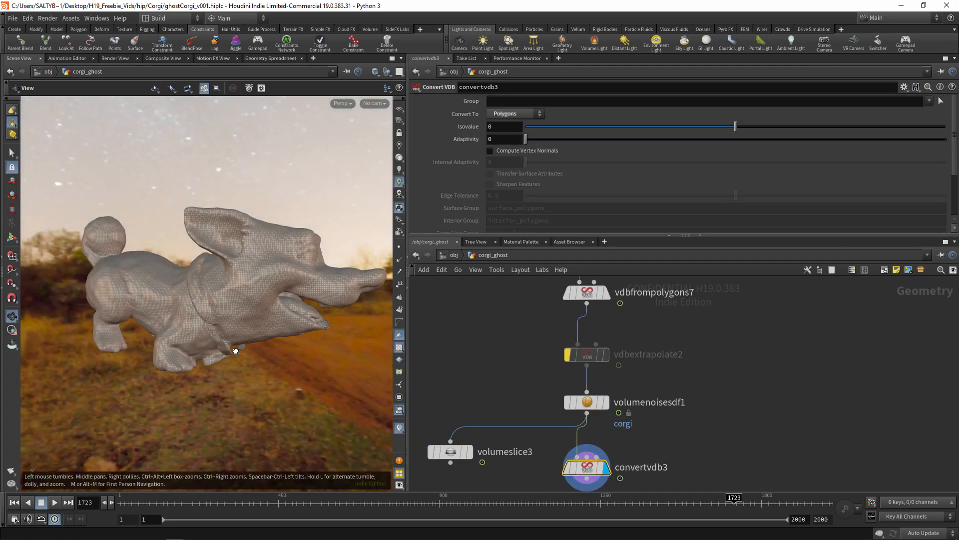
{"action": "left_click", "coordinate": [586, 402]}
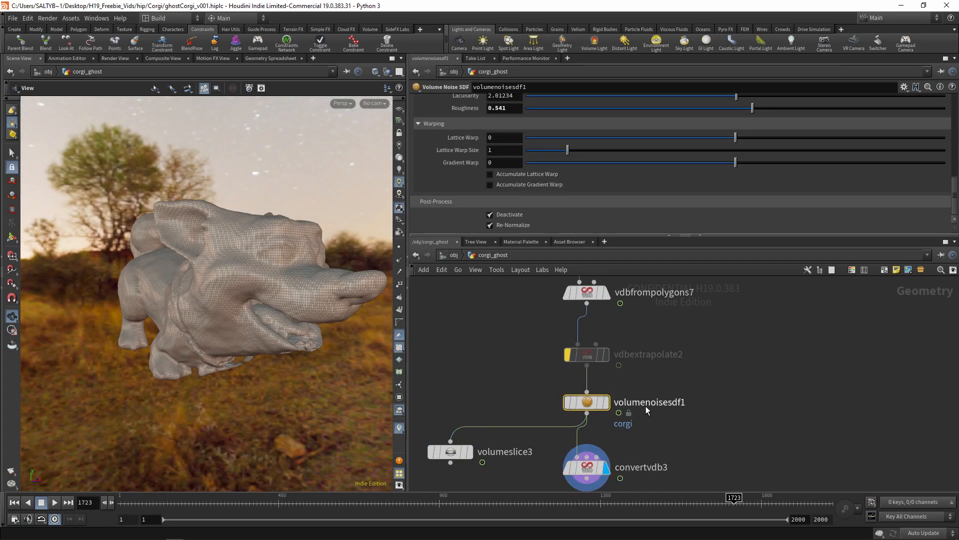
{"action": "scroll", "scroll_direction": "up", "scroll_amount": 3}
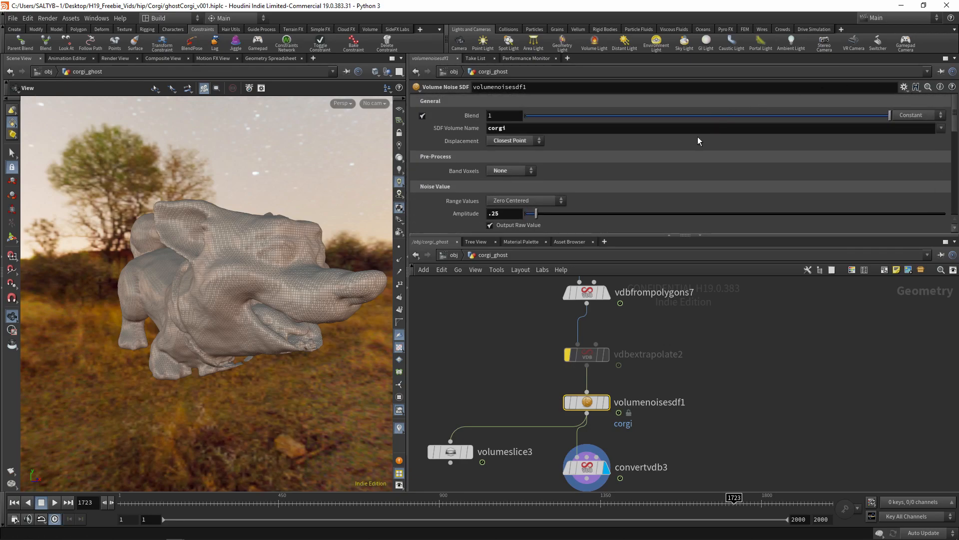
{"action": "mouse_move", "coordinate": [595, 141]}
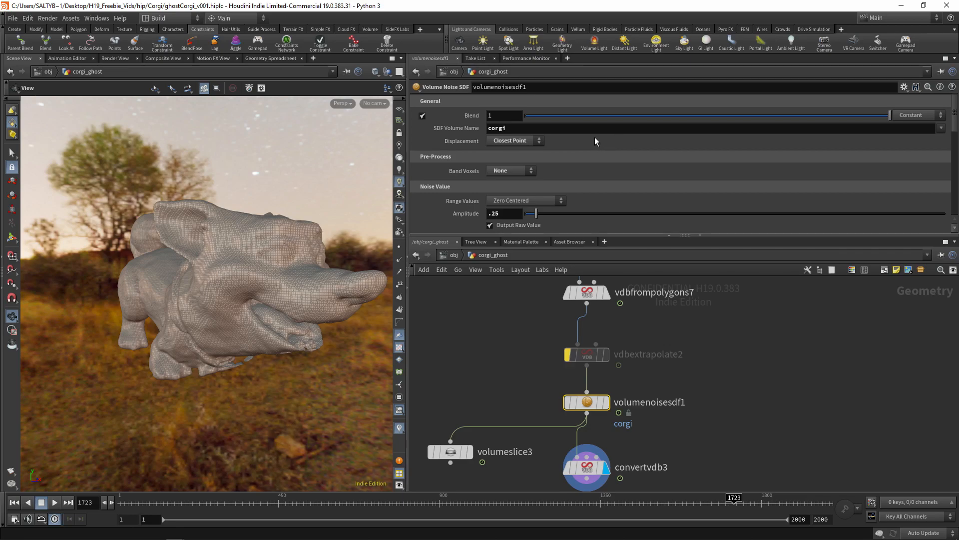
{"action": "left_click", "coordinate": [511, 171]}
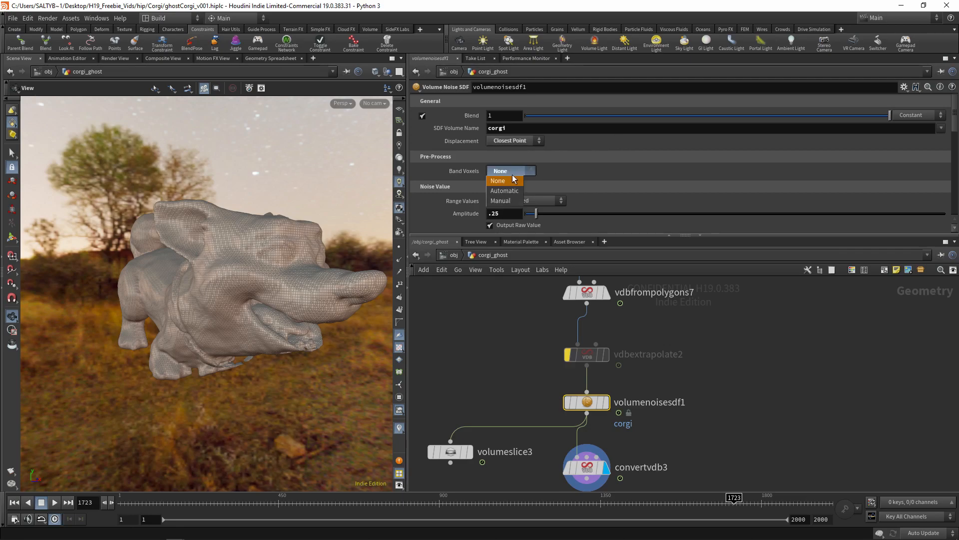
{"action": "left_click", "coordinate": [497, 181]}
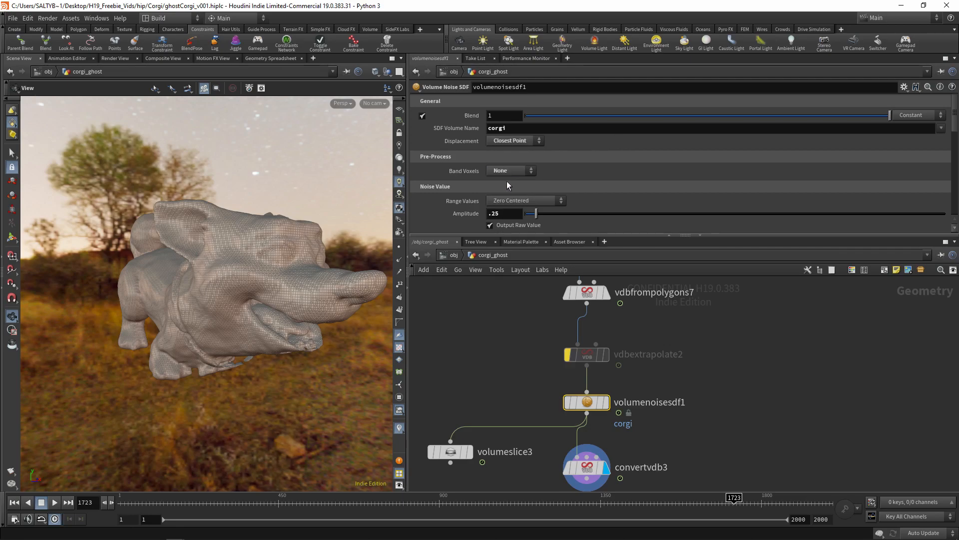
{"action": "scroll", "scroll_direction": "down", "scroll_amount": 3}
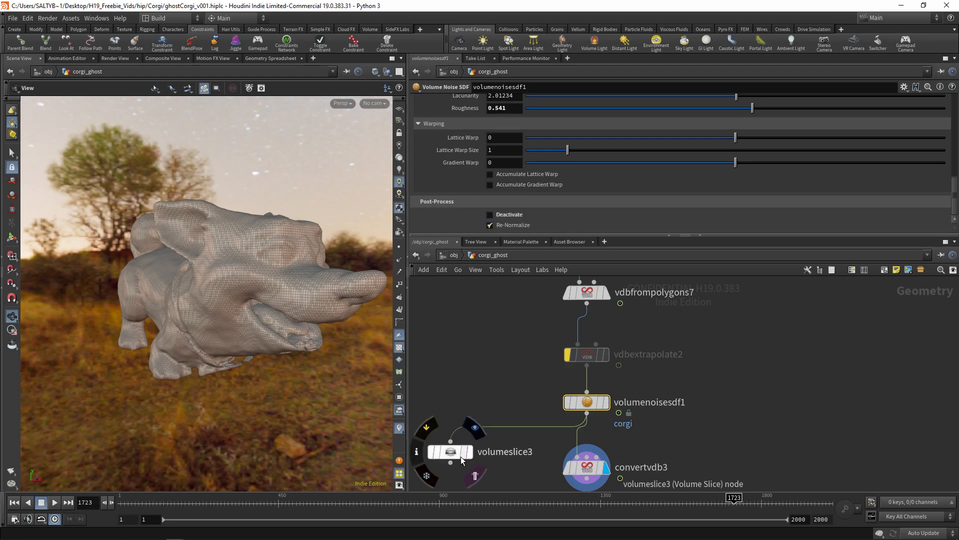
Display volumeslice3 and toggle its marker overlay in the Visualize display options.
{"action": "left_click", "coordinate": [450, 451]}
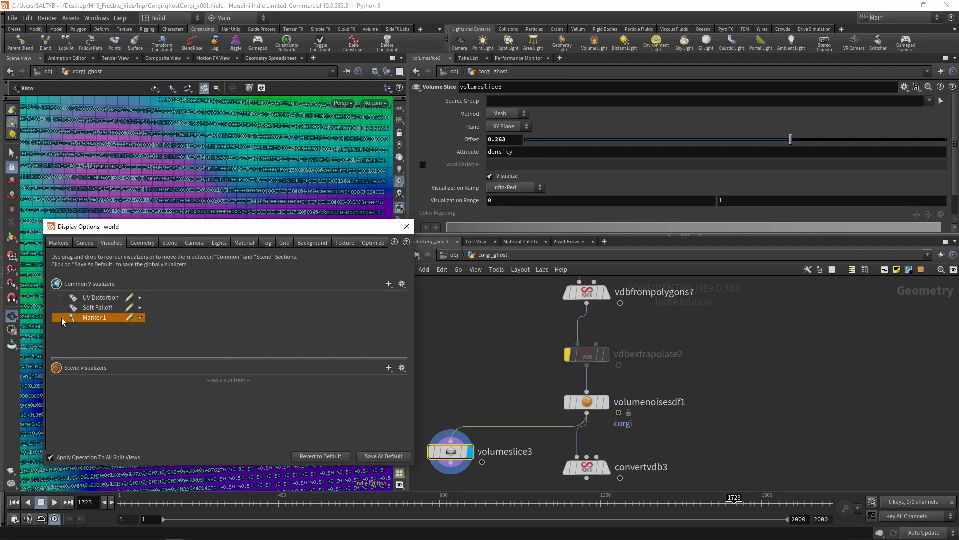
{"action": "left_click", "coordinate": [406, 226]}
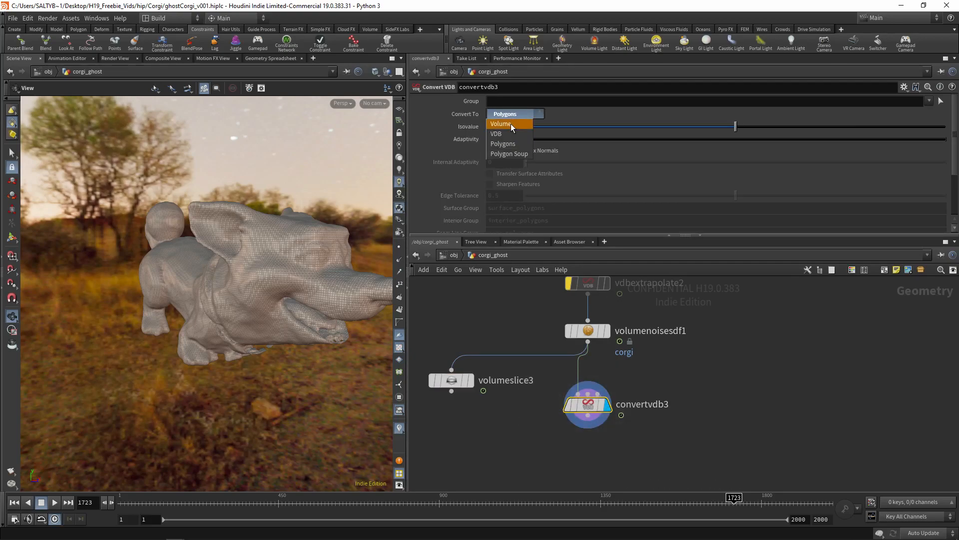
Convert the corgi SDF to a fog VDB on convertvdb3, rewire volumeslice3 to it and clear the overlays.
{"action": "left_click", "coordinate": [497, 133]}
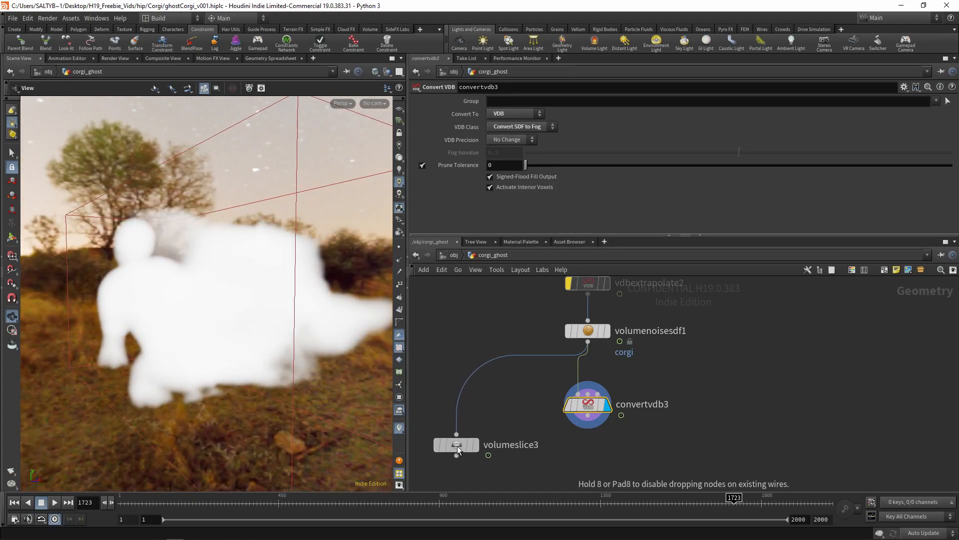
{"action": "left_click", "coordinate": [456, 443]}
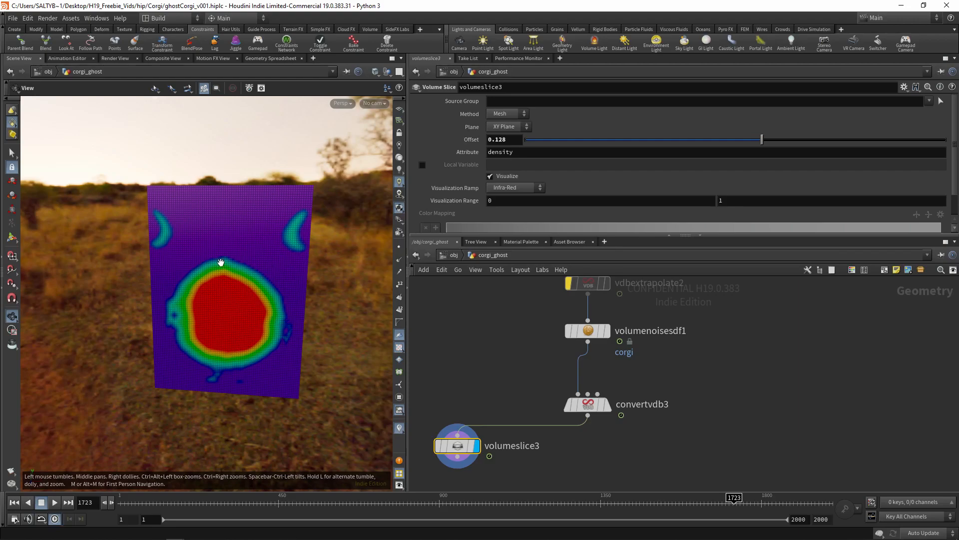
{"action": "mouse_move", "coordinate": [208, 271]}
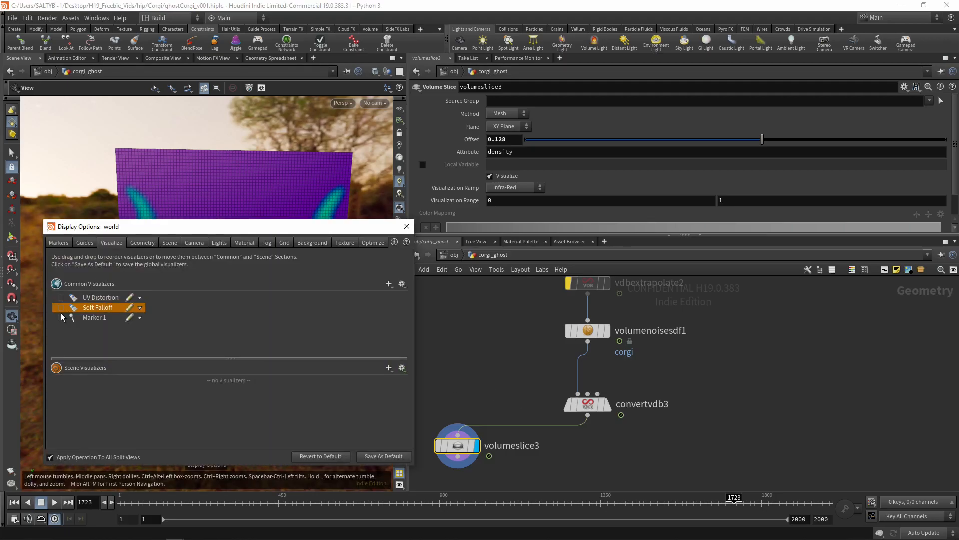
{"action": "left_click", "coordinate": [405, 227]}
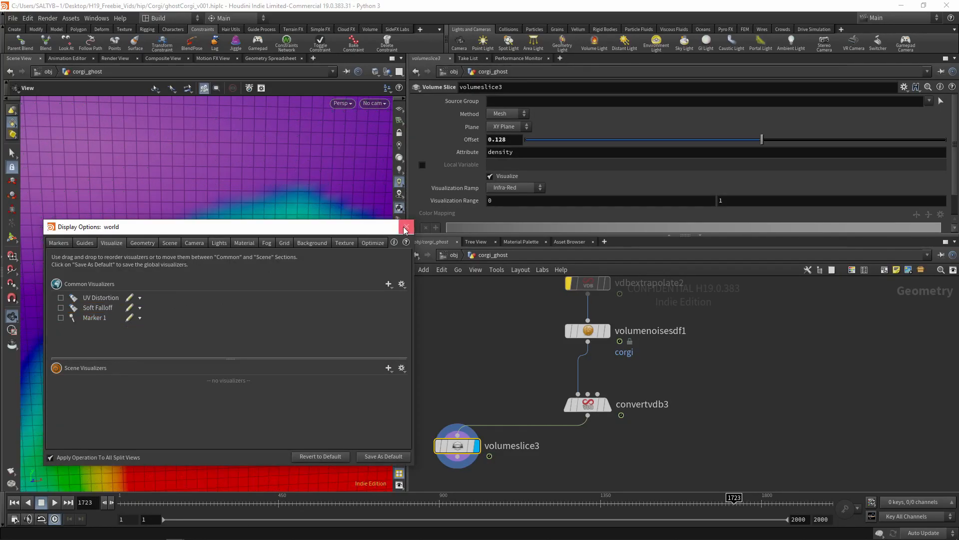
{"action": "left_click", "coordinate": [404, 228]}
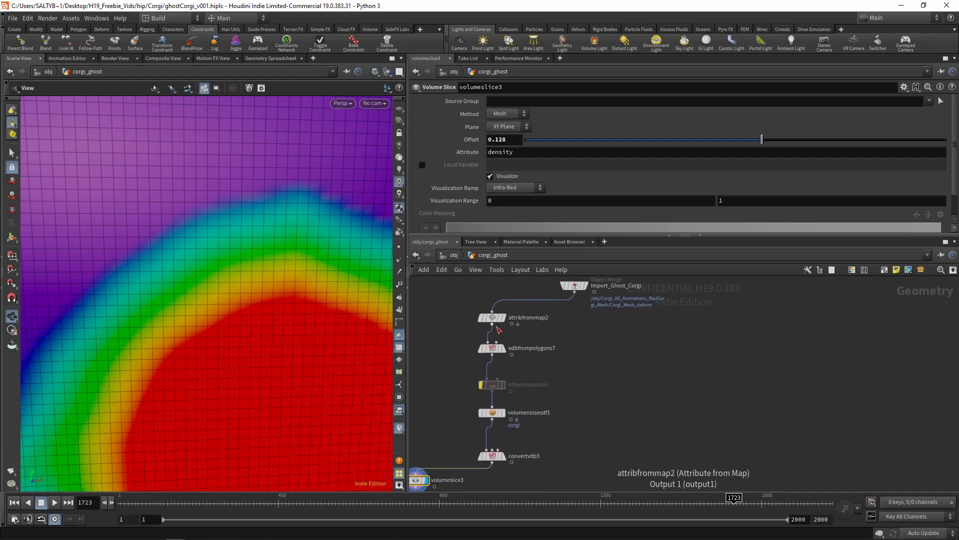
Merge attribfrommap2's textured corgi with the fog VDB, then add volumewrangle7 after convertvdb3.
{"action": "left_click", "coordinate": [495, 317]}
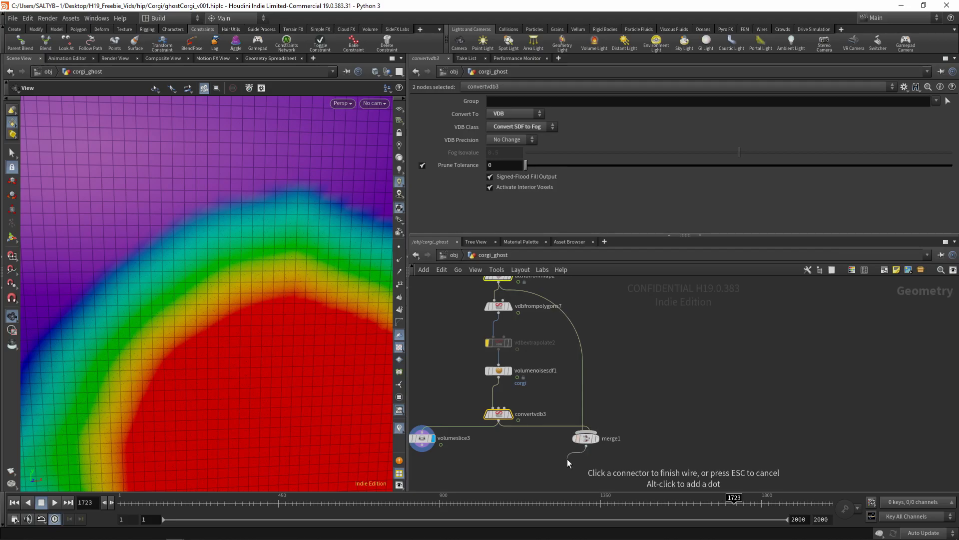
{"action": "left_click", "coordinate": [585, 437]}
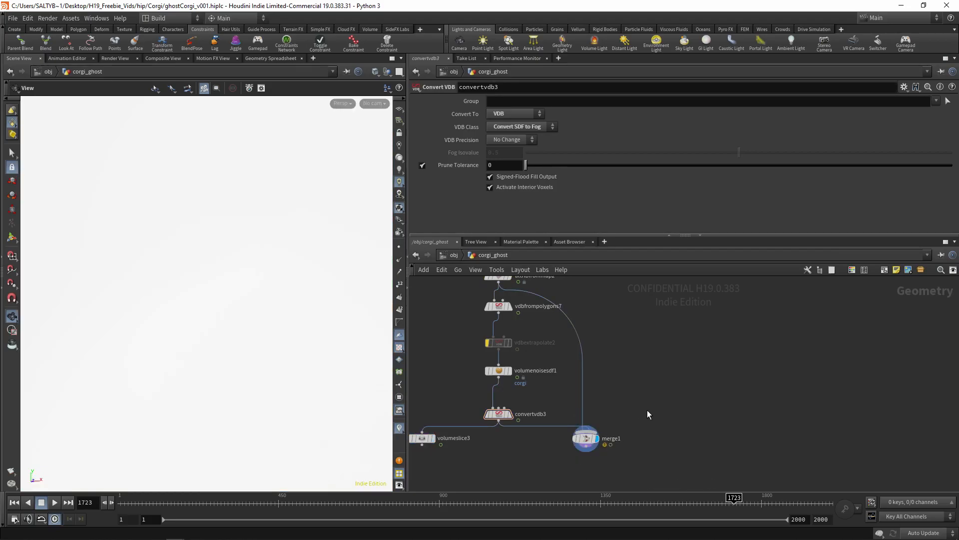
{"action": "left_click", "coordinate": [585, 438]}
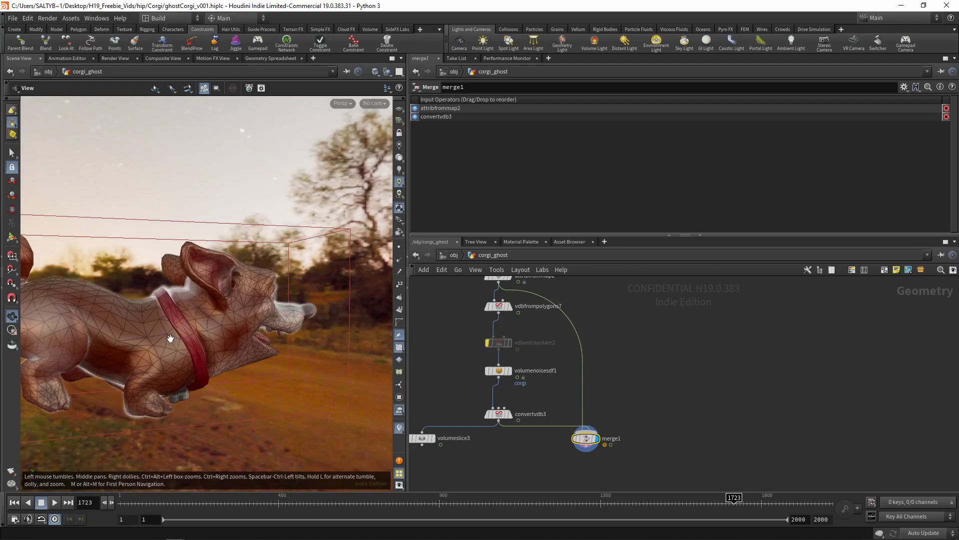
{"action": "left_click", "coordinate": [498, 328]}
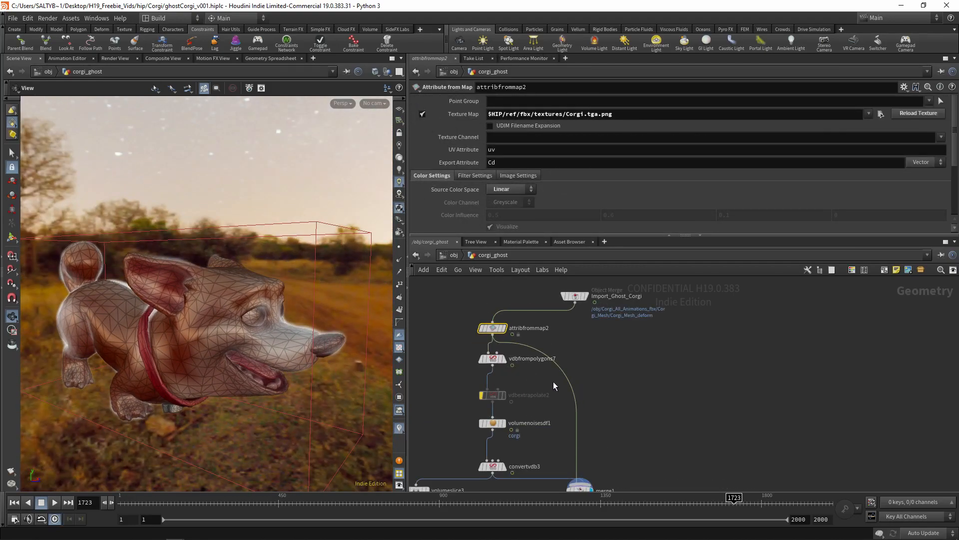
{"action": "key", "text": "Tab"}
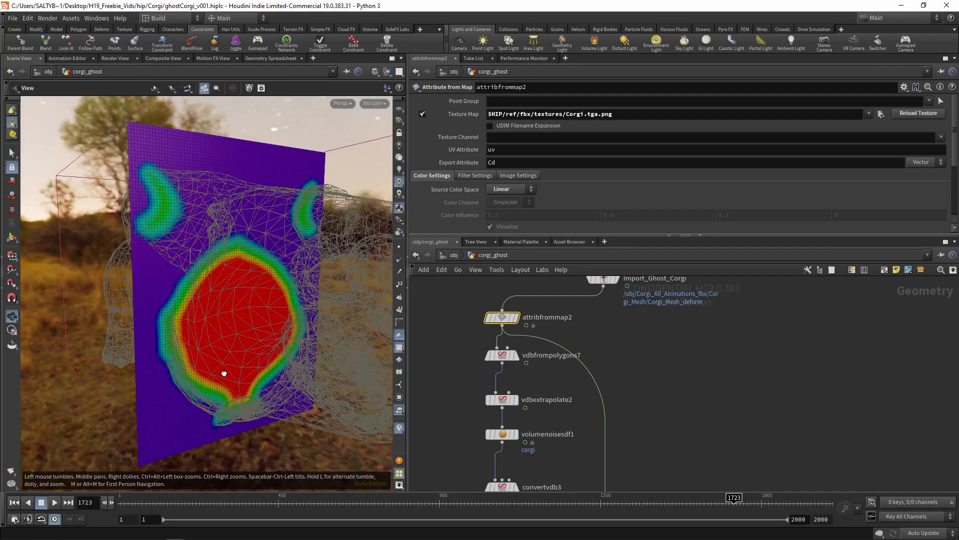
{"action": "key", "text": "tab"}
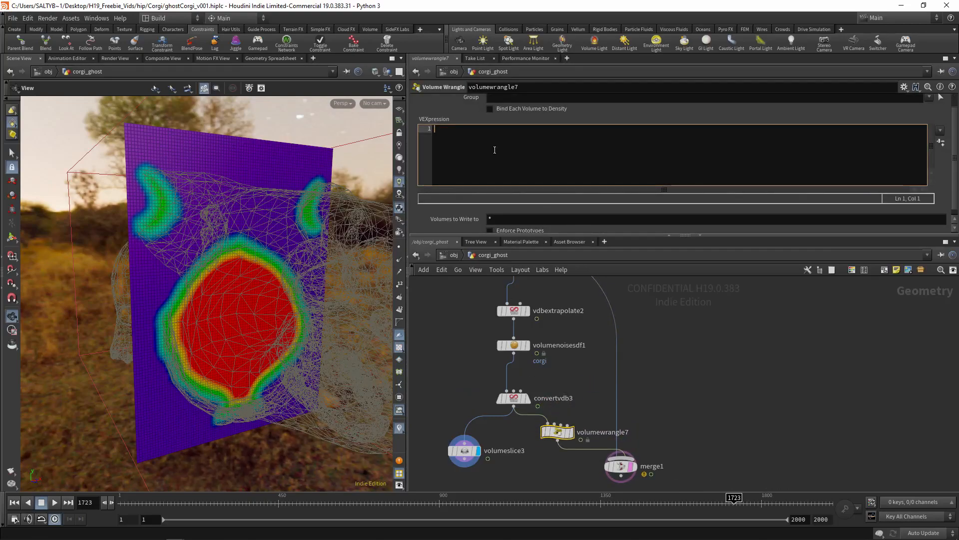
{"action": "mouse_move", "coordinate": [513, 398]}
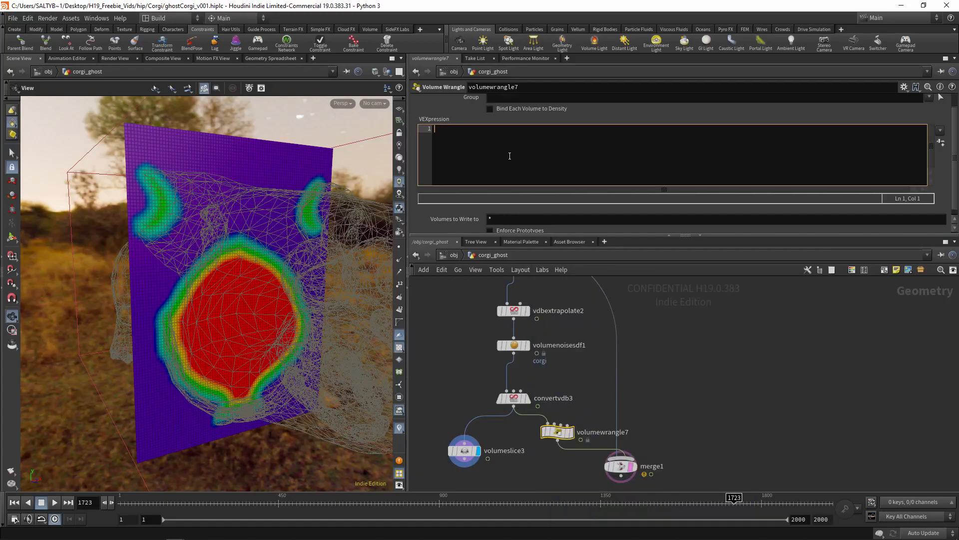
{"action": "type", "text": "@corgi = chramp(\"\");"}
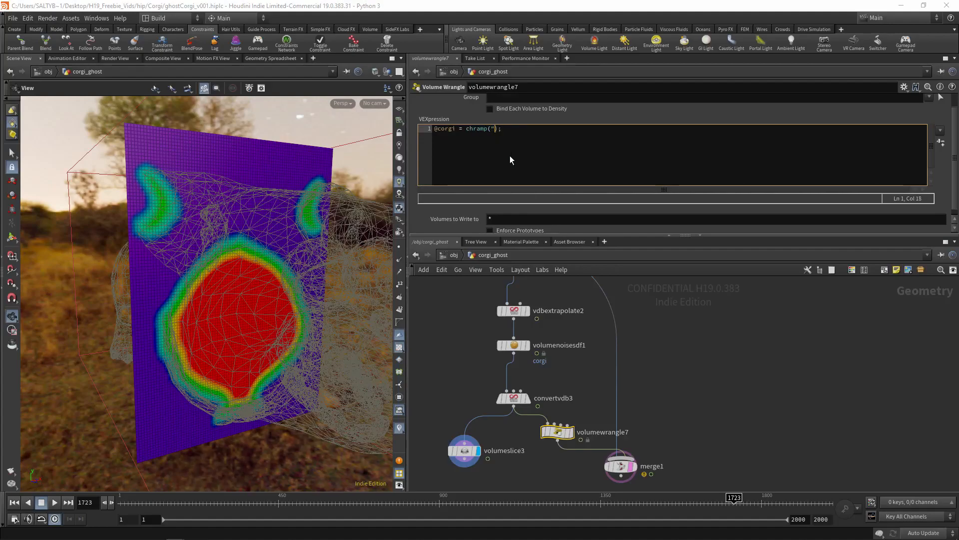
{"action": "type", "text": "corgi_ramp\","}
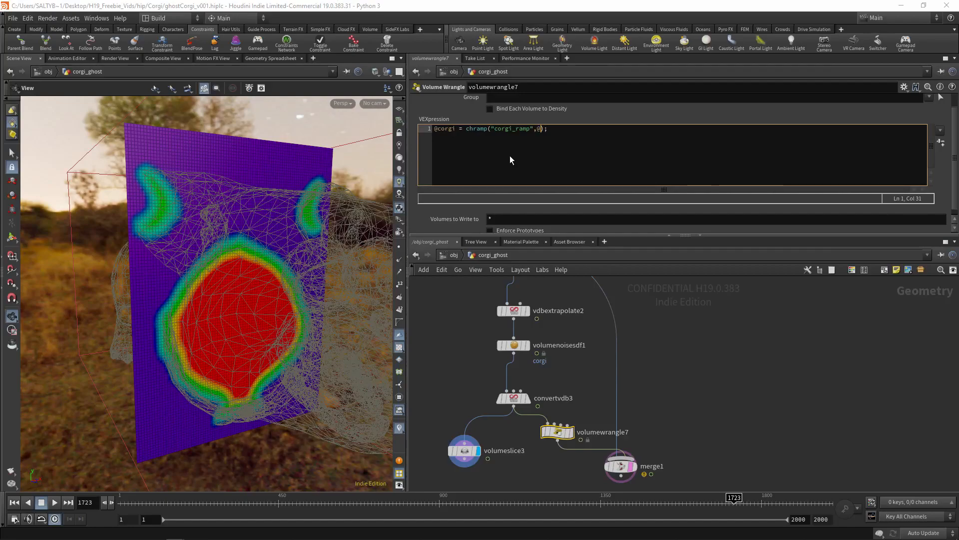
{"action": "type", "text": "@corg"}
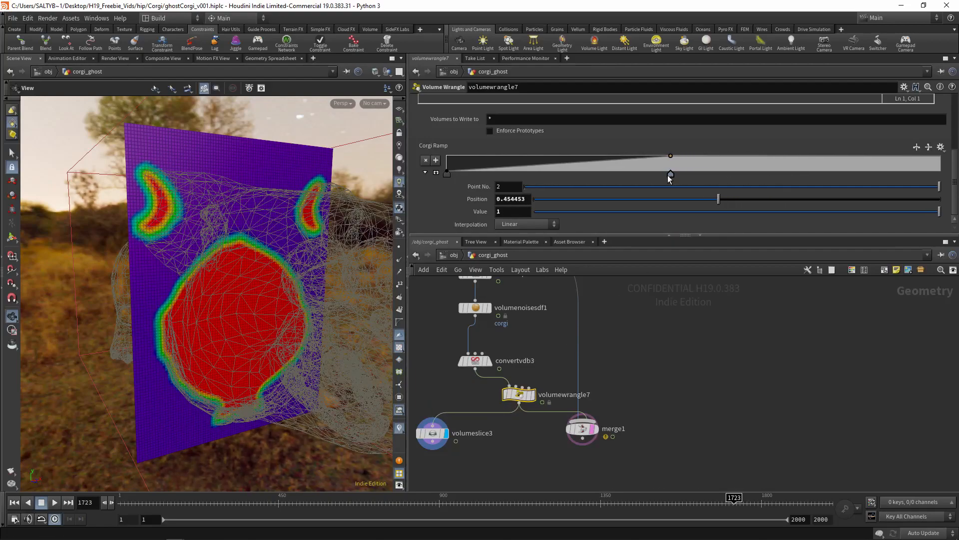
{"action": "left_click", "coordinate": [581, 428]}
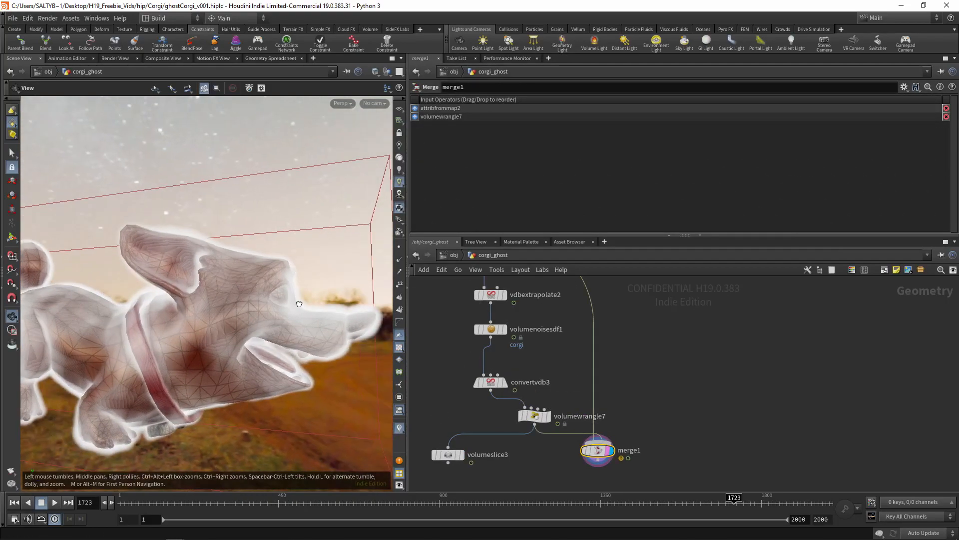